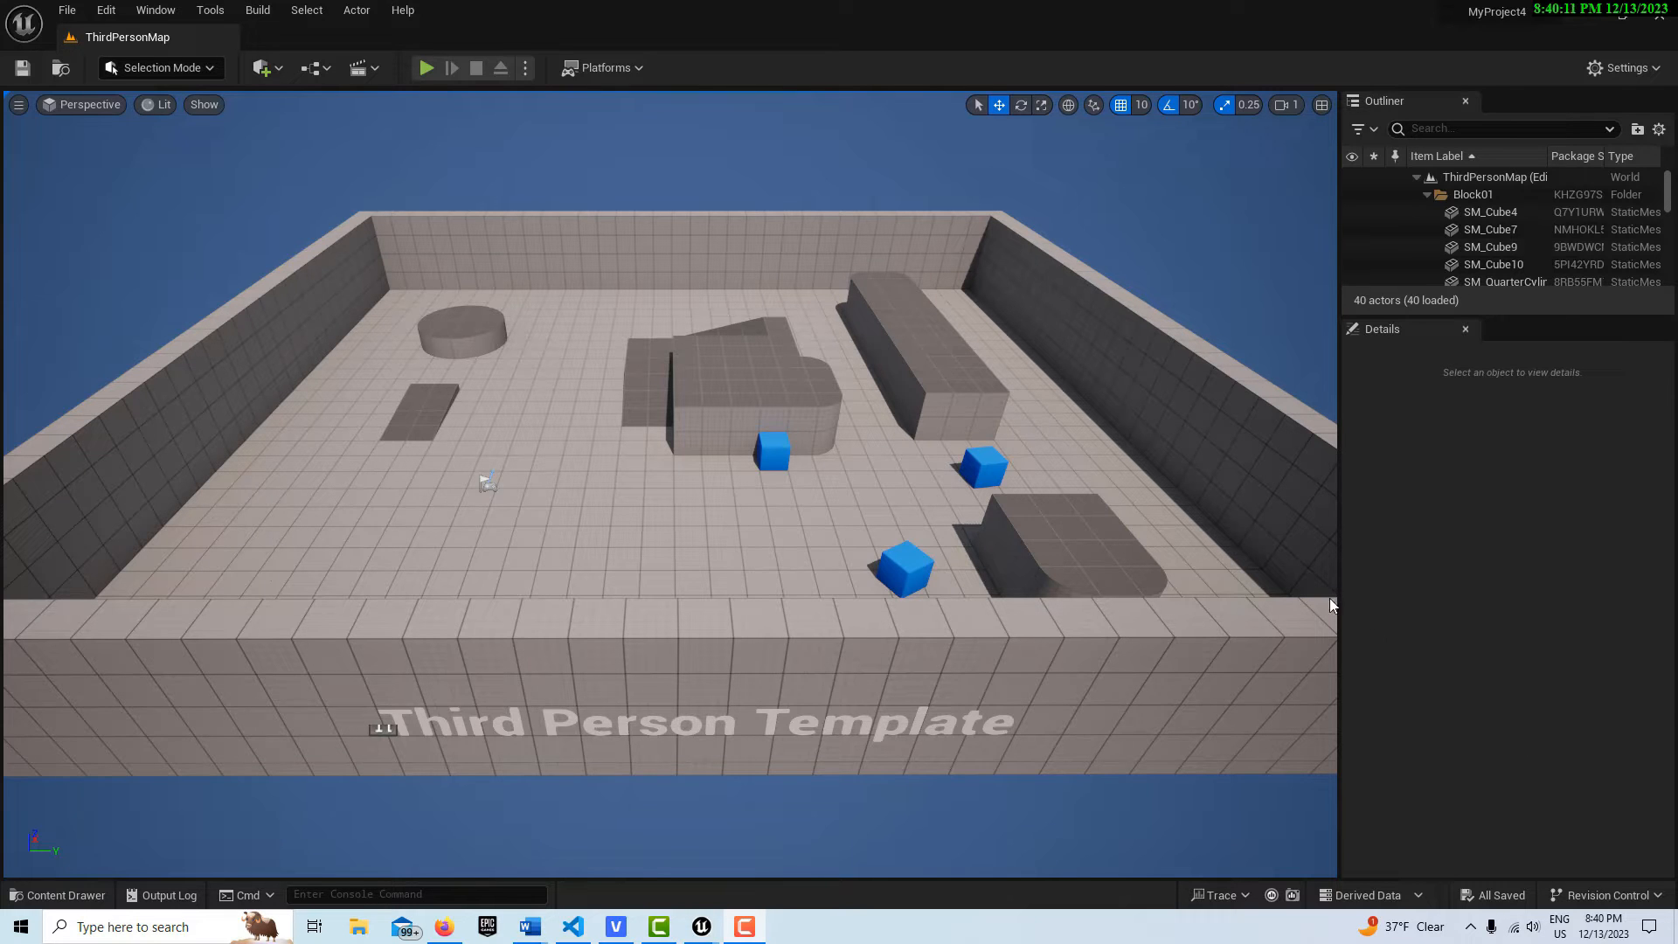
Show the ThirdPerson Maps folder in the Content Browser and the Place Actors panel.
left_click(156, 10)
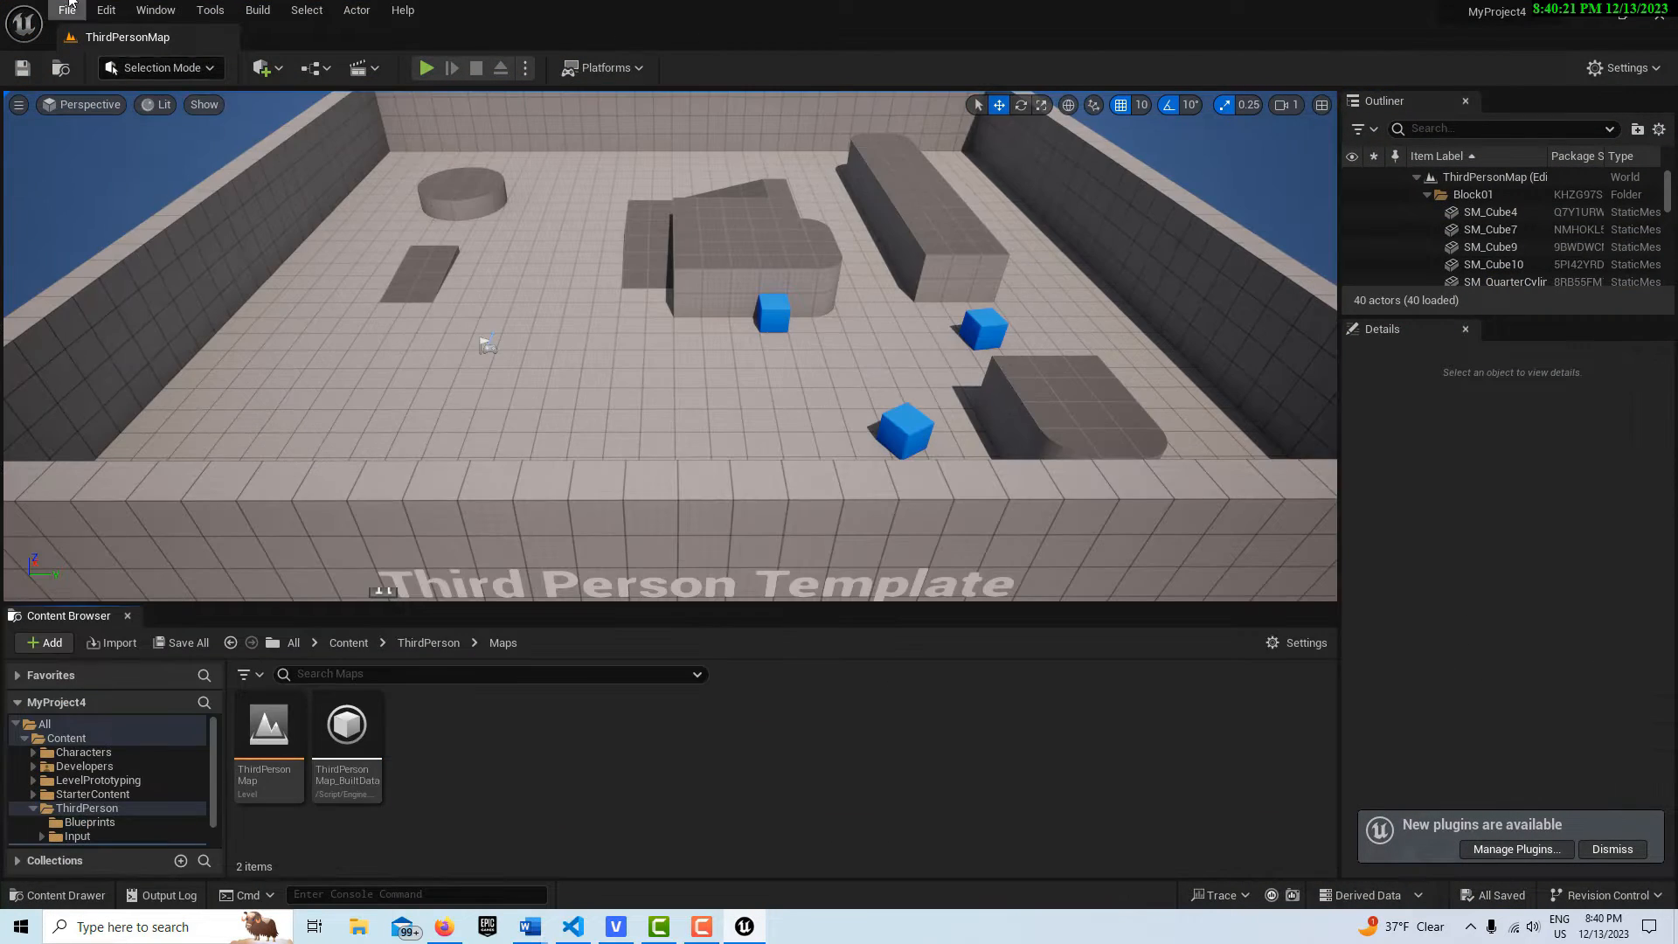
left_click(155, 9)
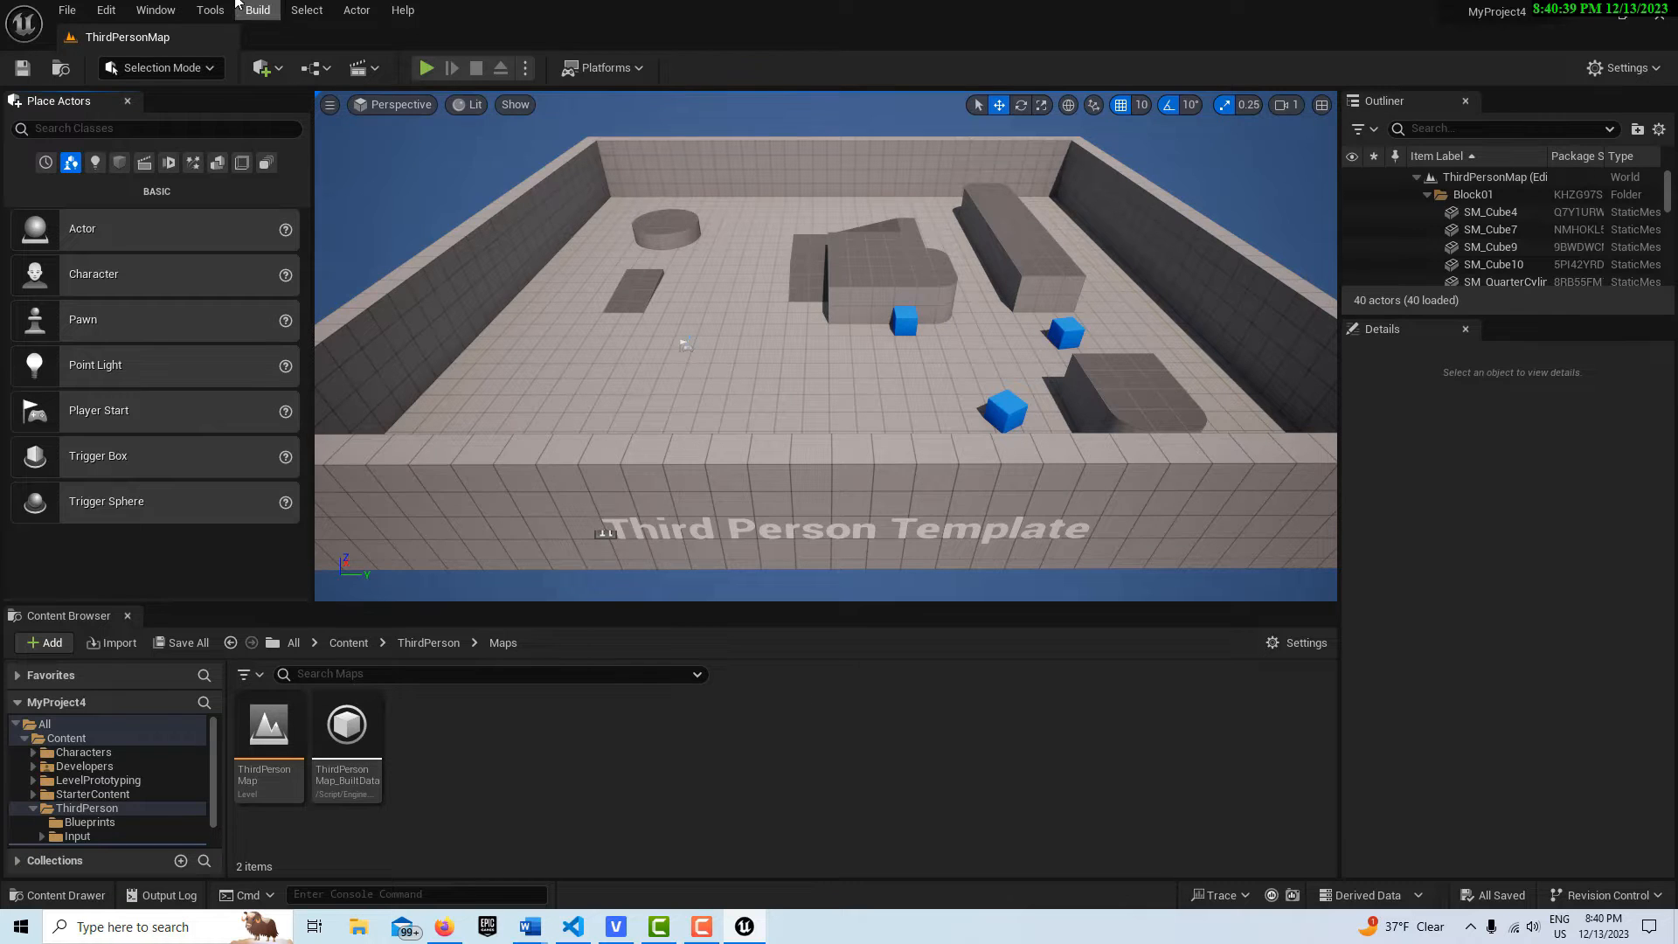
Open the ThirdPersonMap Level Blueprint from the Blueprints toolbar menu.
left_click(361, 67)
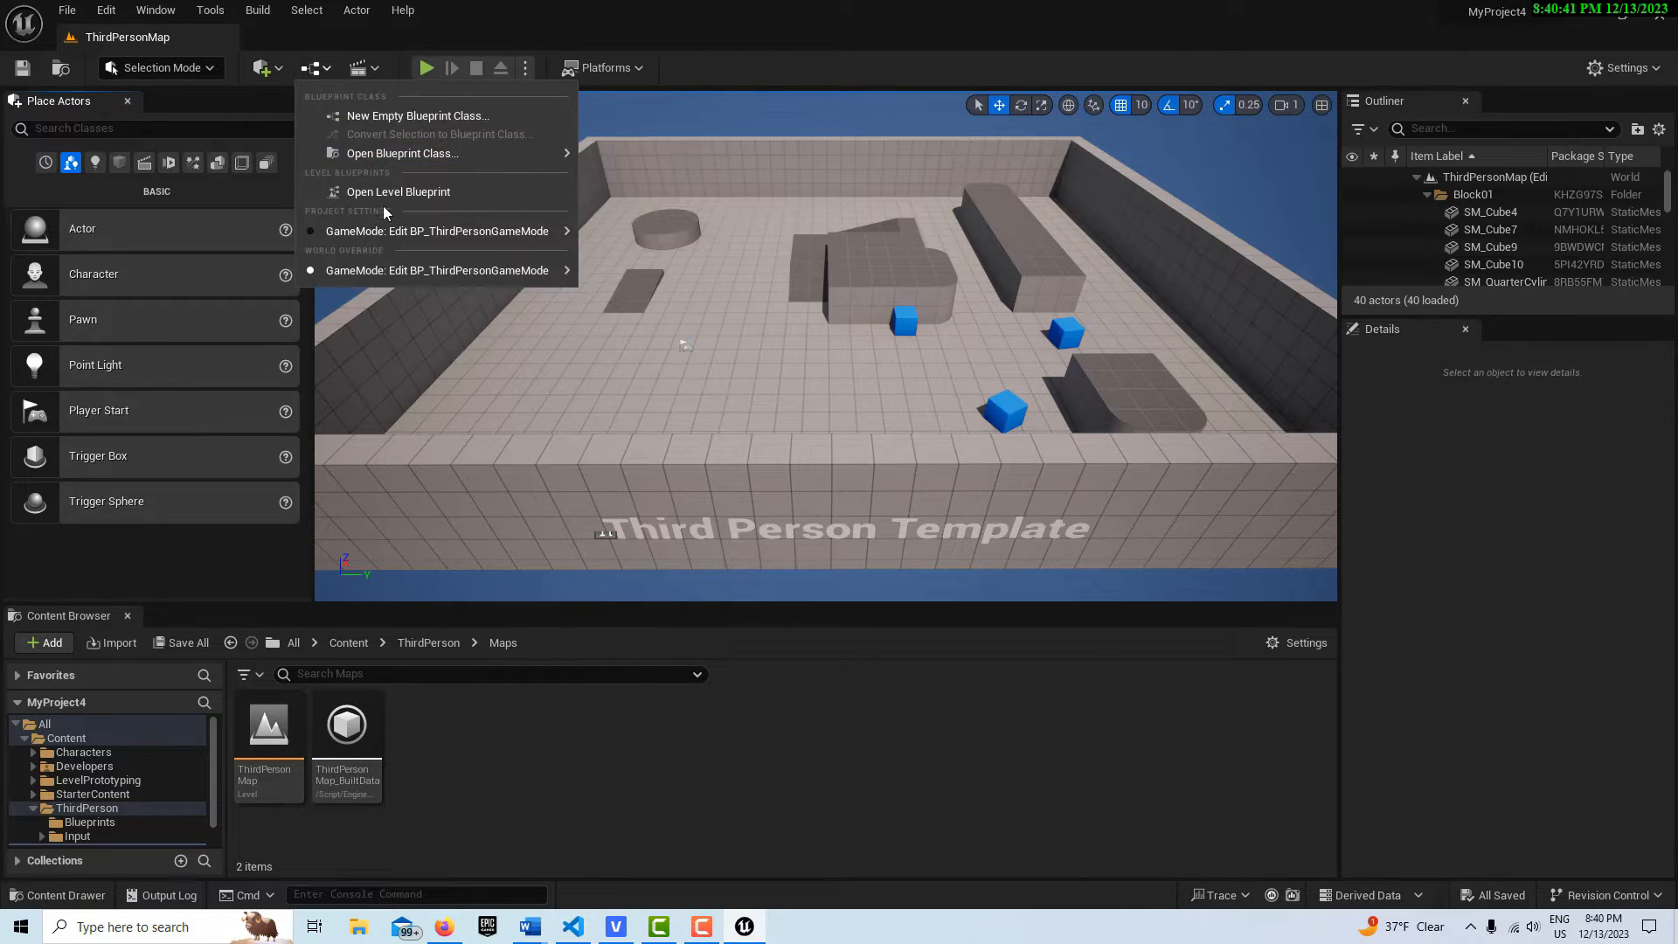
left_click(397, 191)
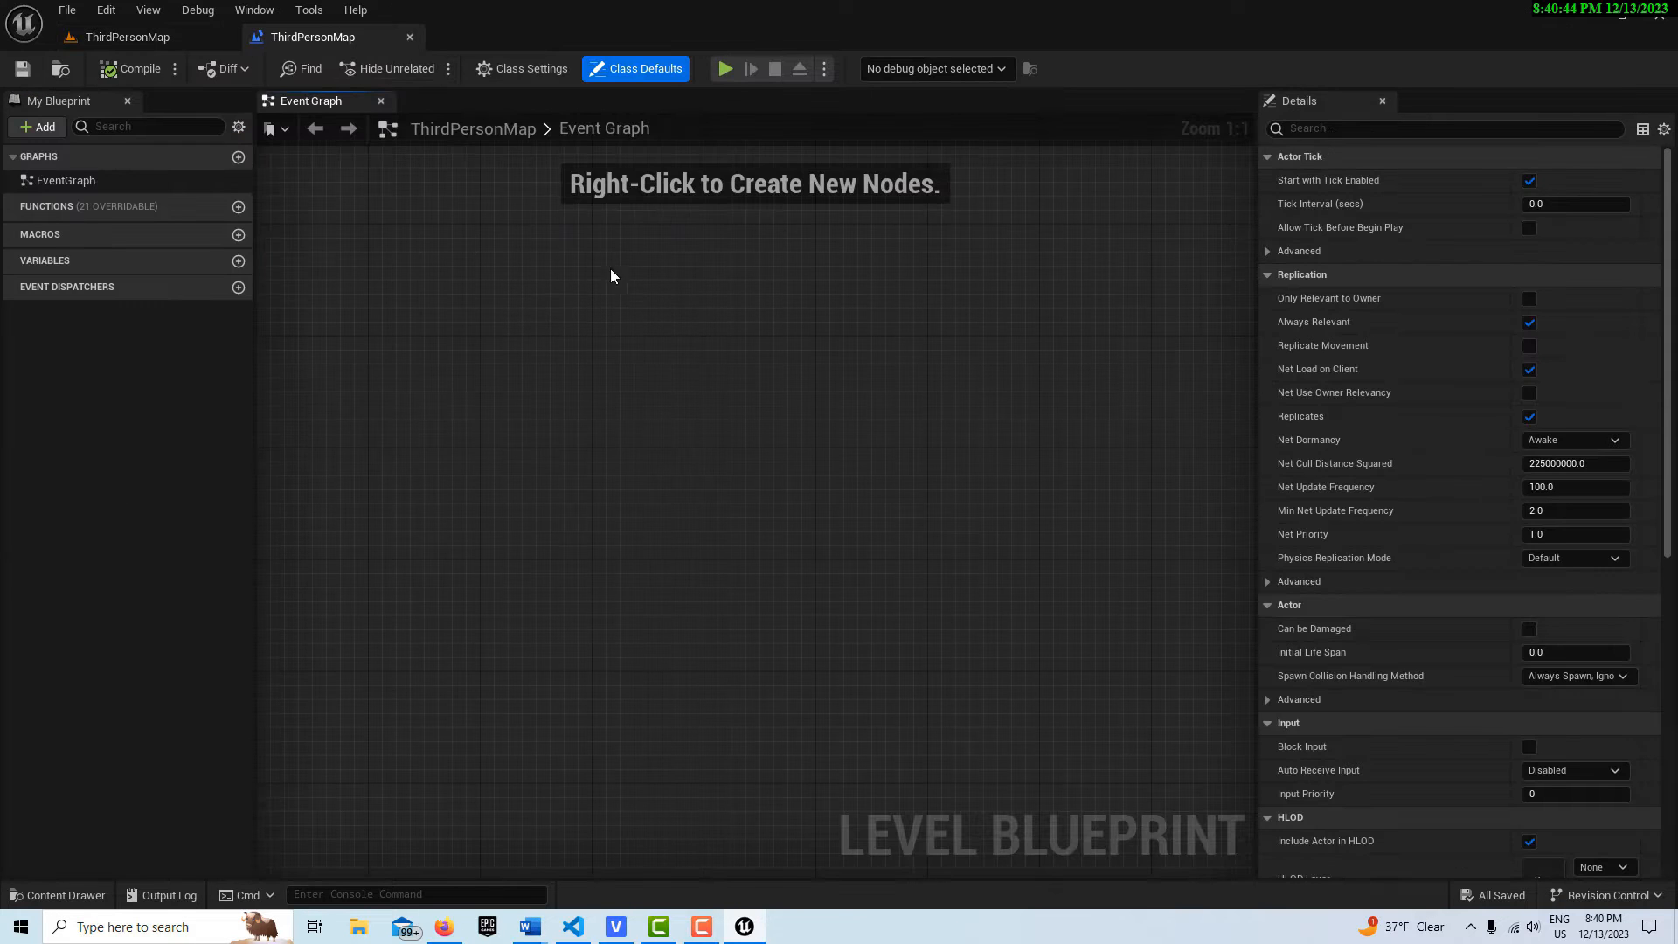
mouse_move(910, 734)
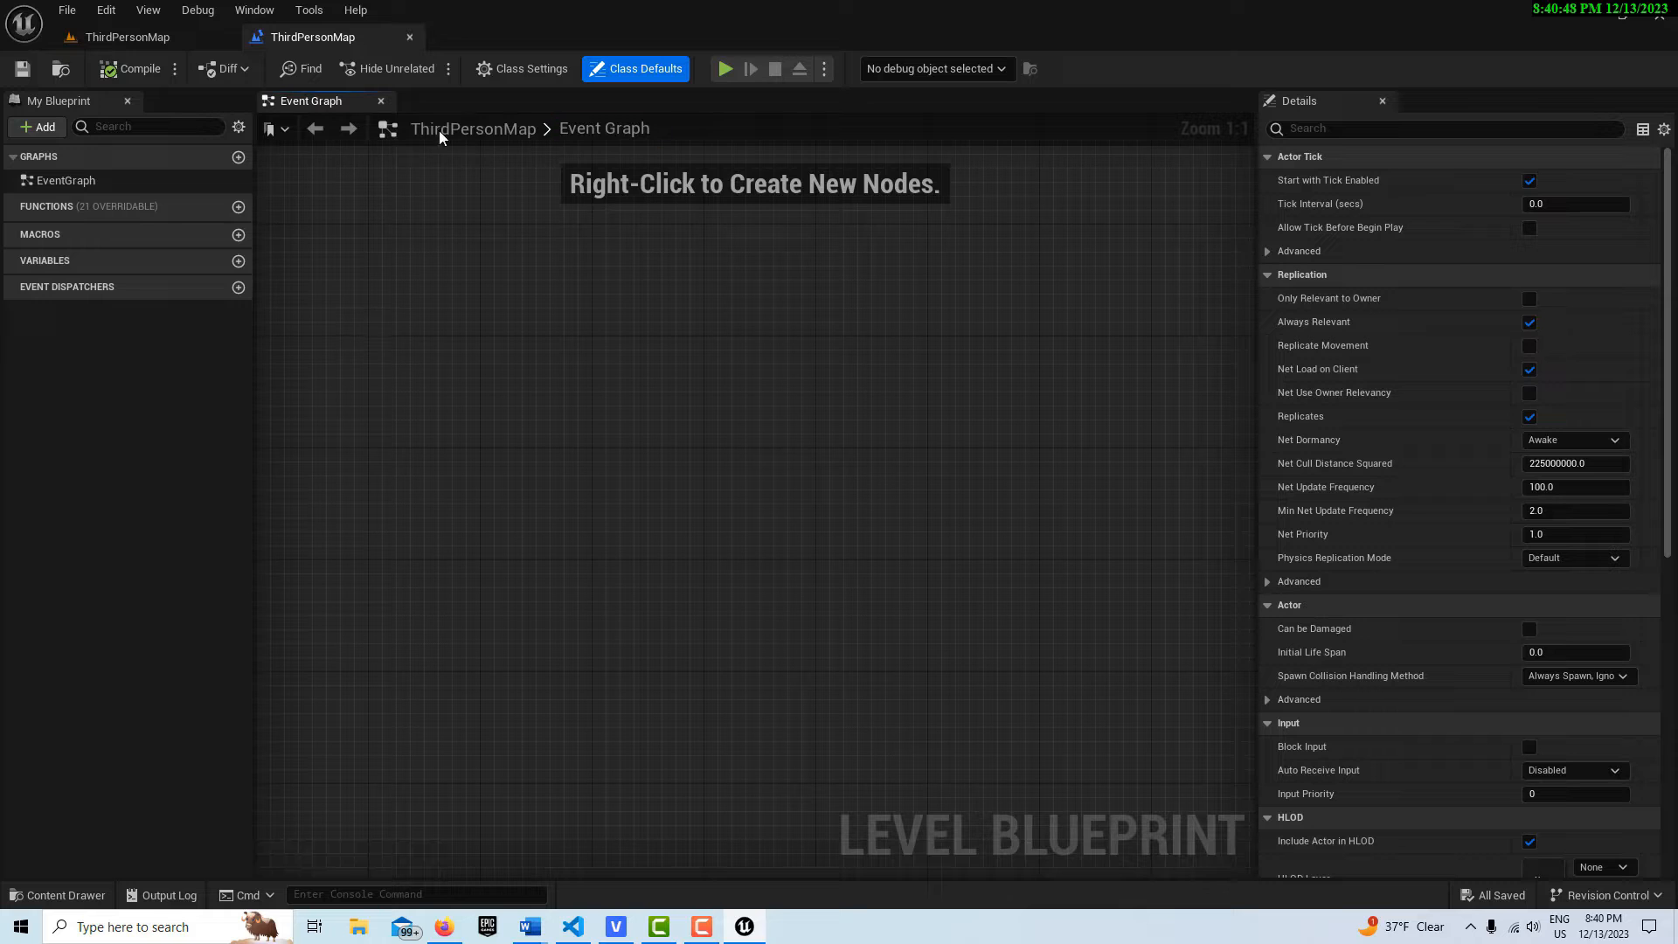
mouse_move(402, 214)
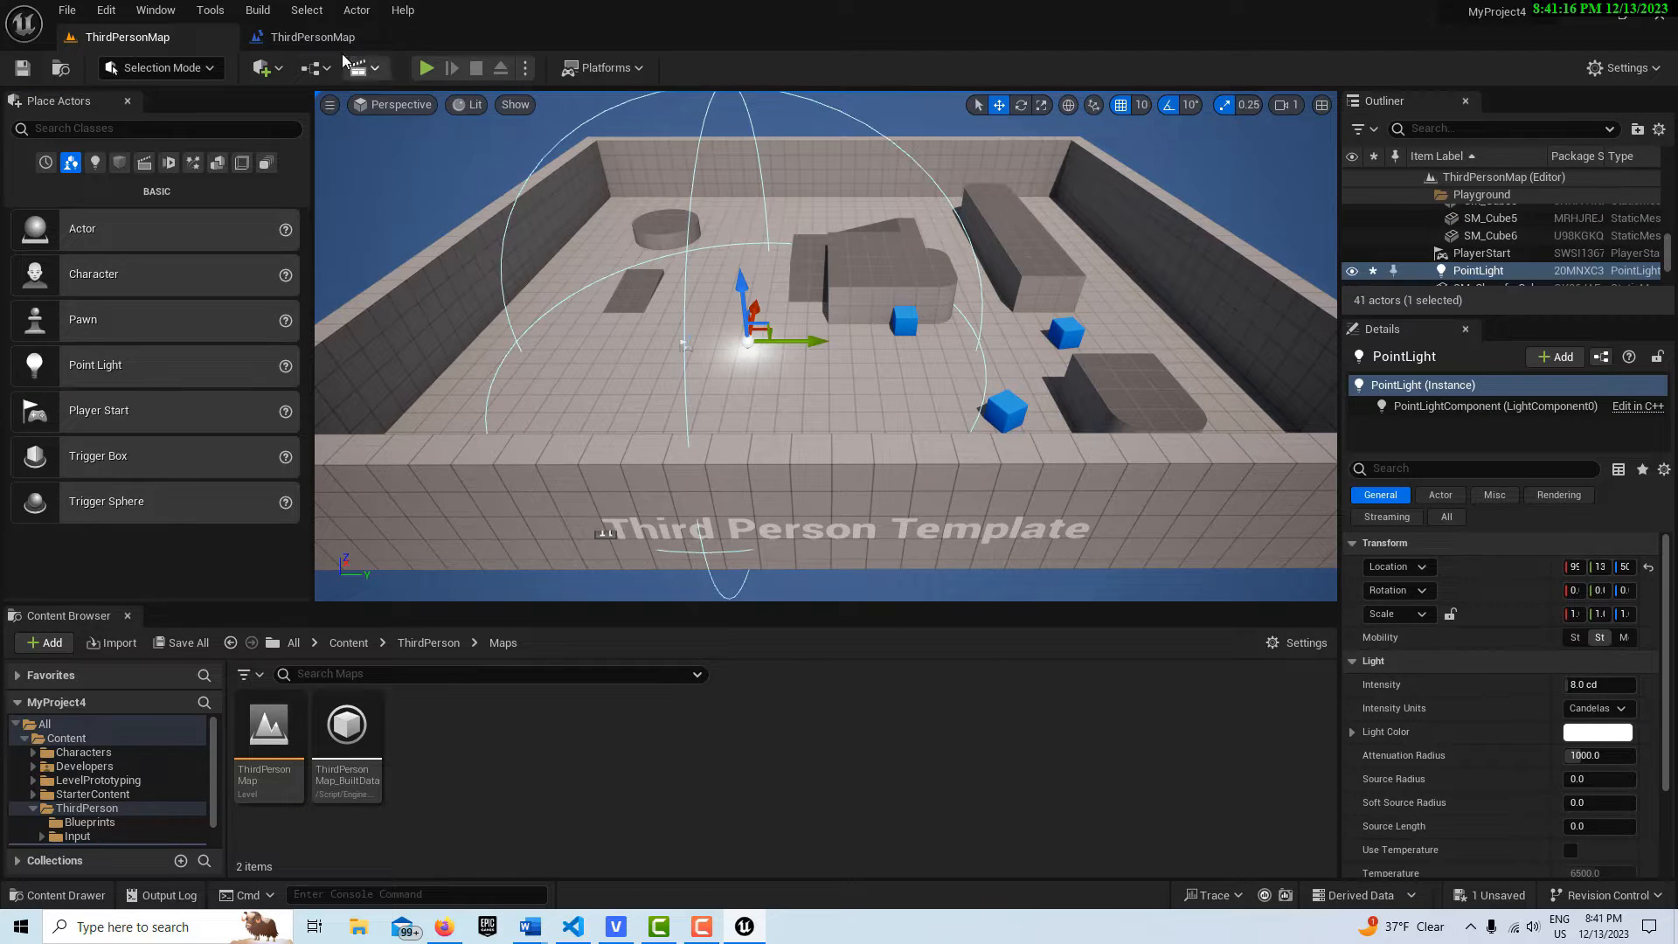
mouse_move(377, 218)
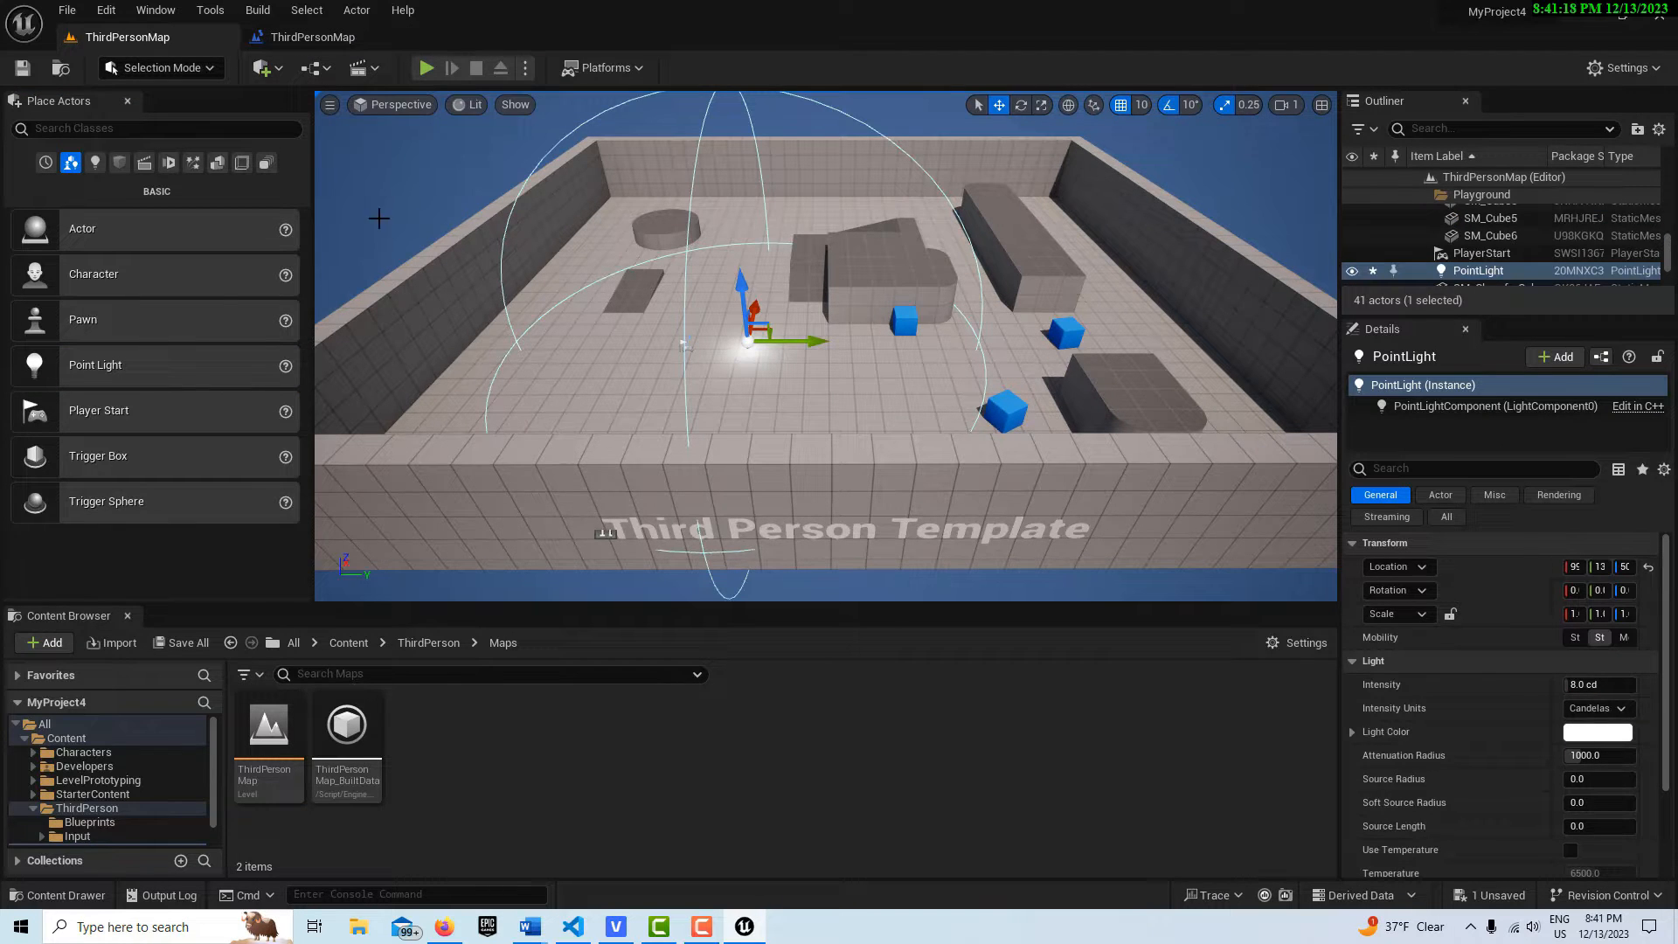
mouse_move(319, 67)
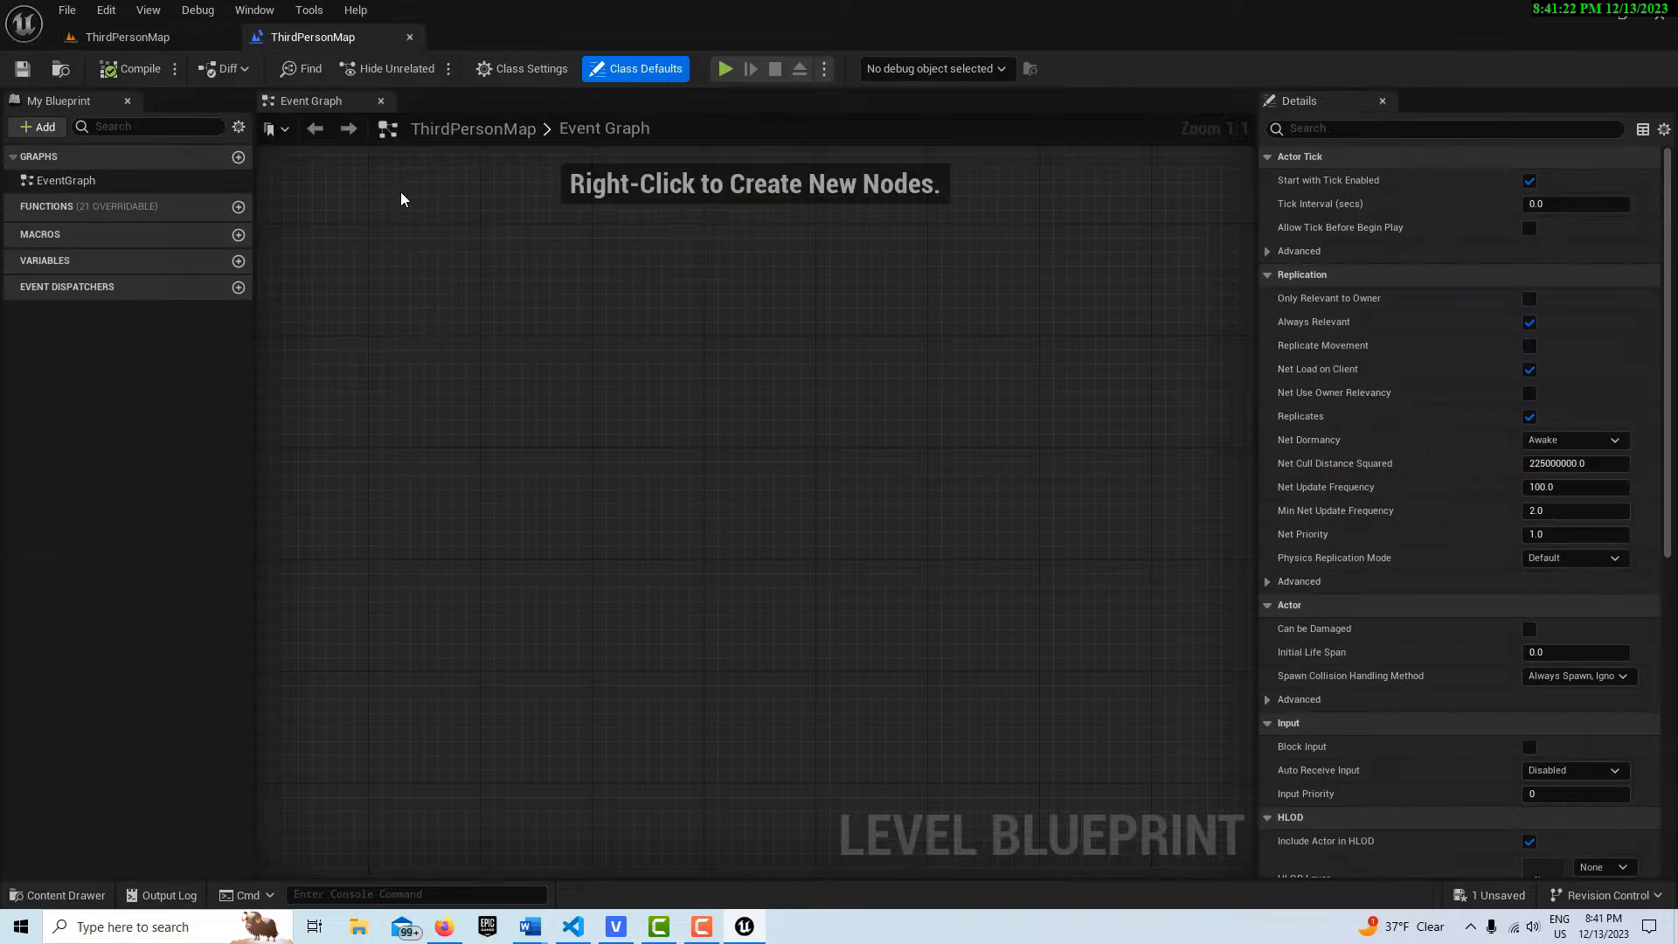
Switch back to the ThirdPersonMap level viewport tab.
left_click(38, 126)
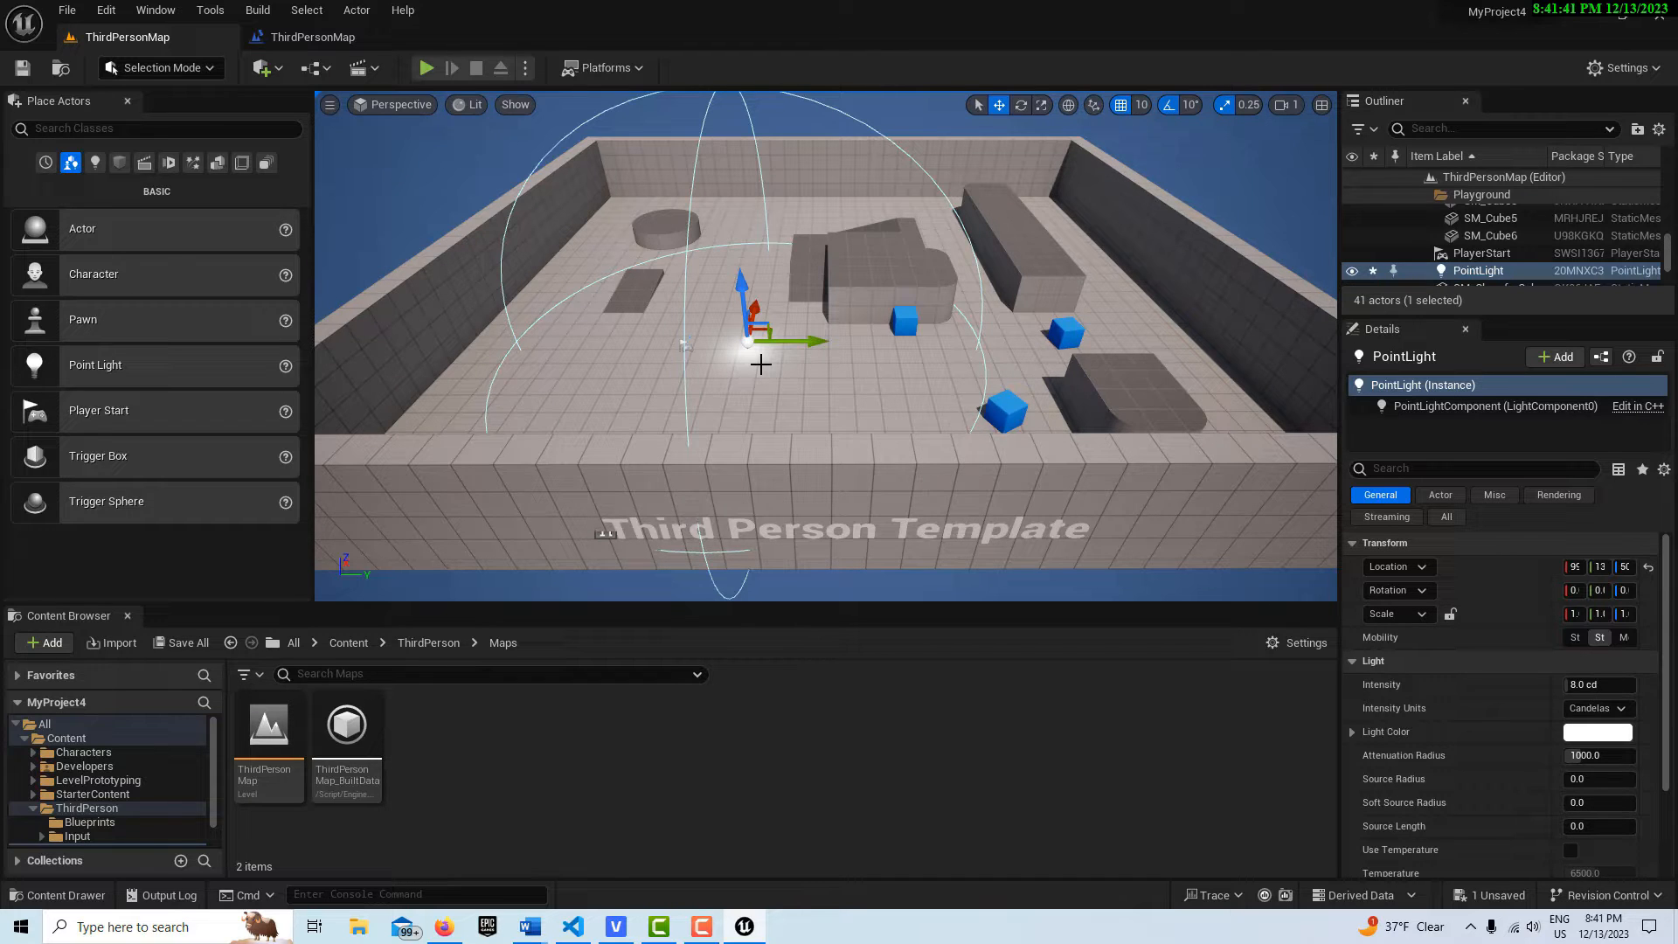
mouse_move(66, 10)
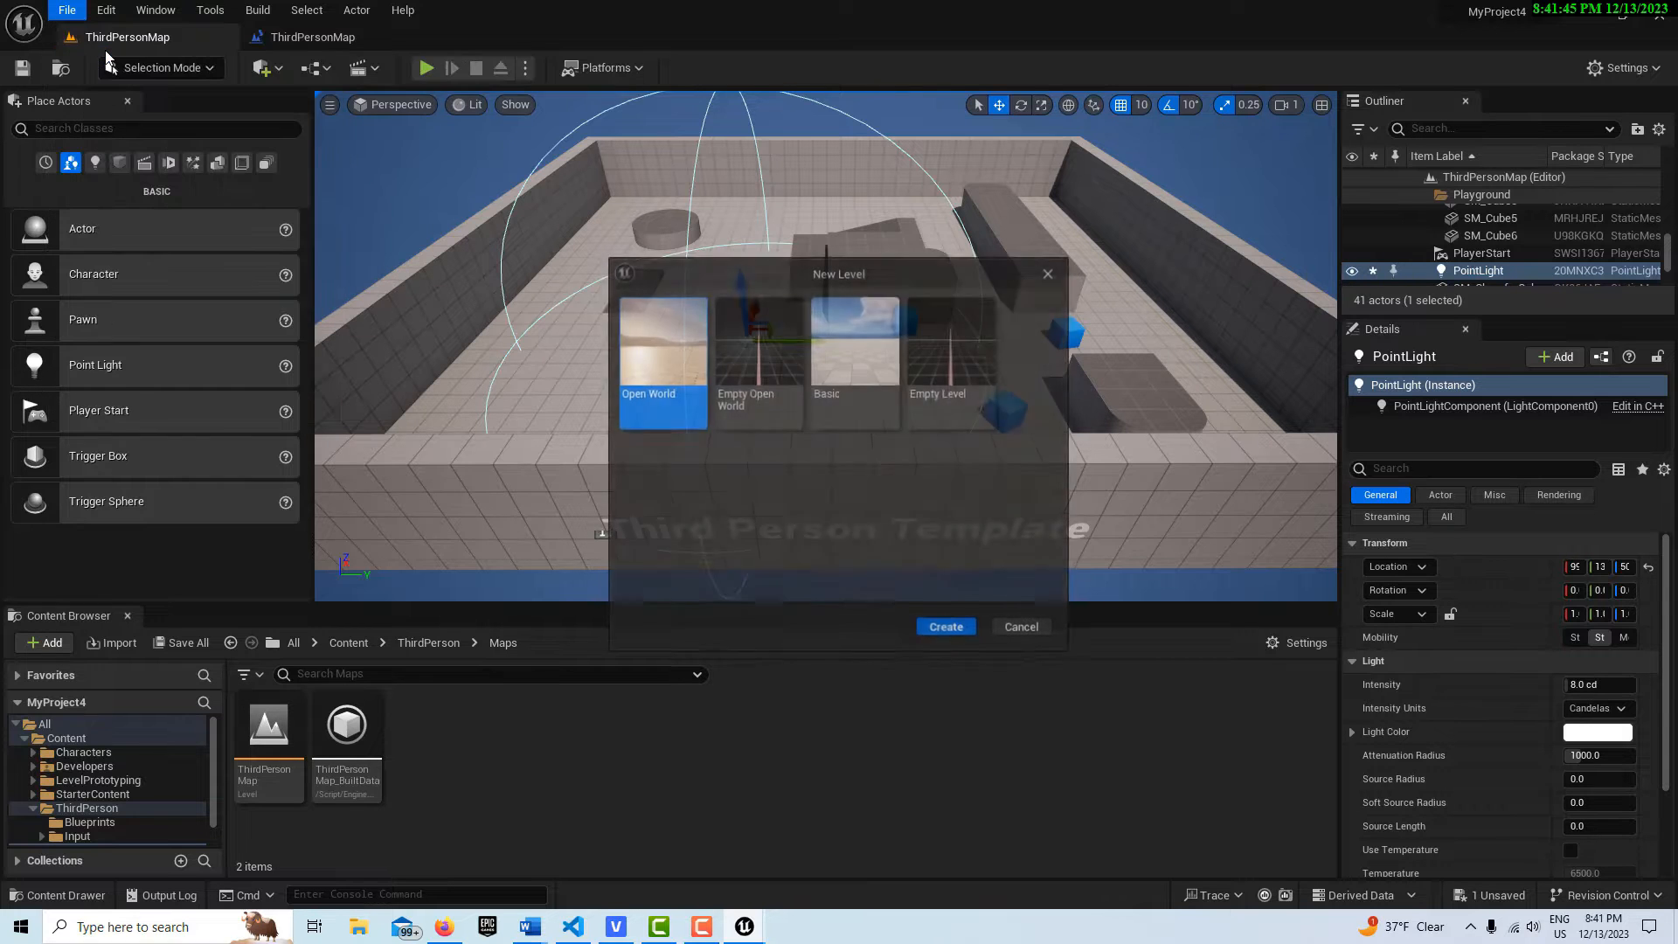
Create a Basic level, save it as NewMap in Maps, and open its Level Blueprint.
left_click(854, 334)
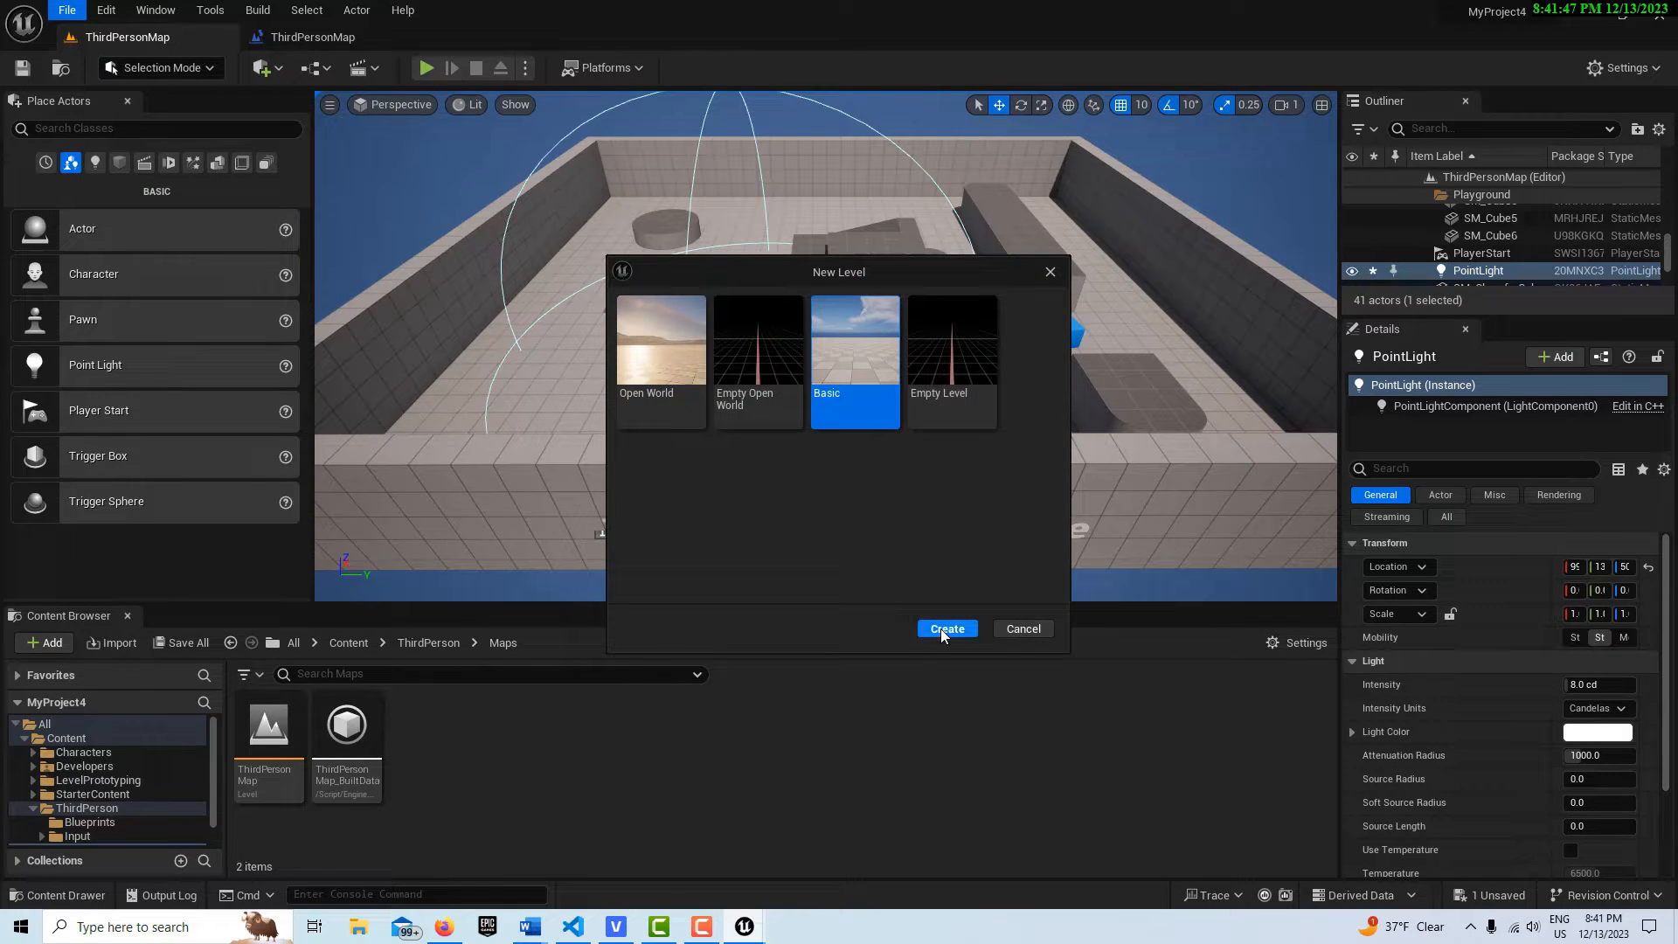
left_click(946, 629)
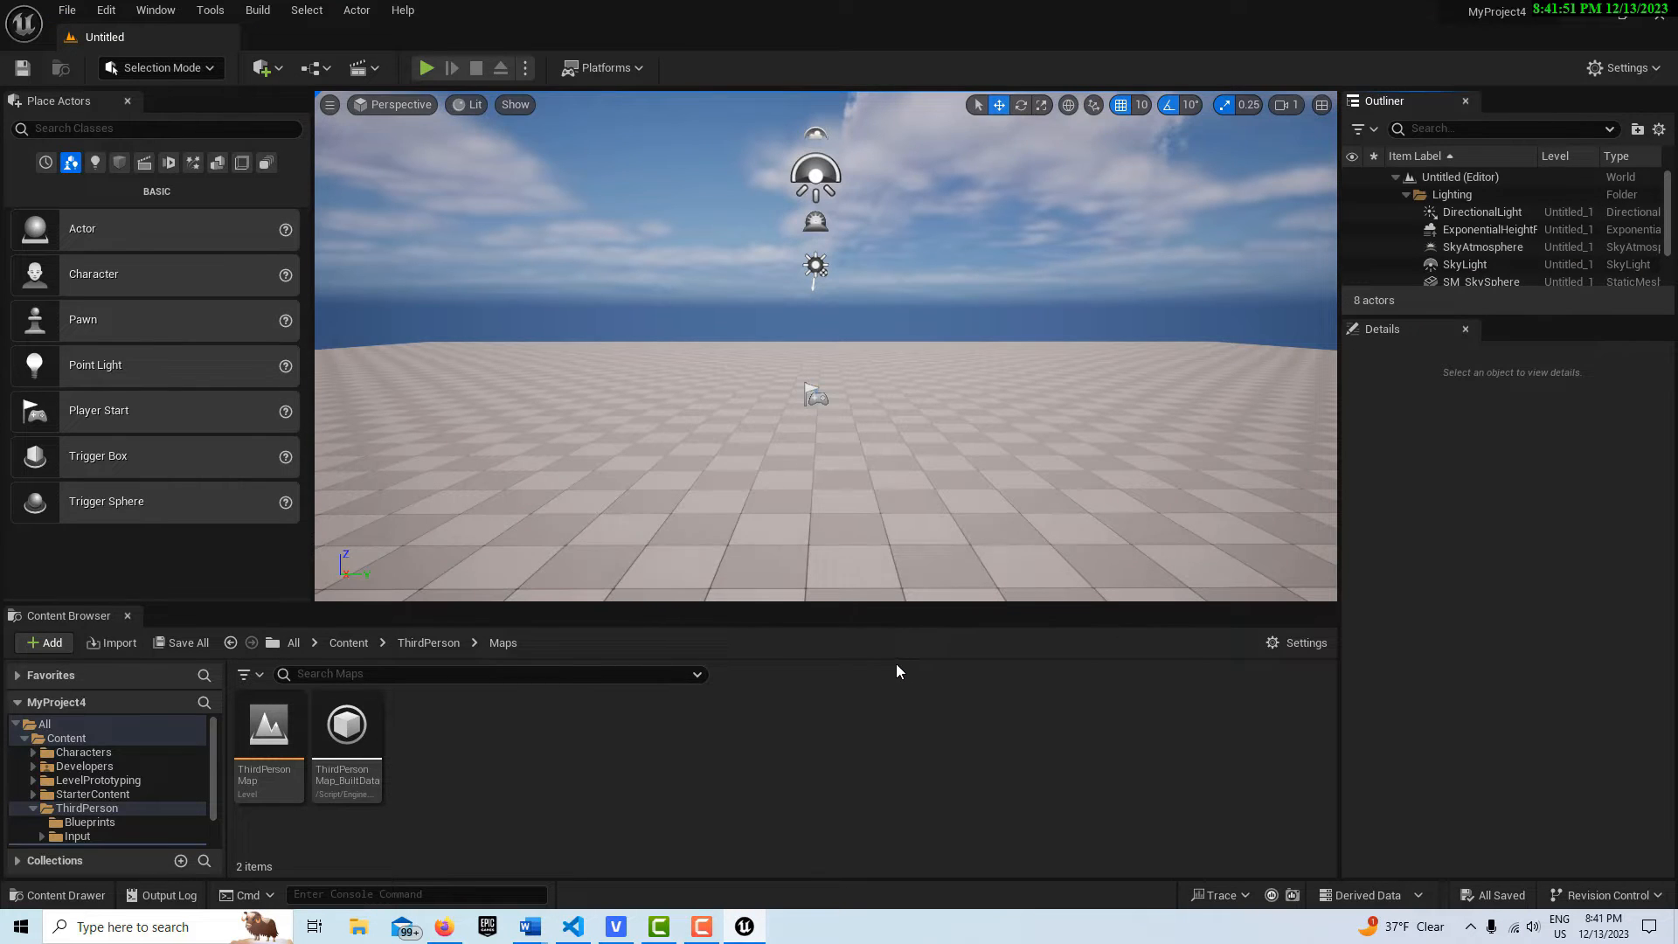
left_click(67, 9)
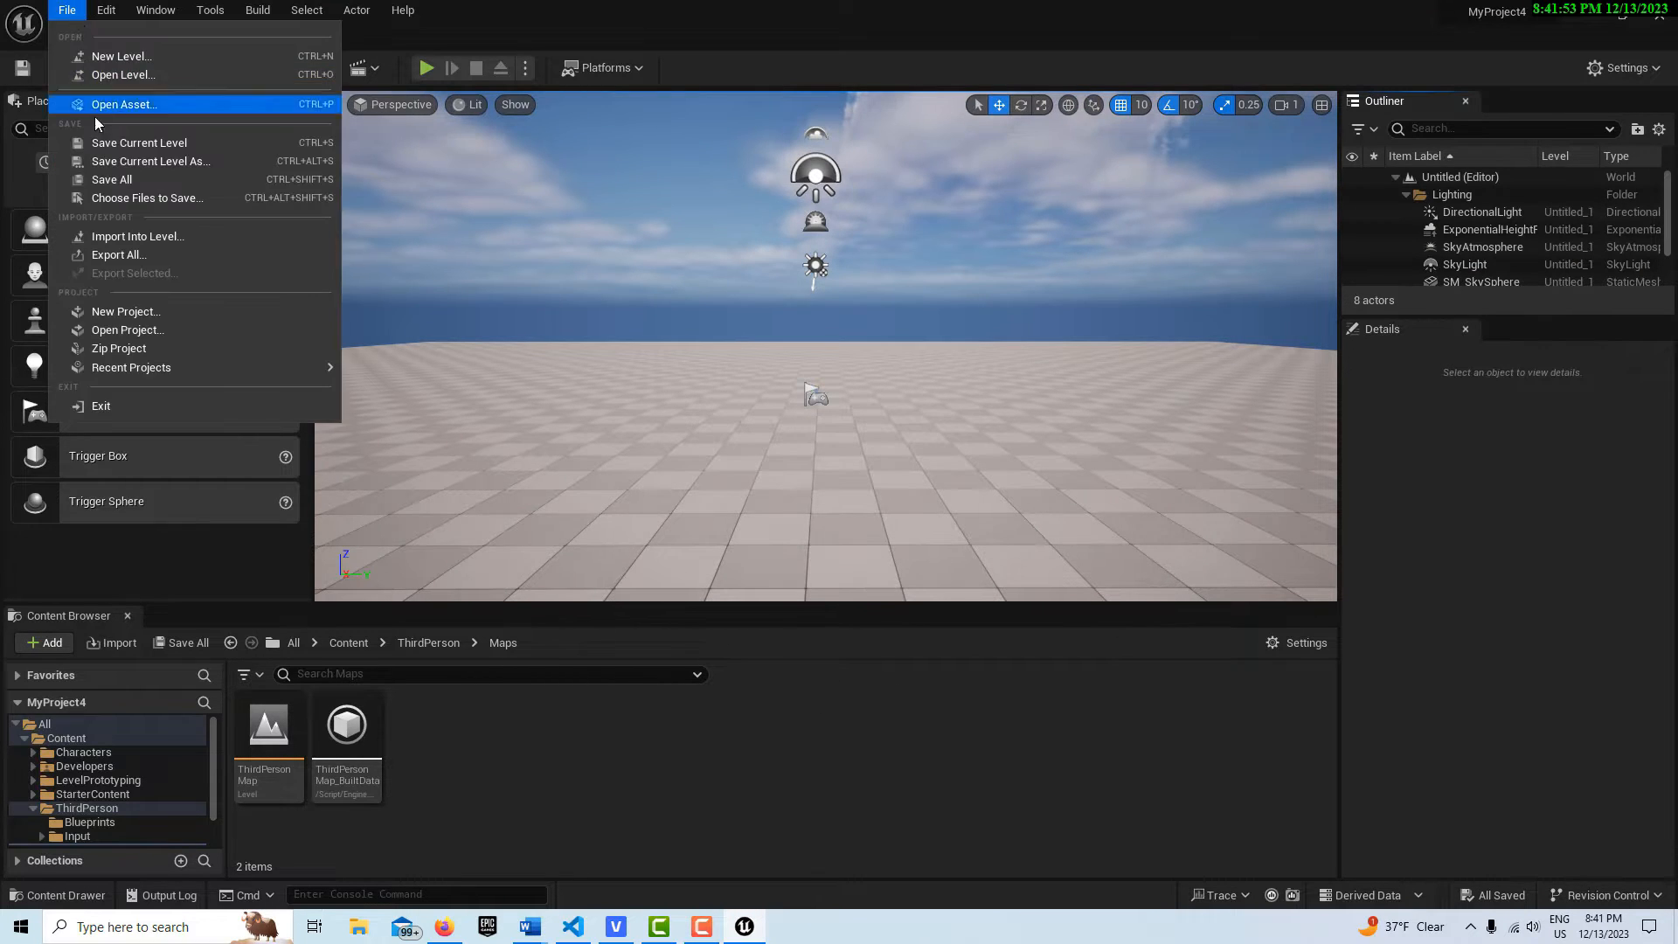
left_click(149, 161)
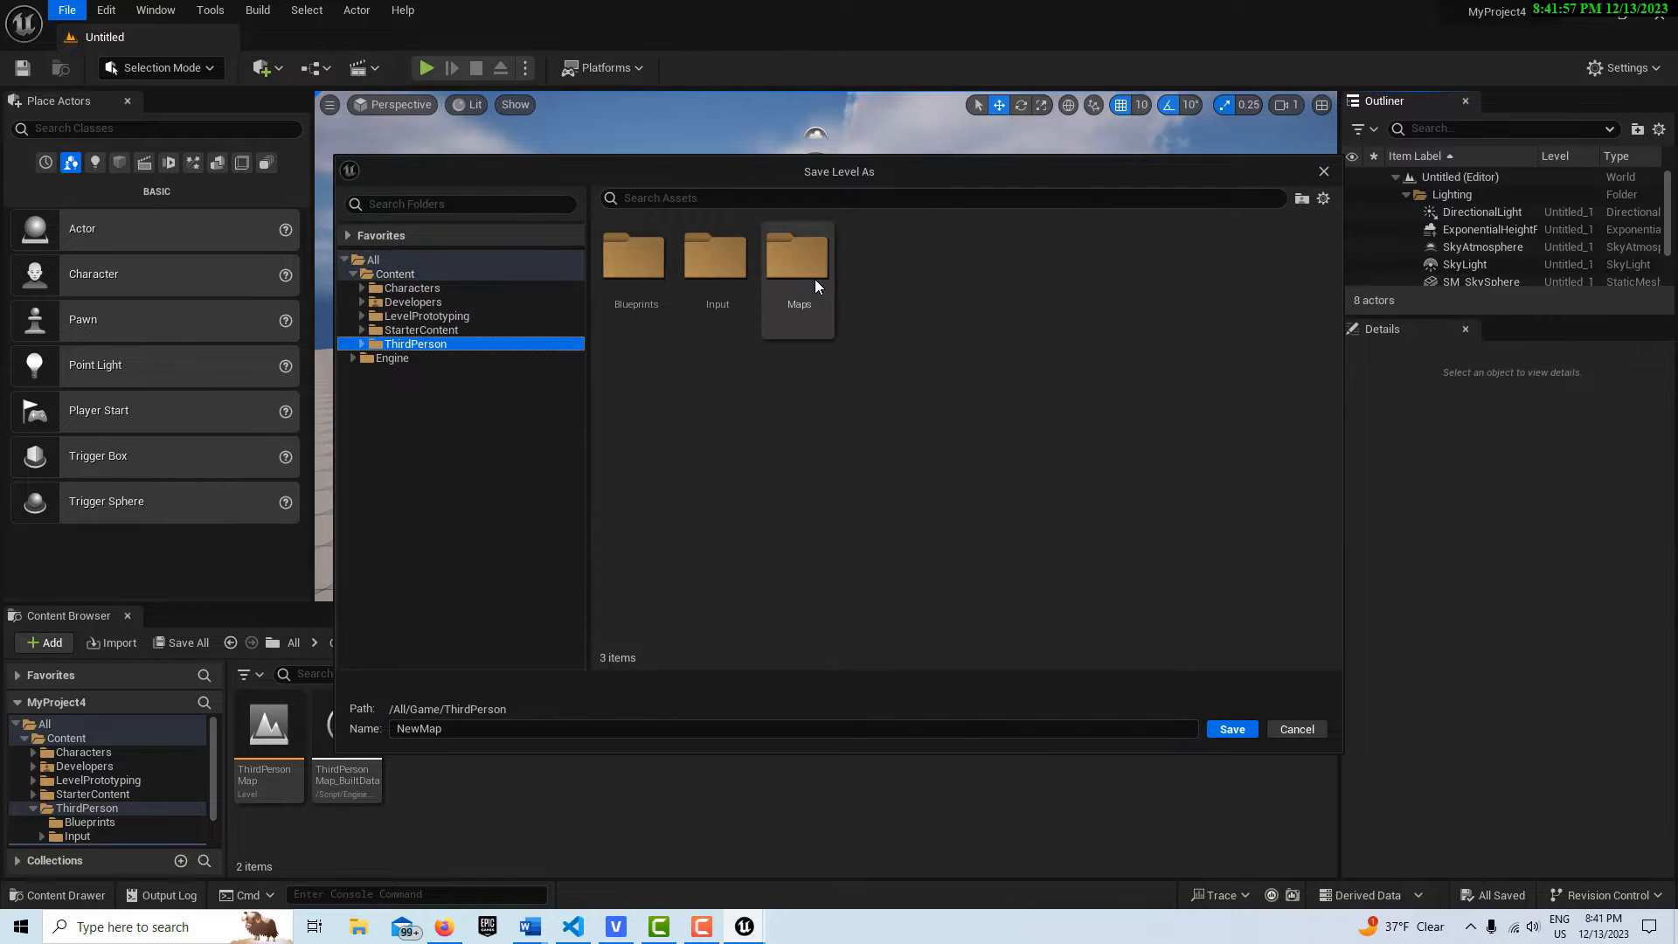
left_click(1229, 729)
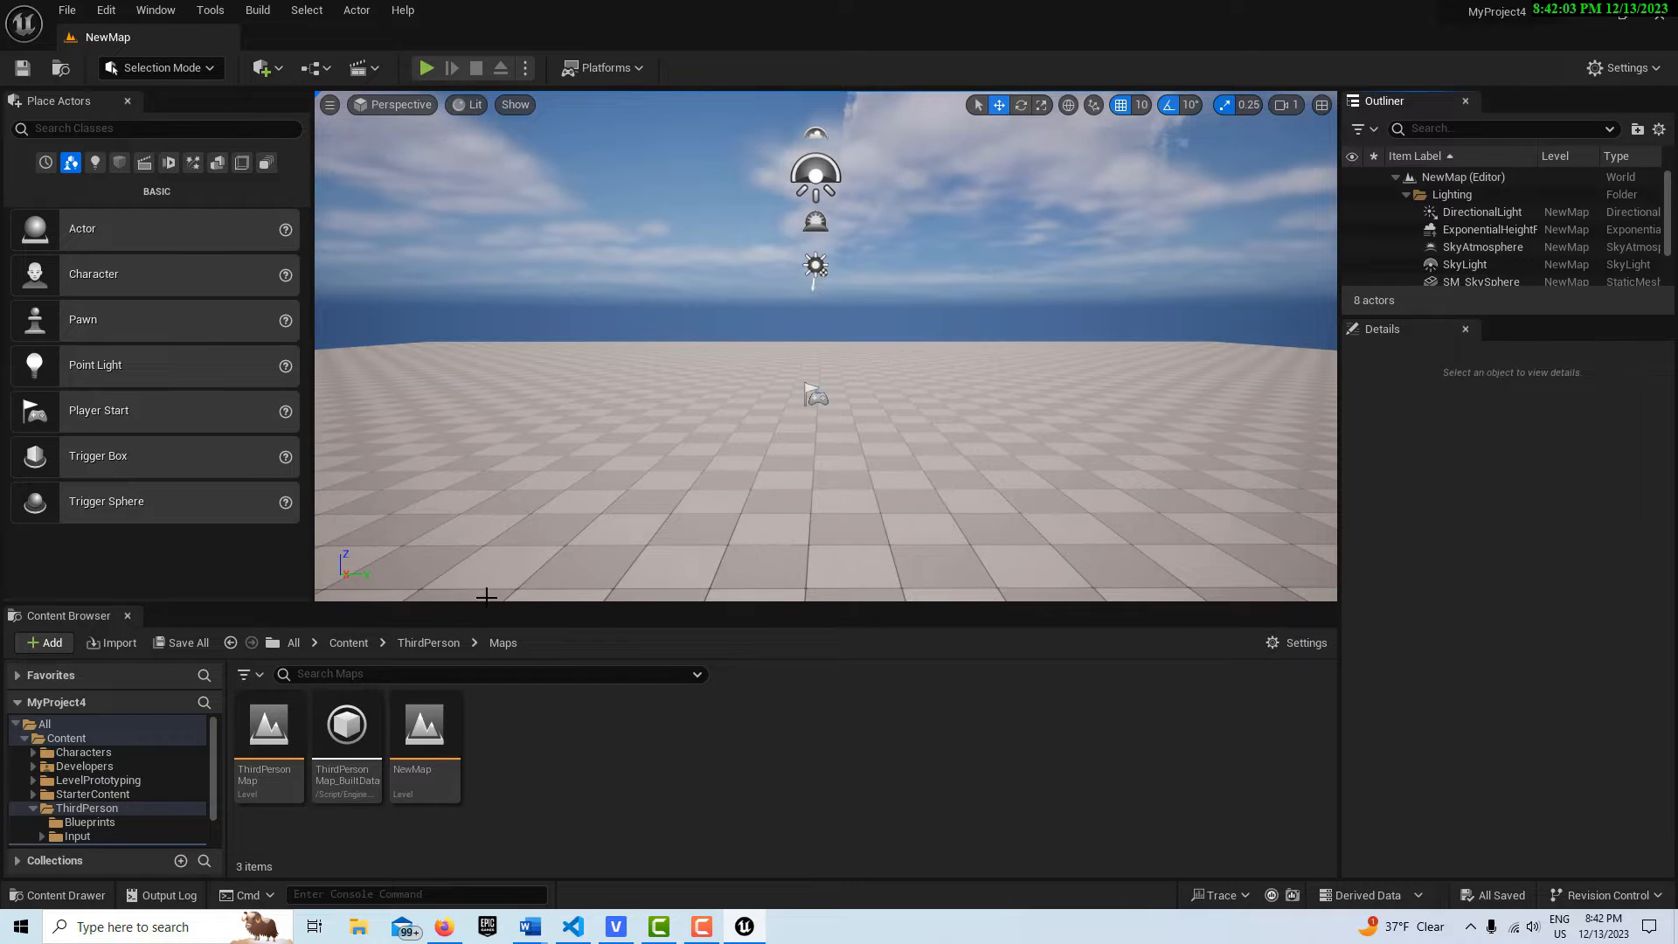
left_click(357, 67)
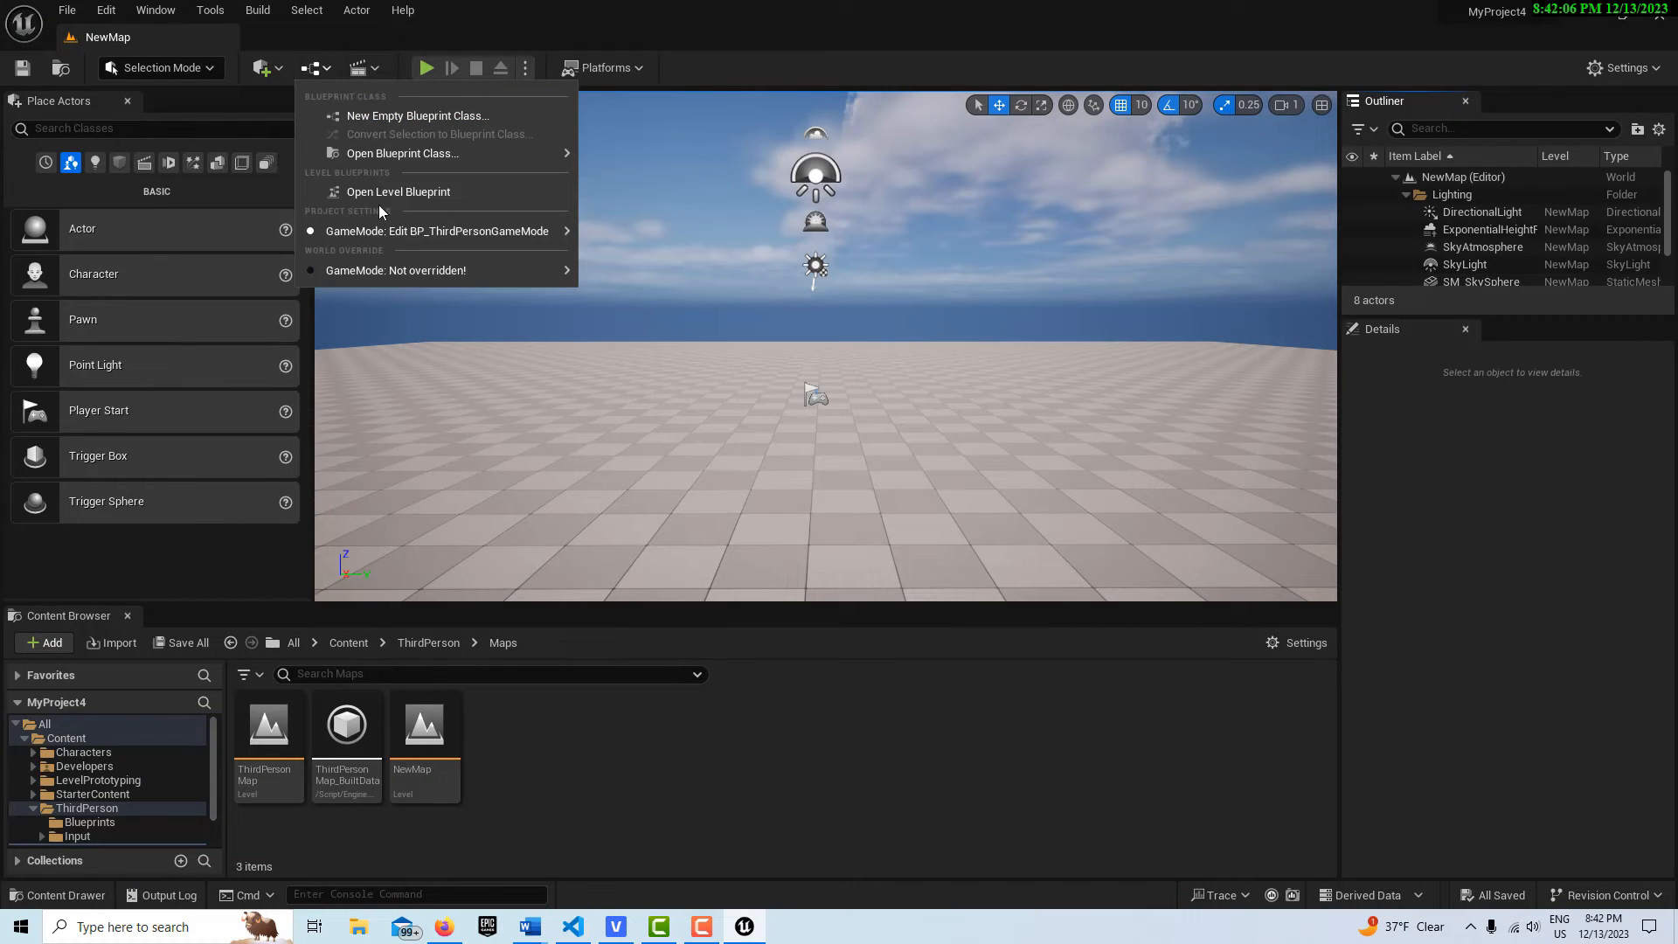
left_click(398, 191)
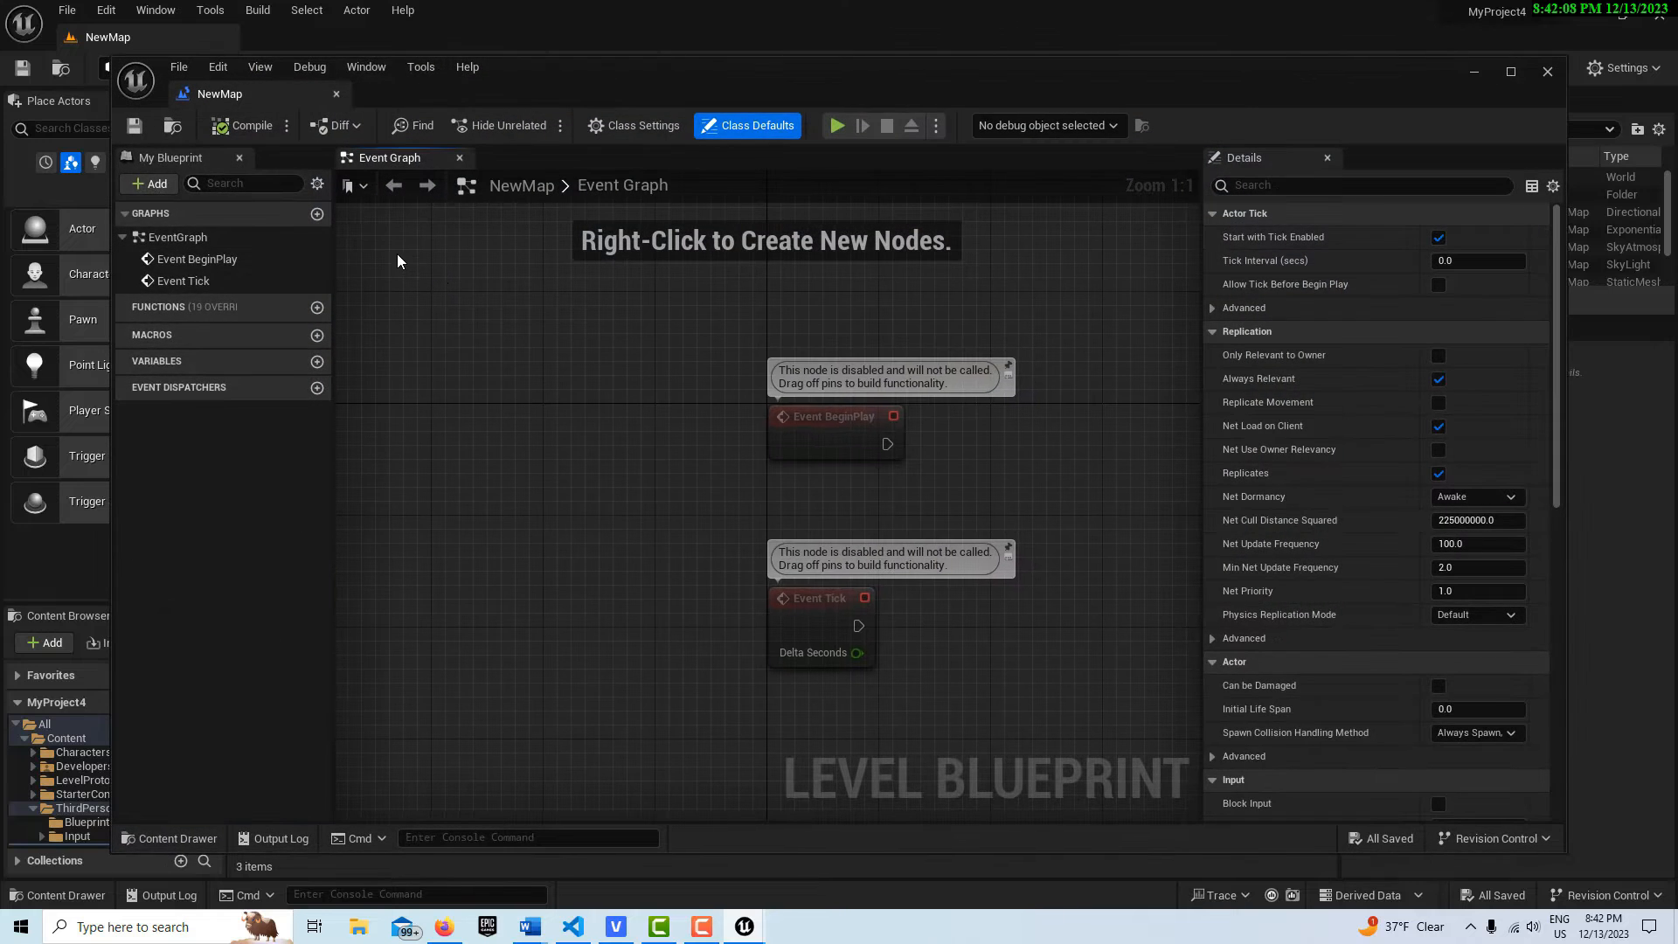
mouse_move(243, 264)
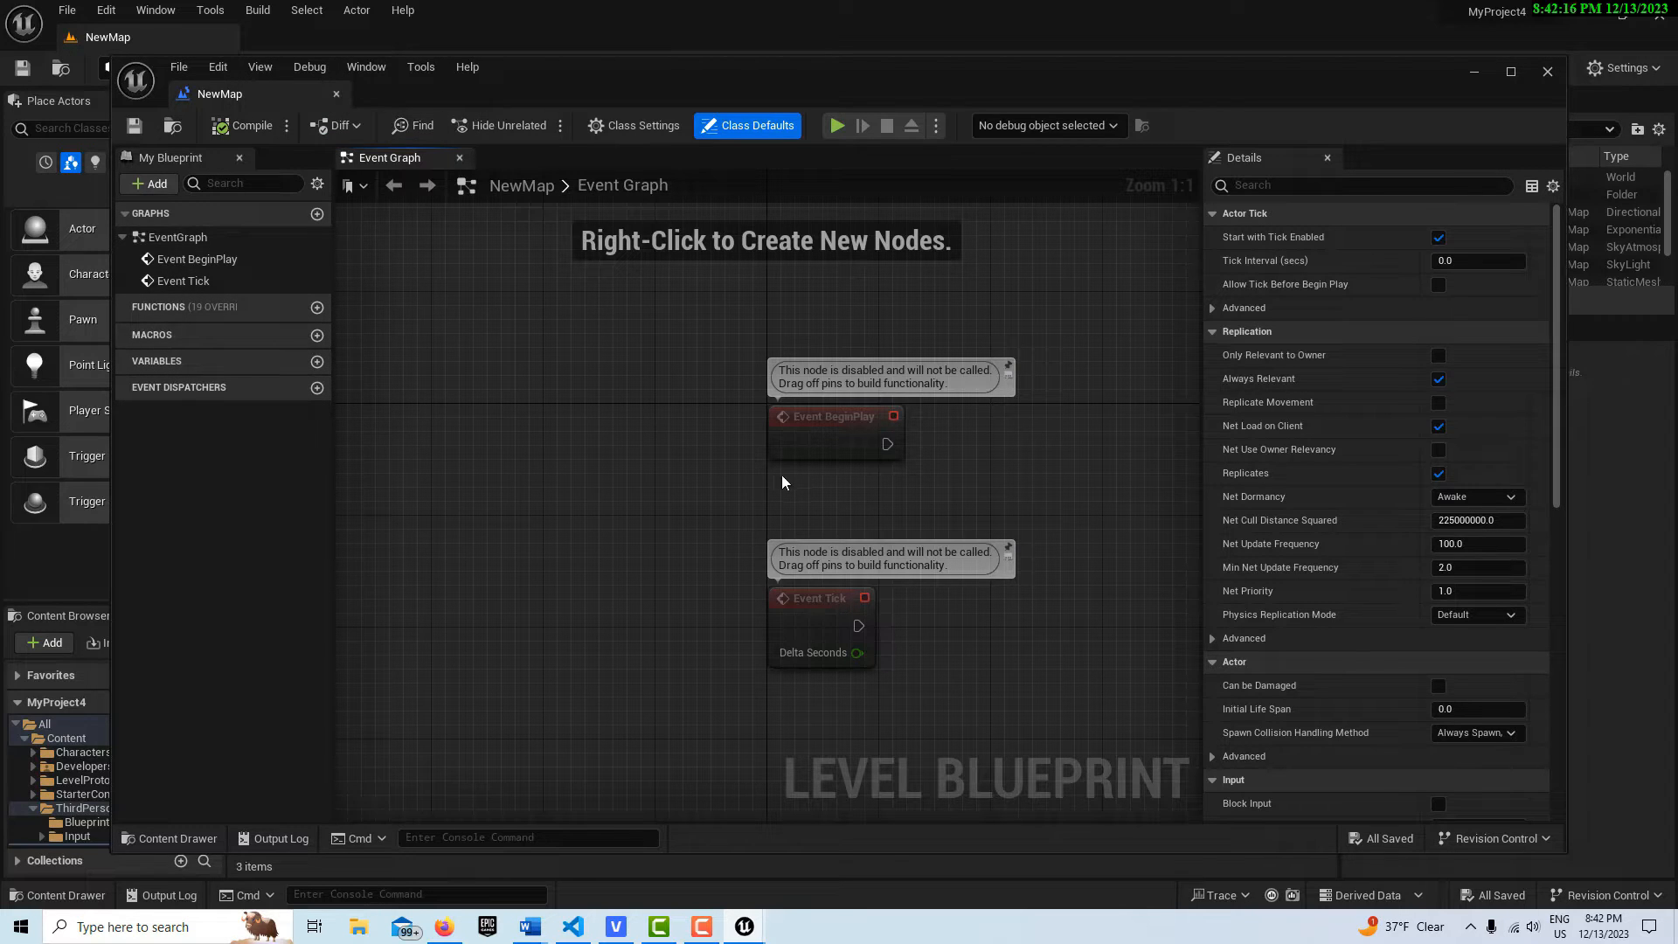
mouse_move(342, 106)
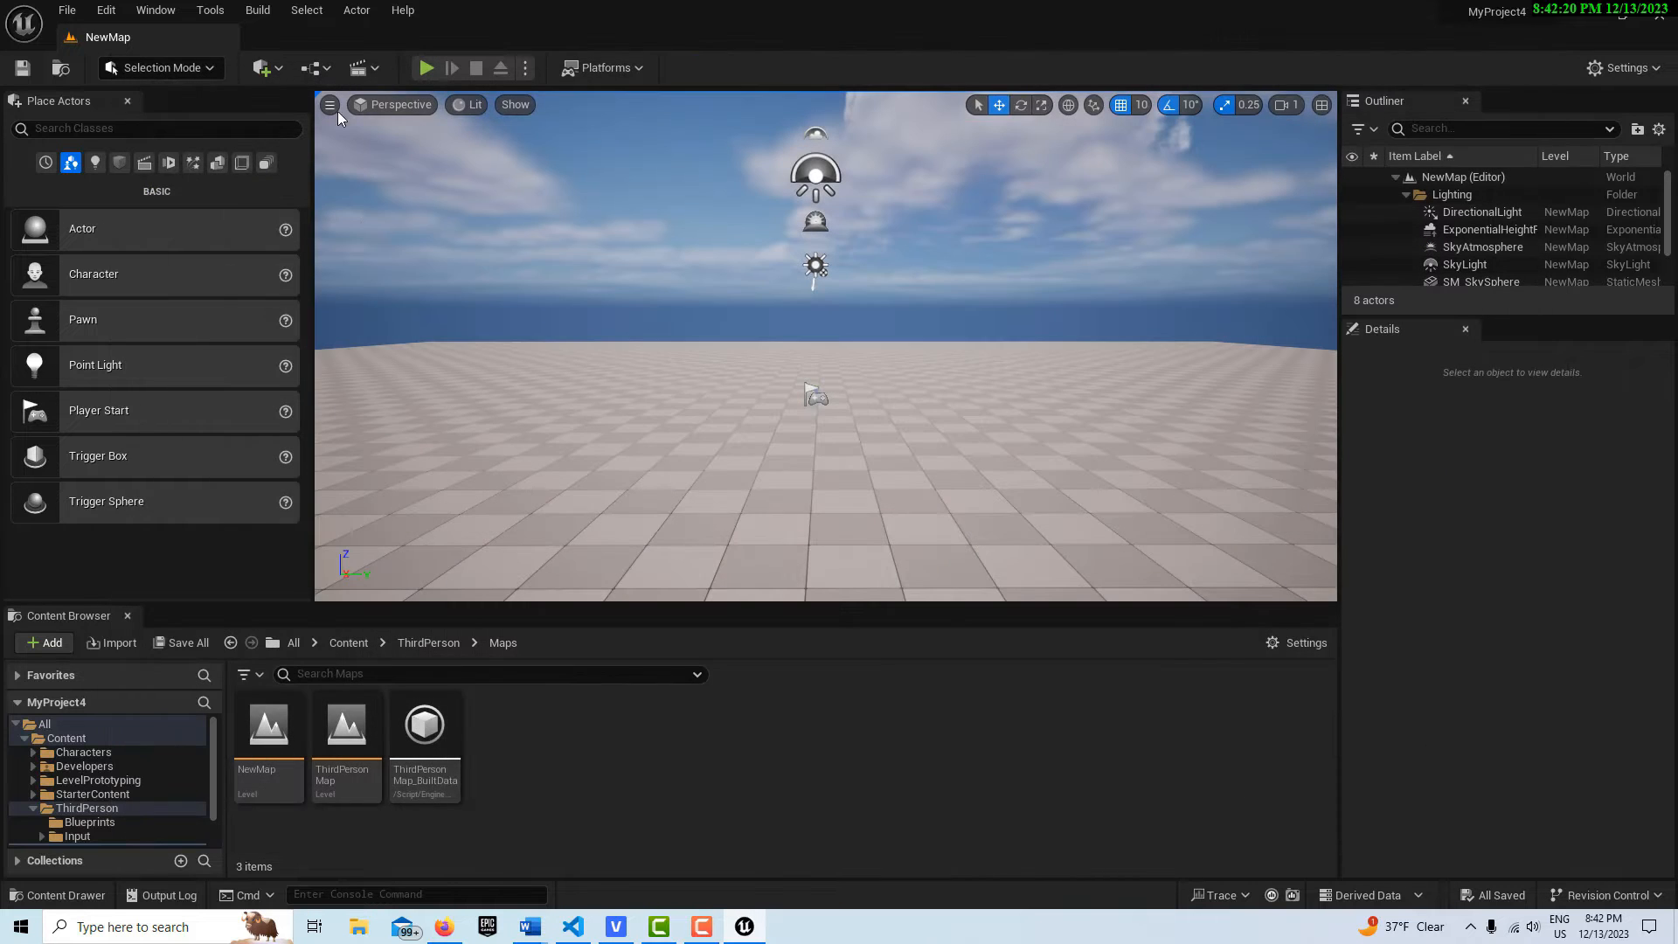
Reload ThirdPersonMap and open its empty Level Blueprint event graph.
double_click(347, 725)
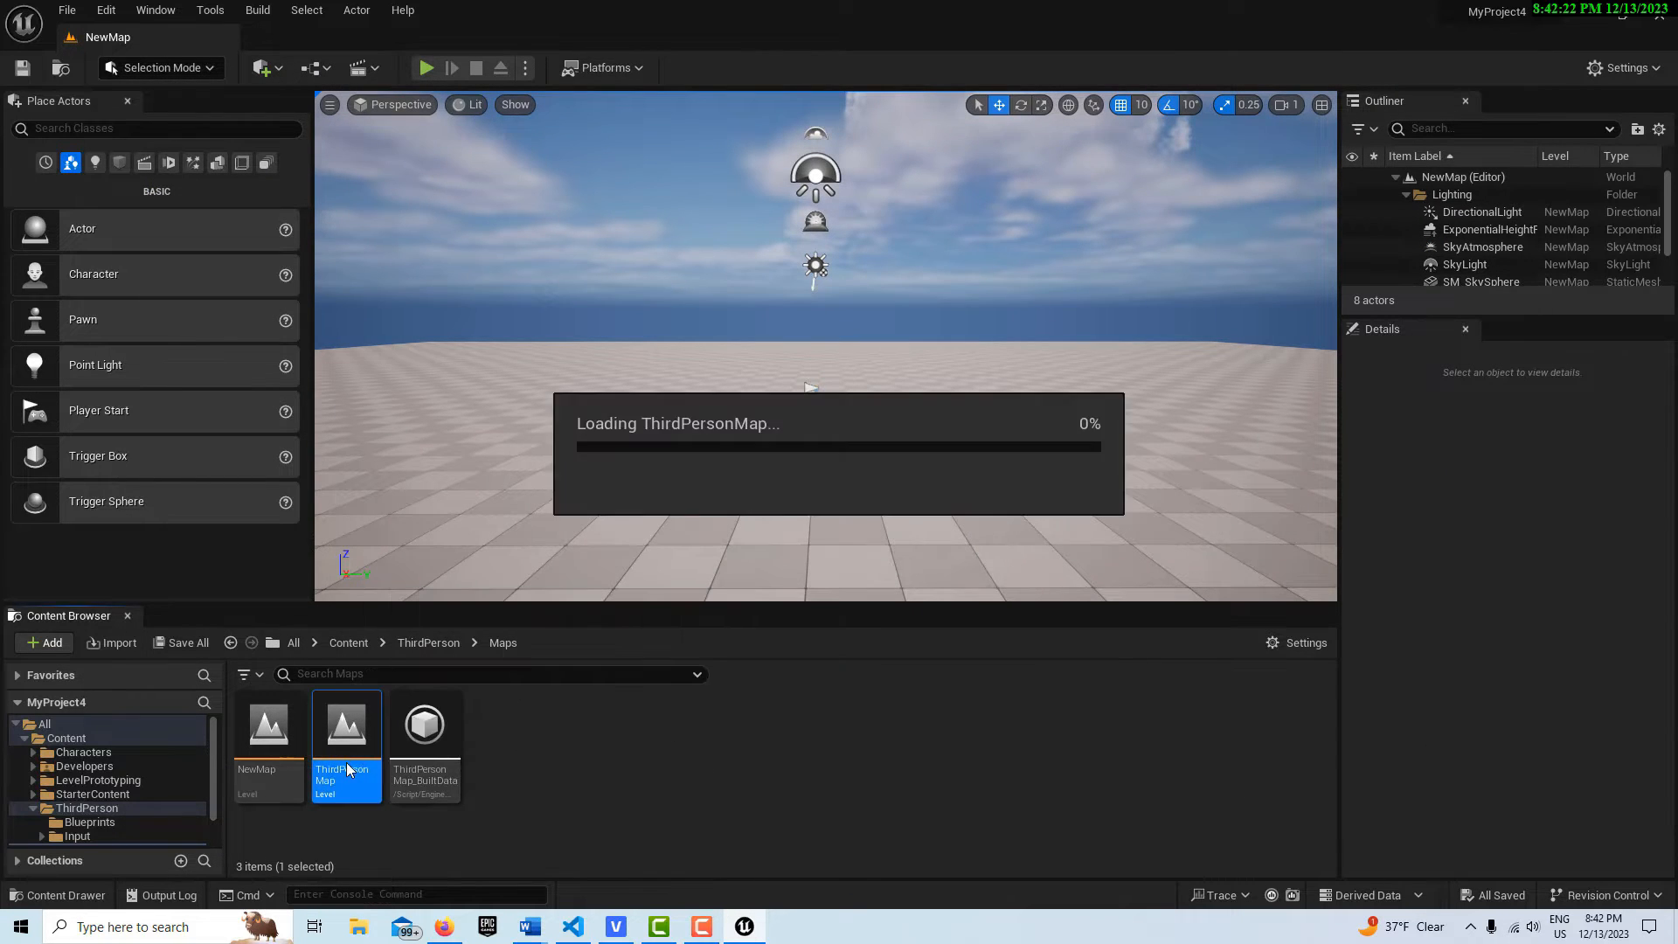
double_click(346, 725)
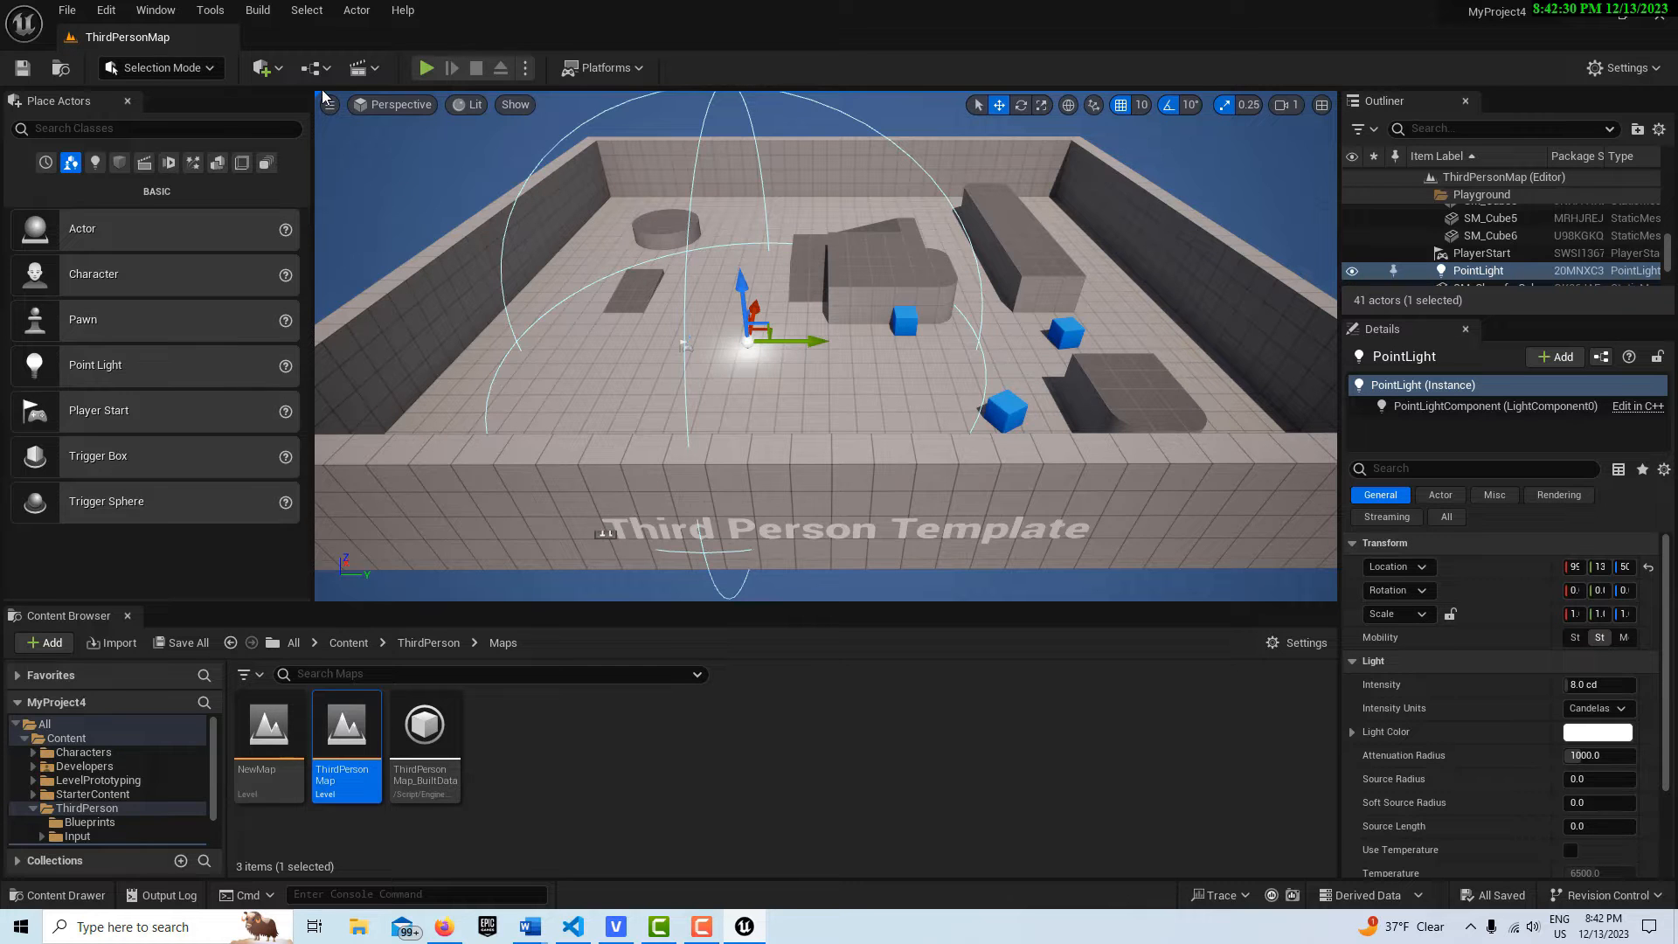
left_click(309, 67)
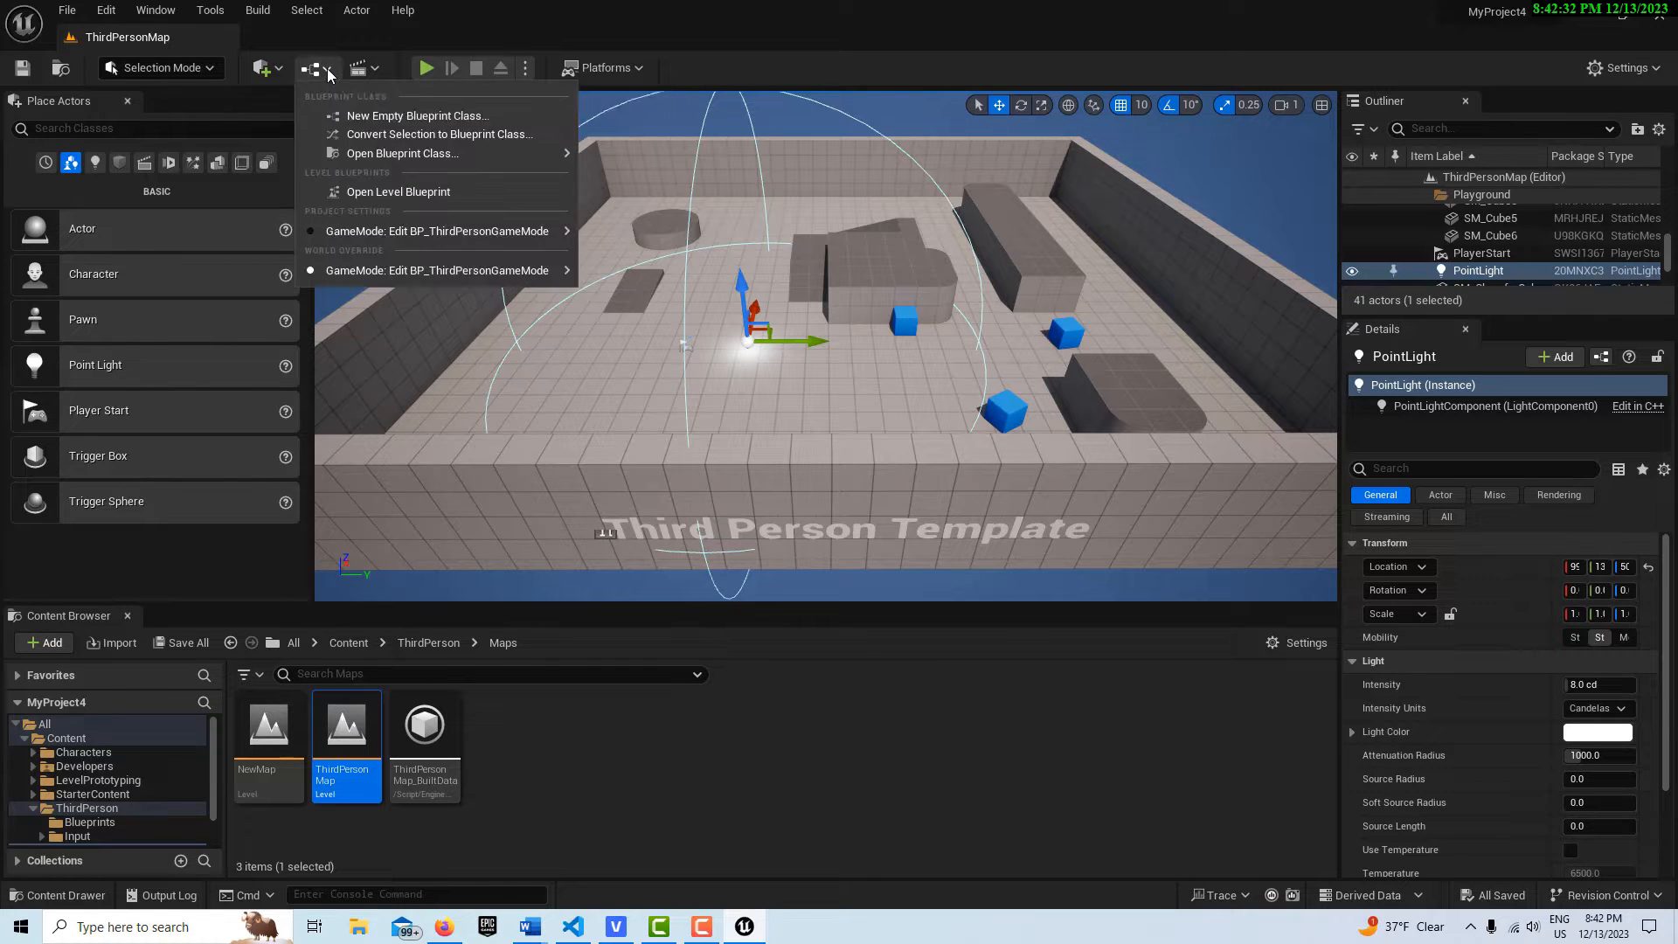
left_click(398, 191)
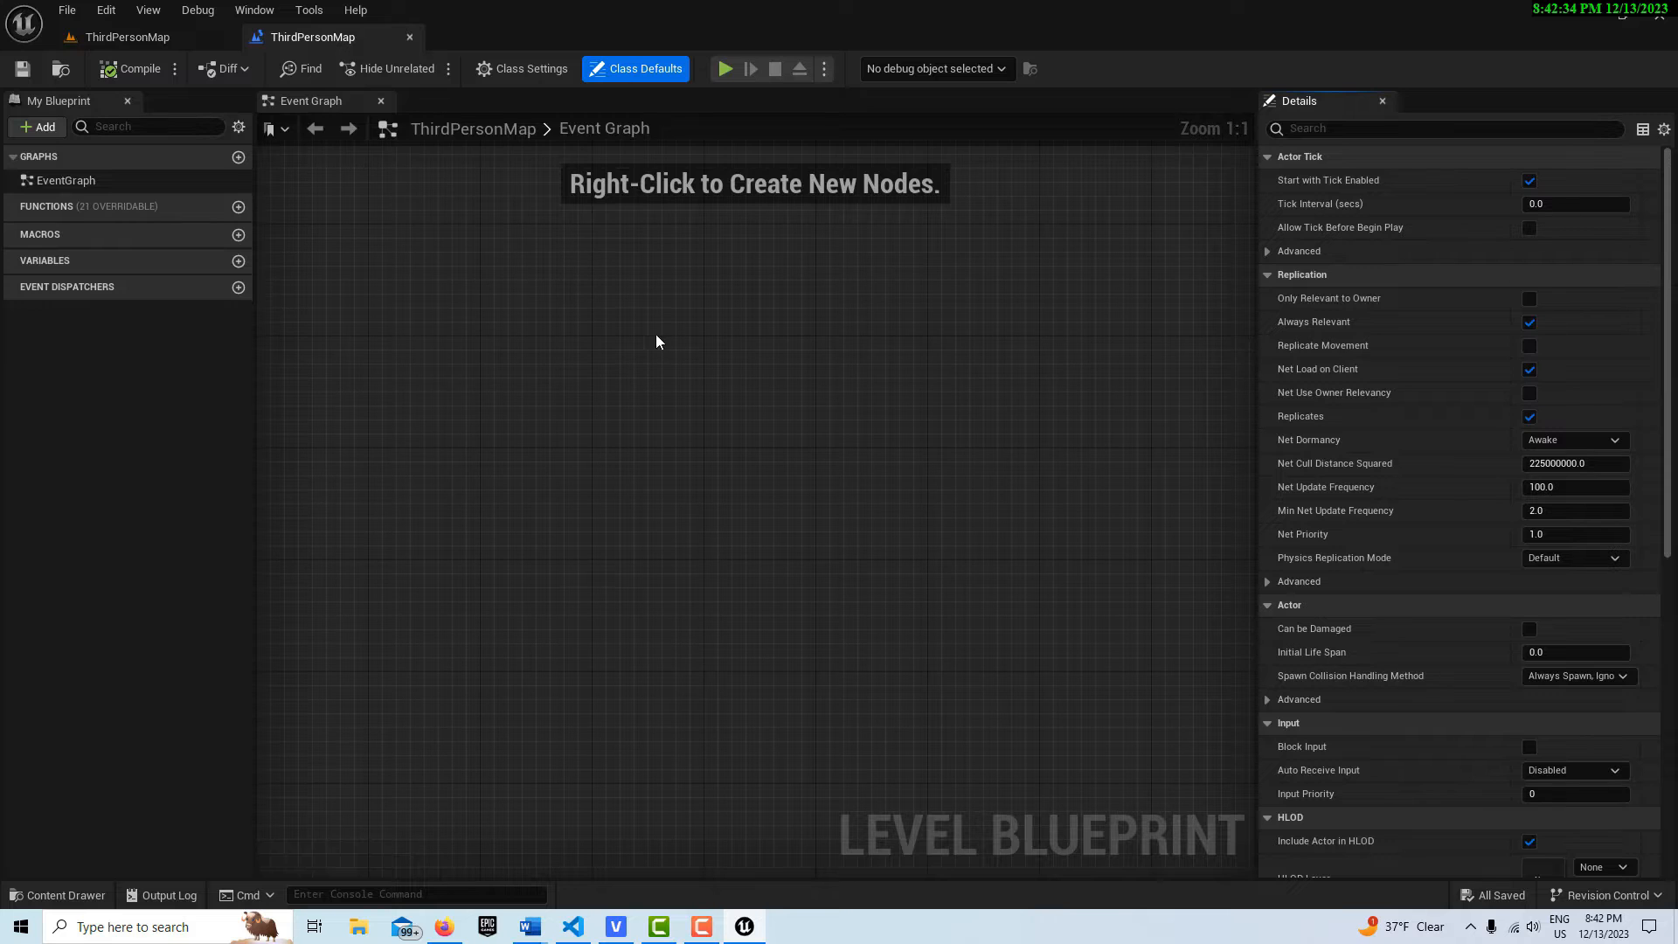
Add a PointLight reference and an Event BeginPlay node placed below it.
right_click(658, 342)
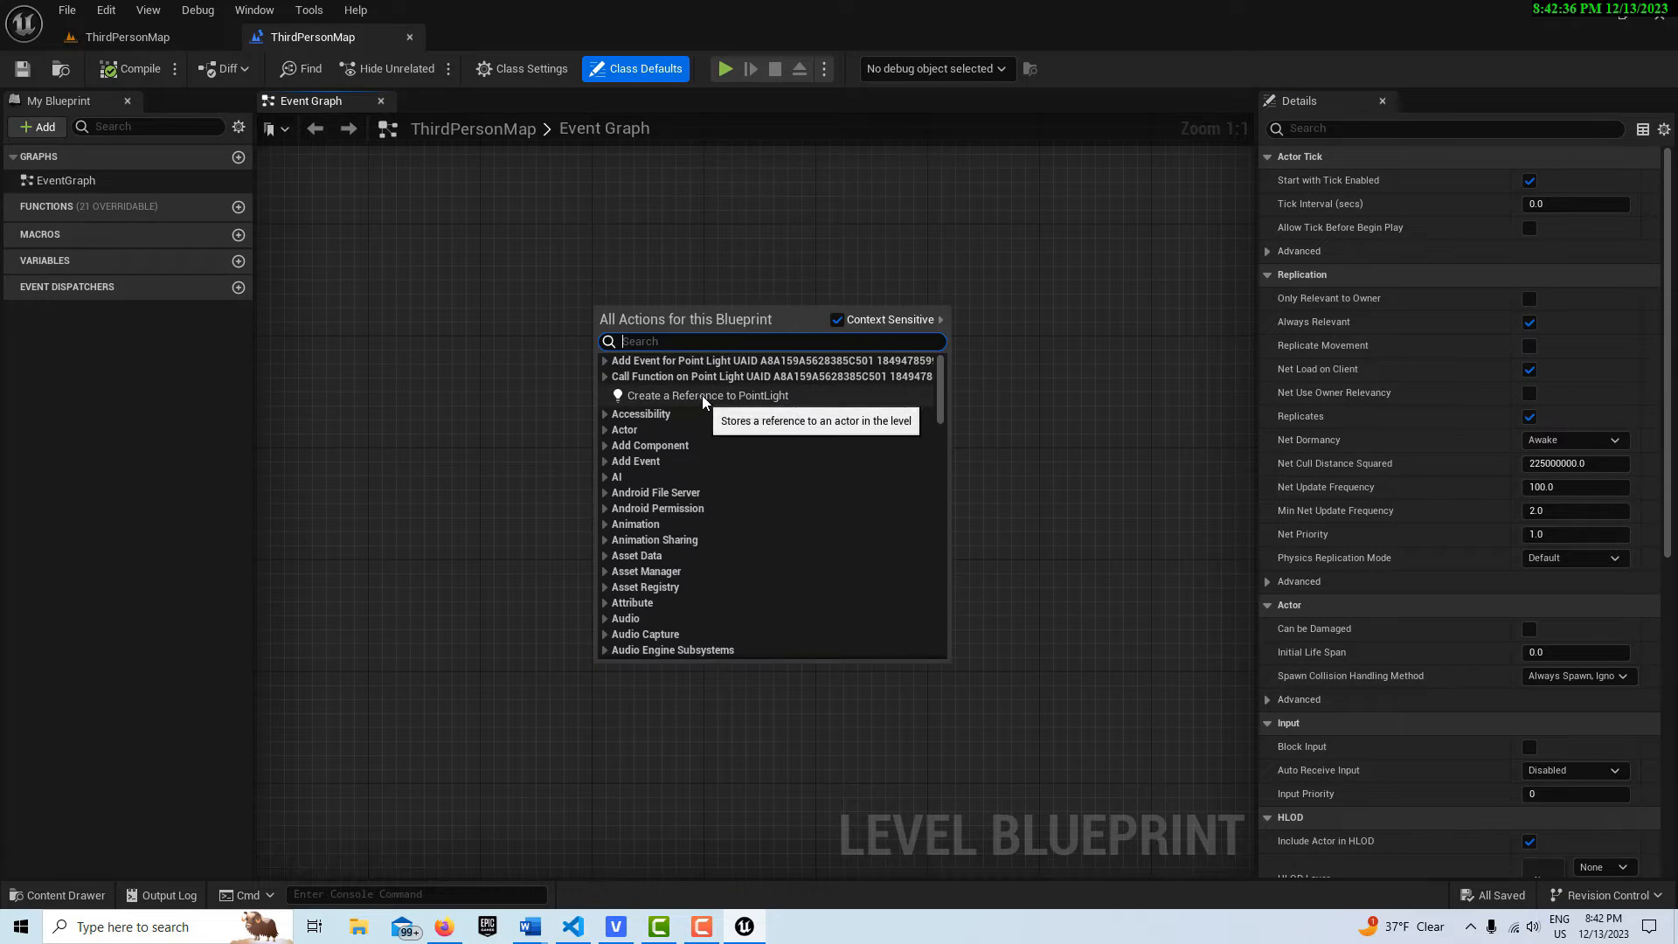
left_click(707, 395)
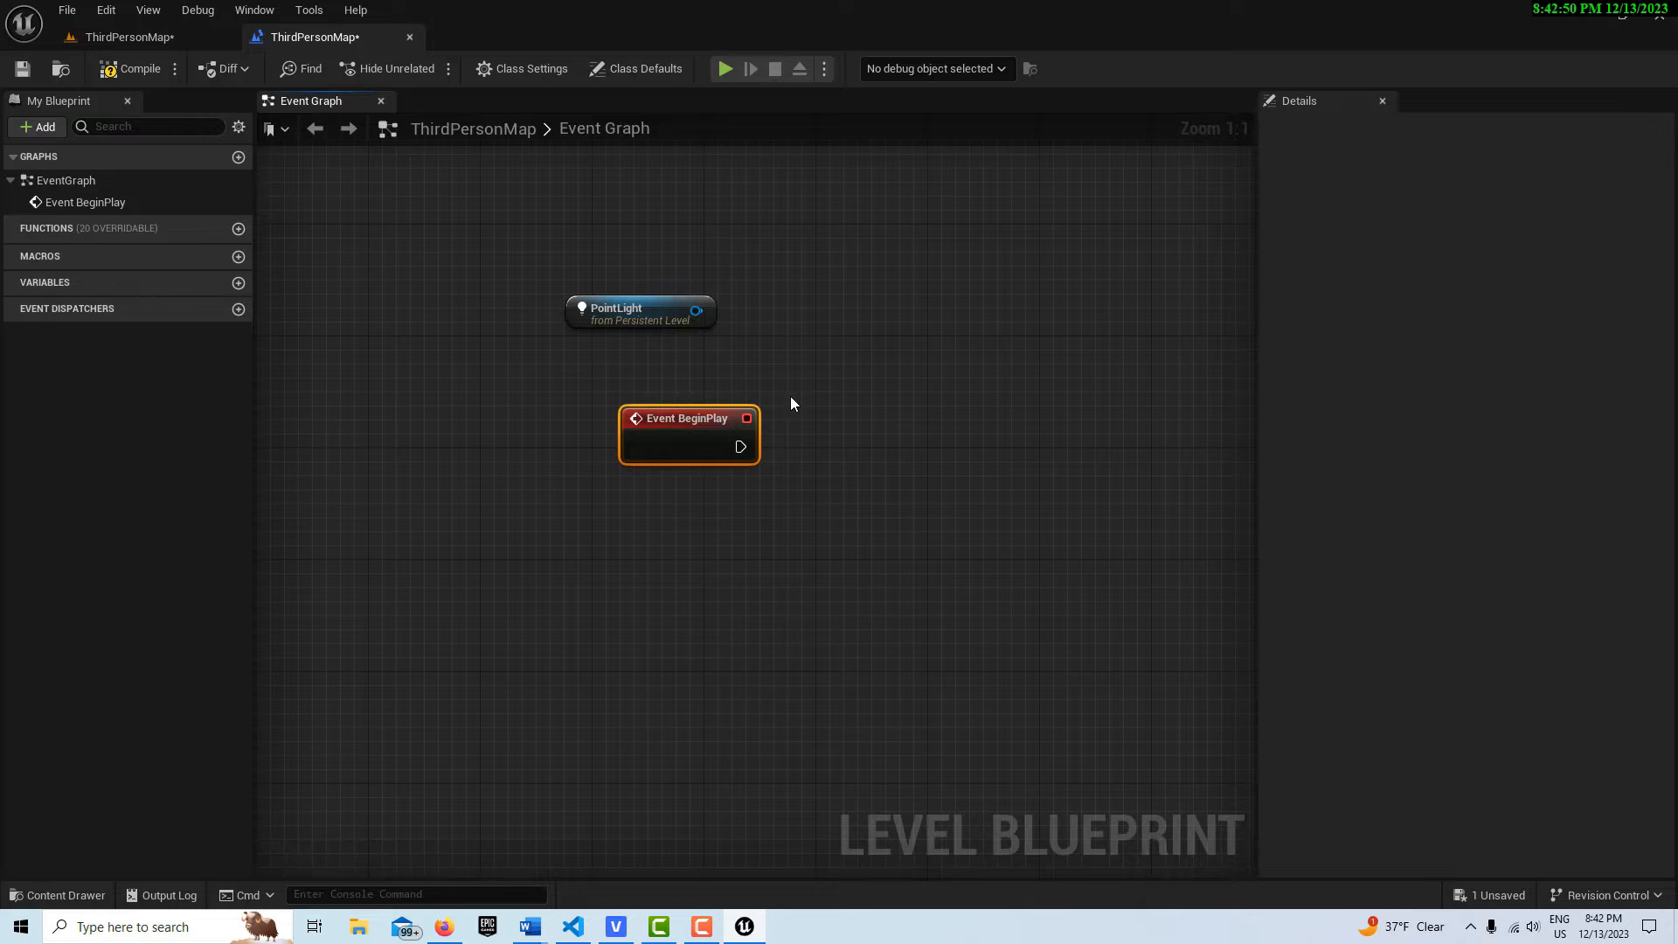
left_click_drag(687, 434, 577, 419)
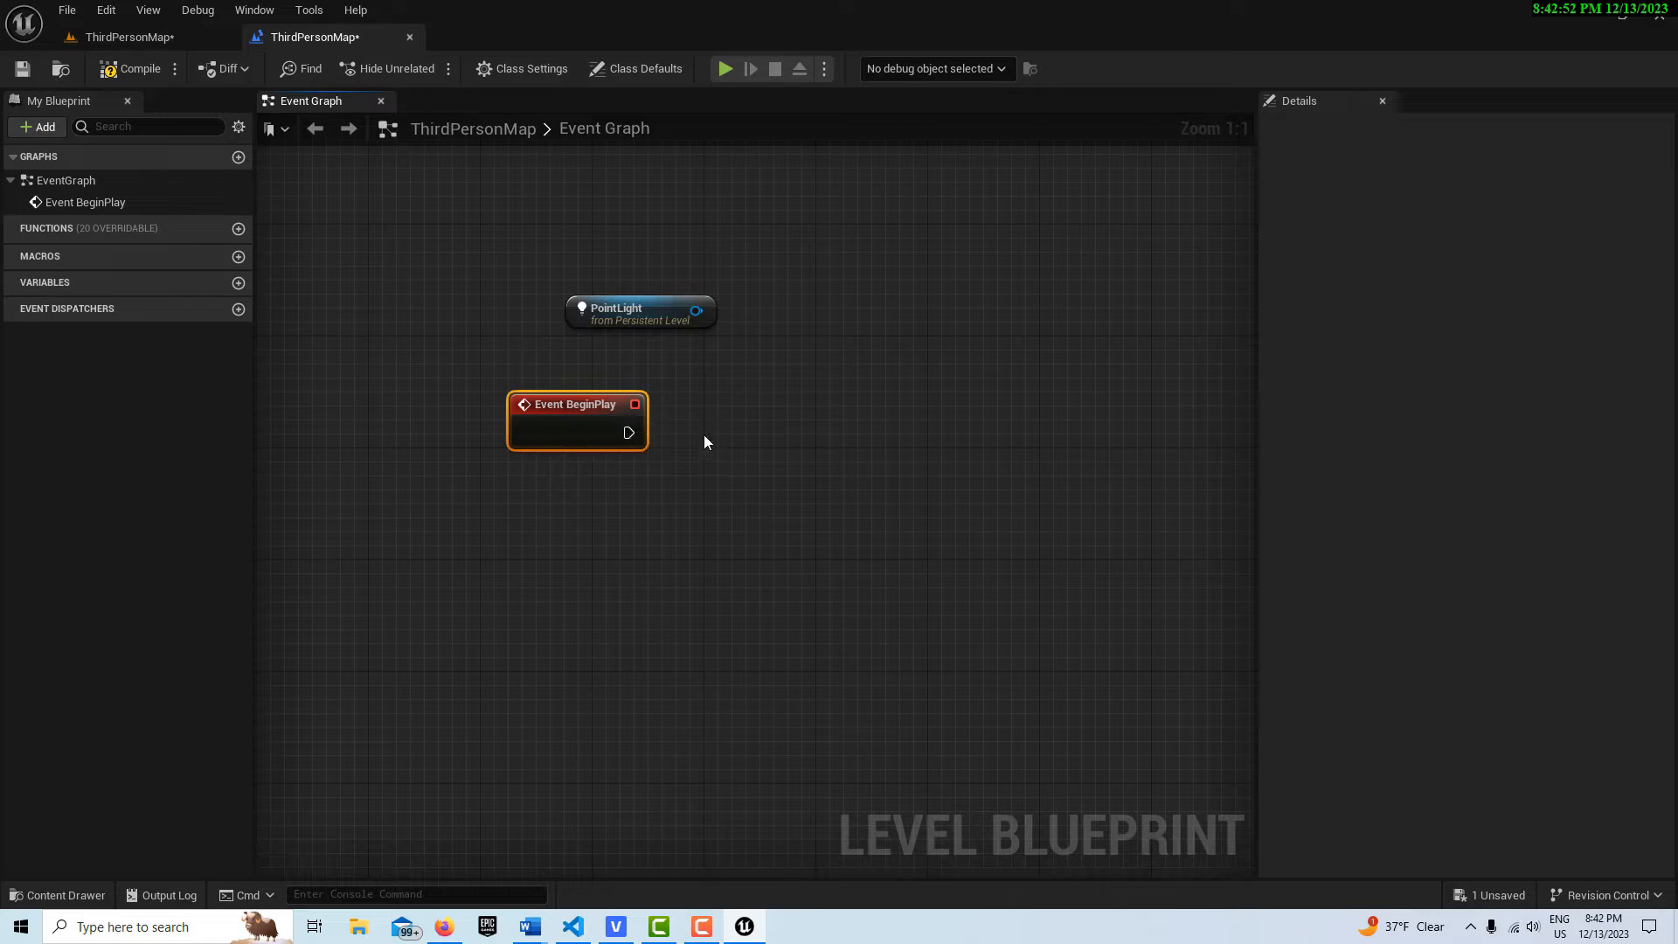
type("delay")
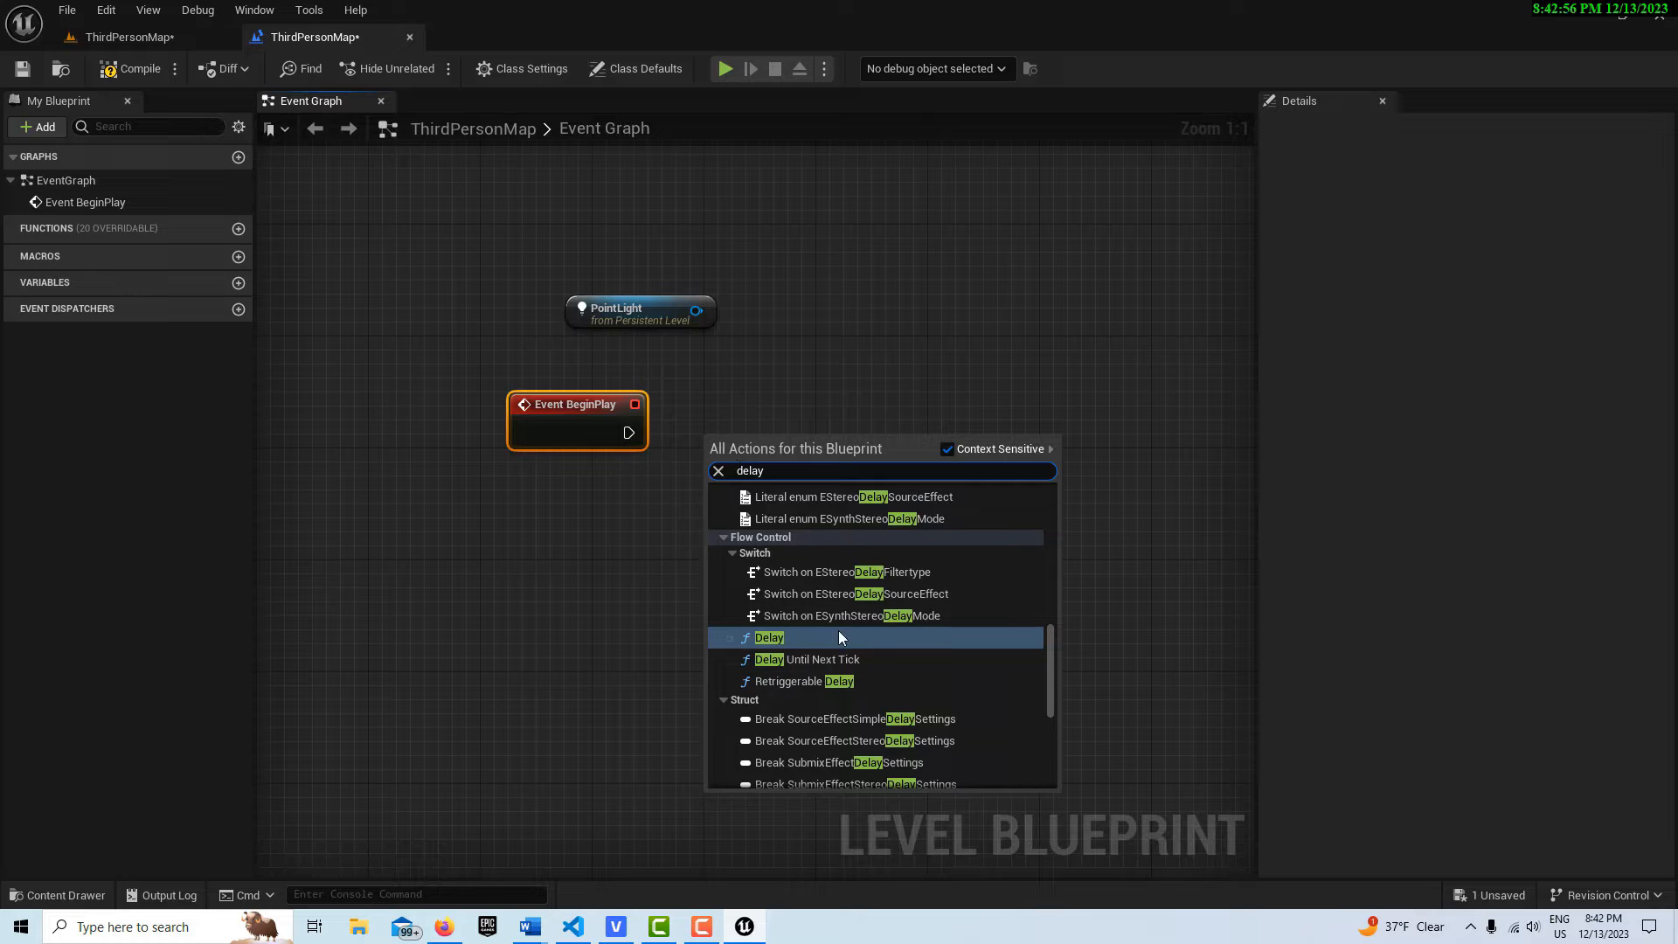
Chain a 5-second Delay after BeginPlay and add Set Light Color for PointLight.
left_click(768, 637)
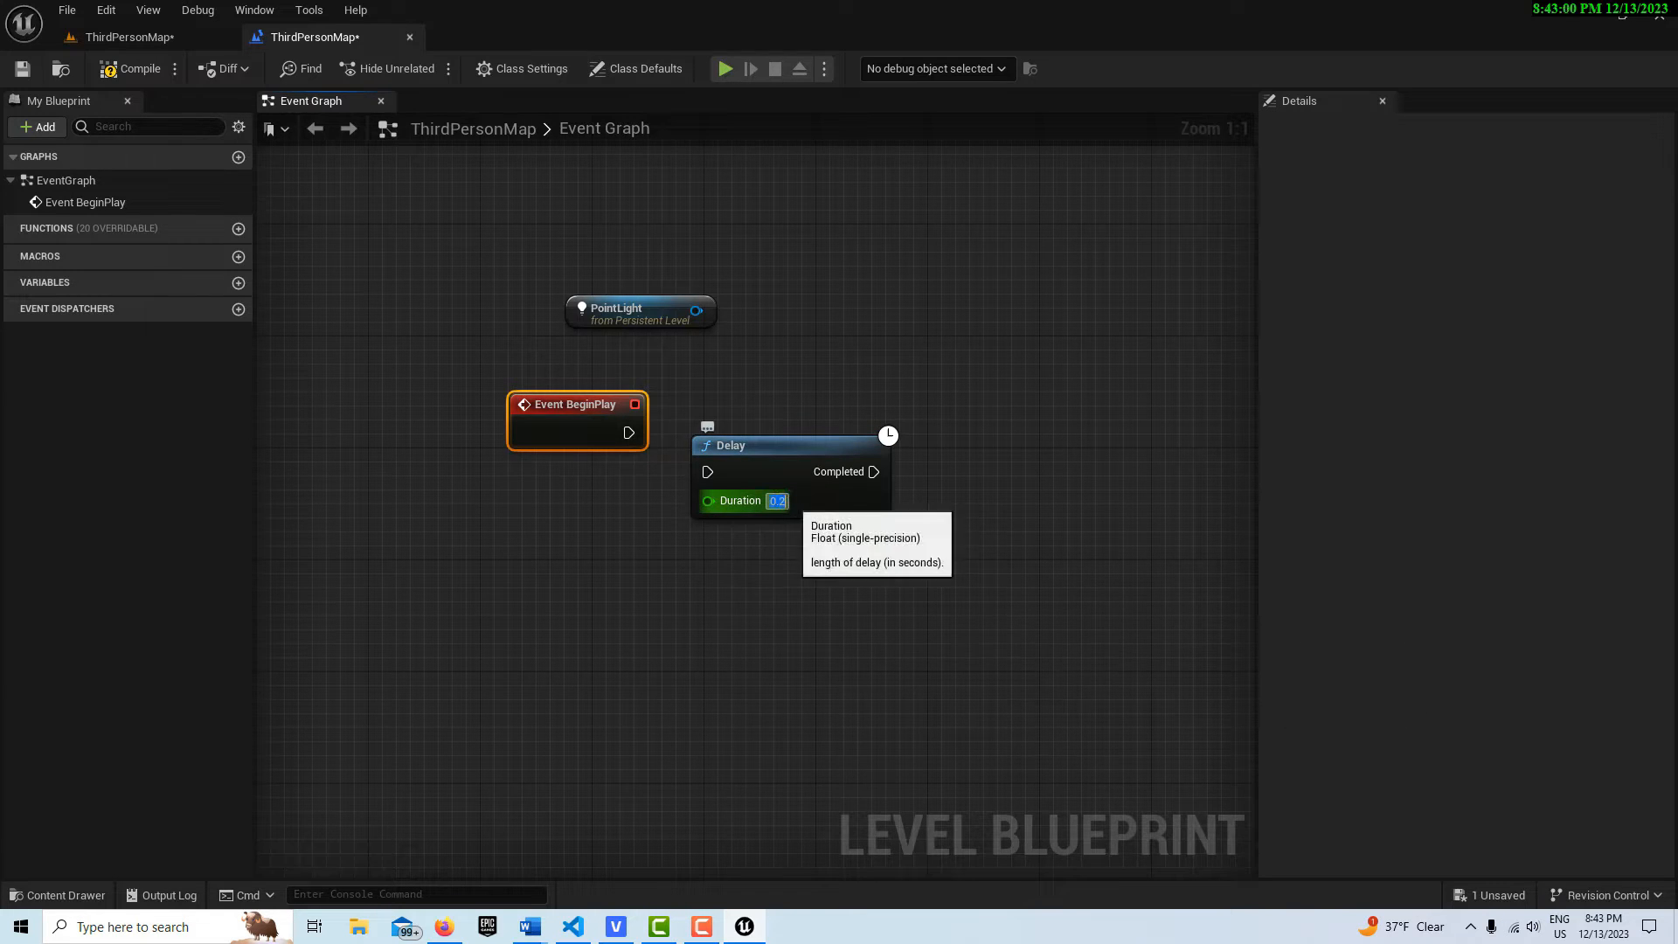
left_click_drag(630, 431, 709, 471)
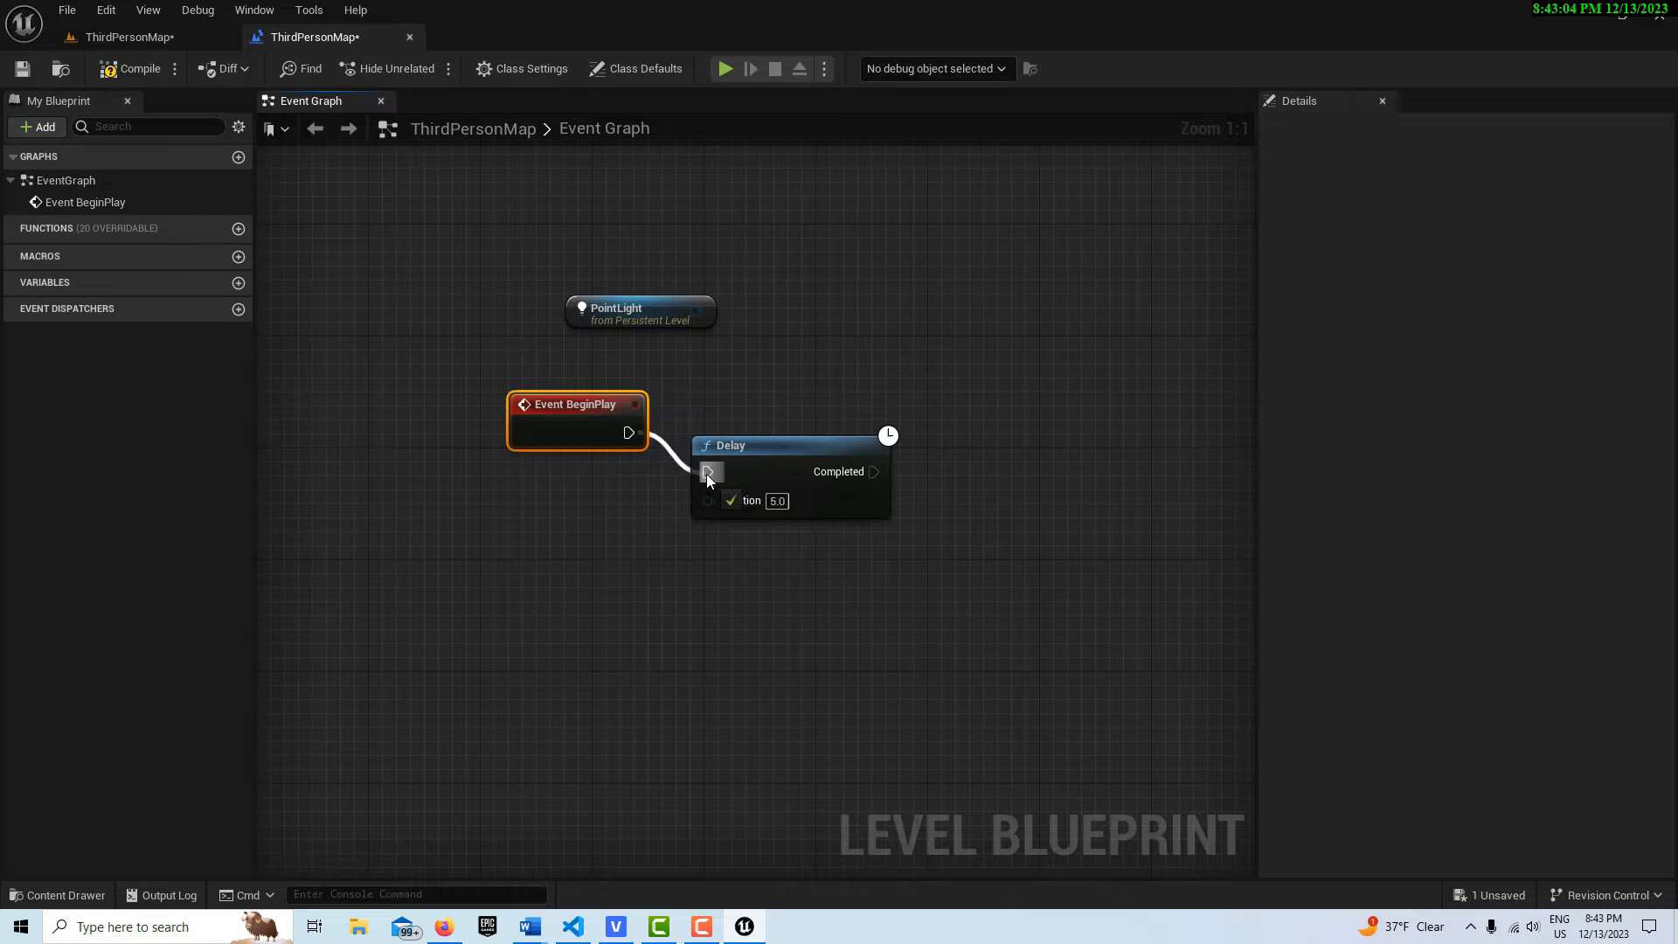
mouse_move(693, 308)
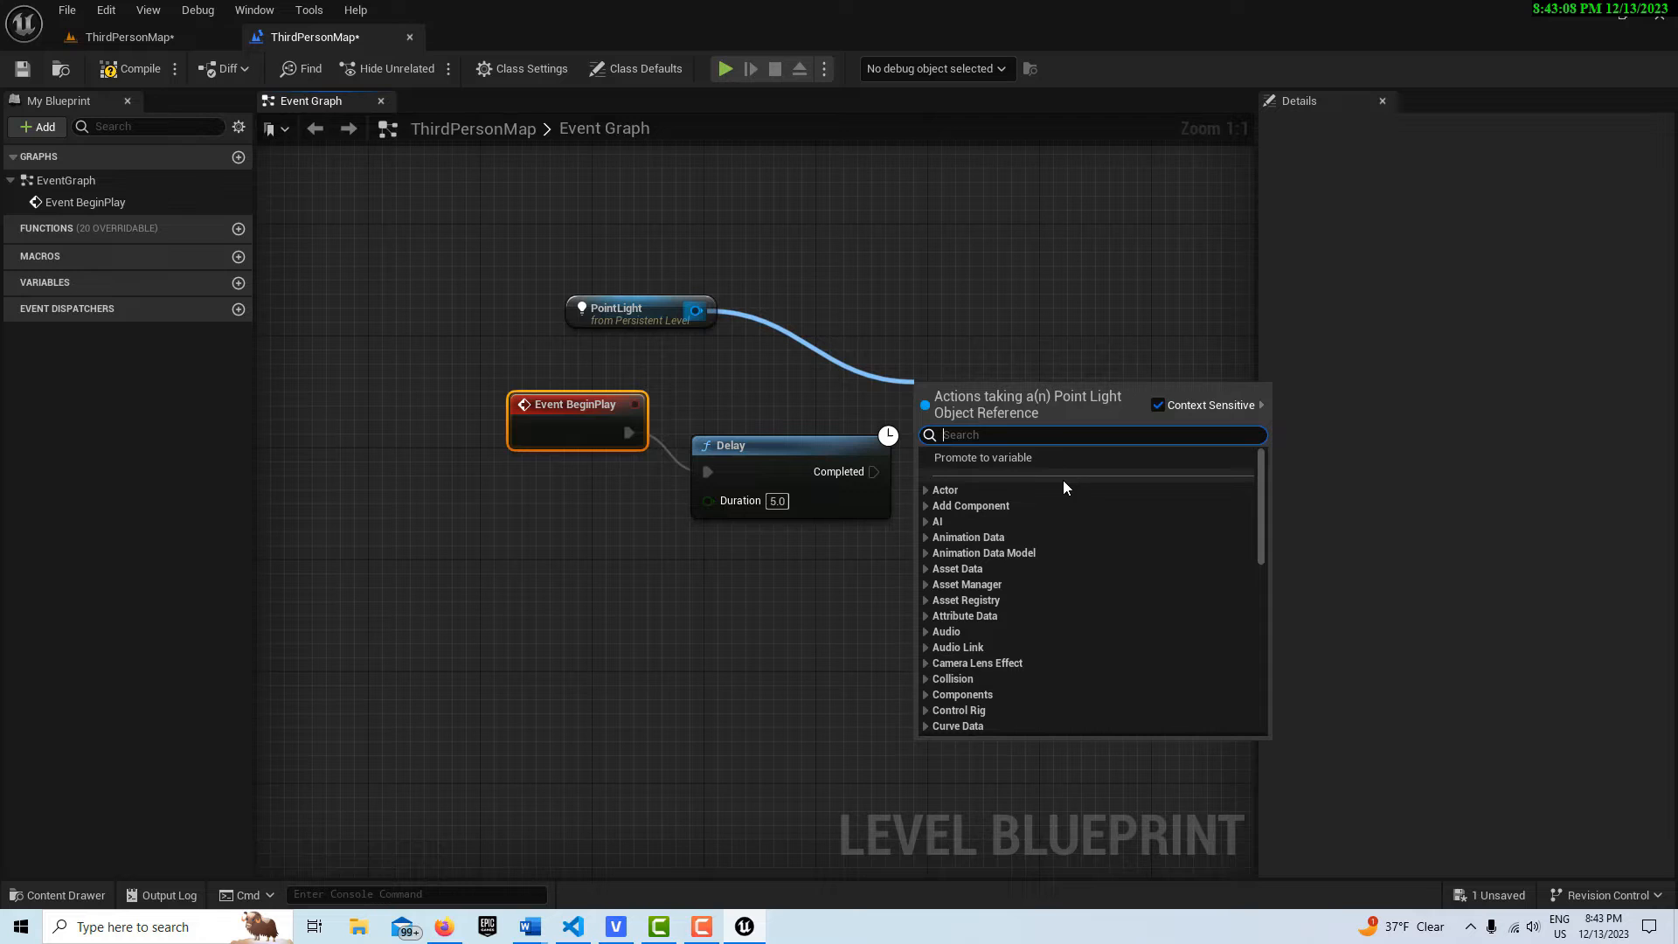
type("set col")
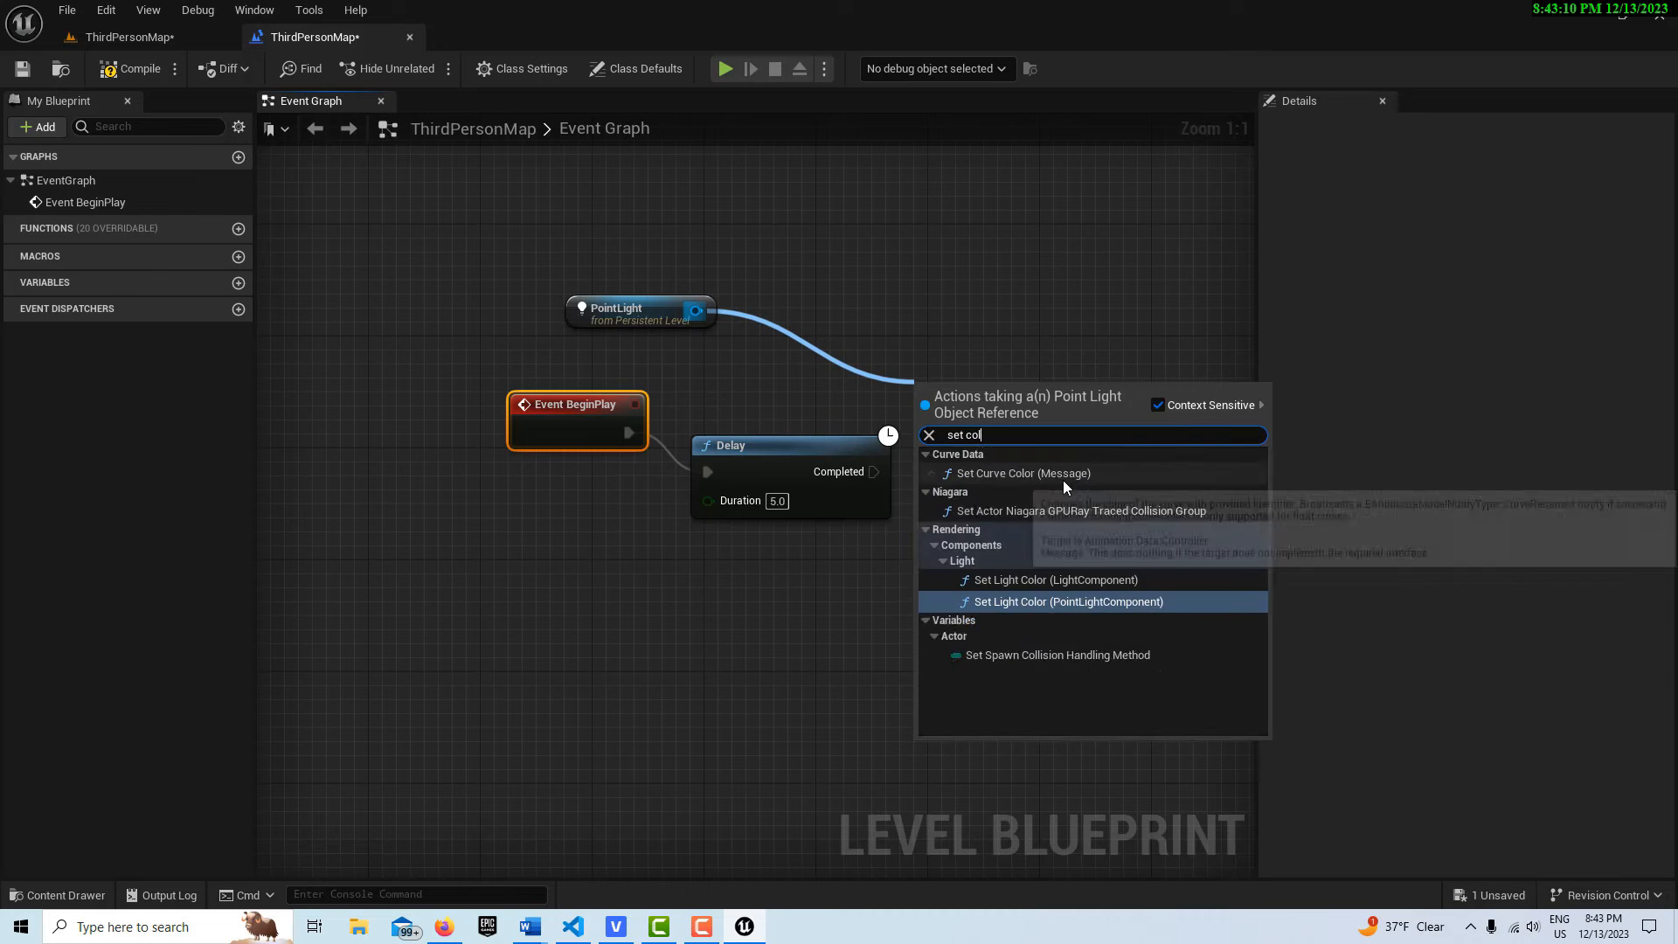
left_click(1062, 601)
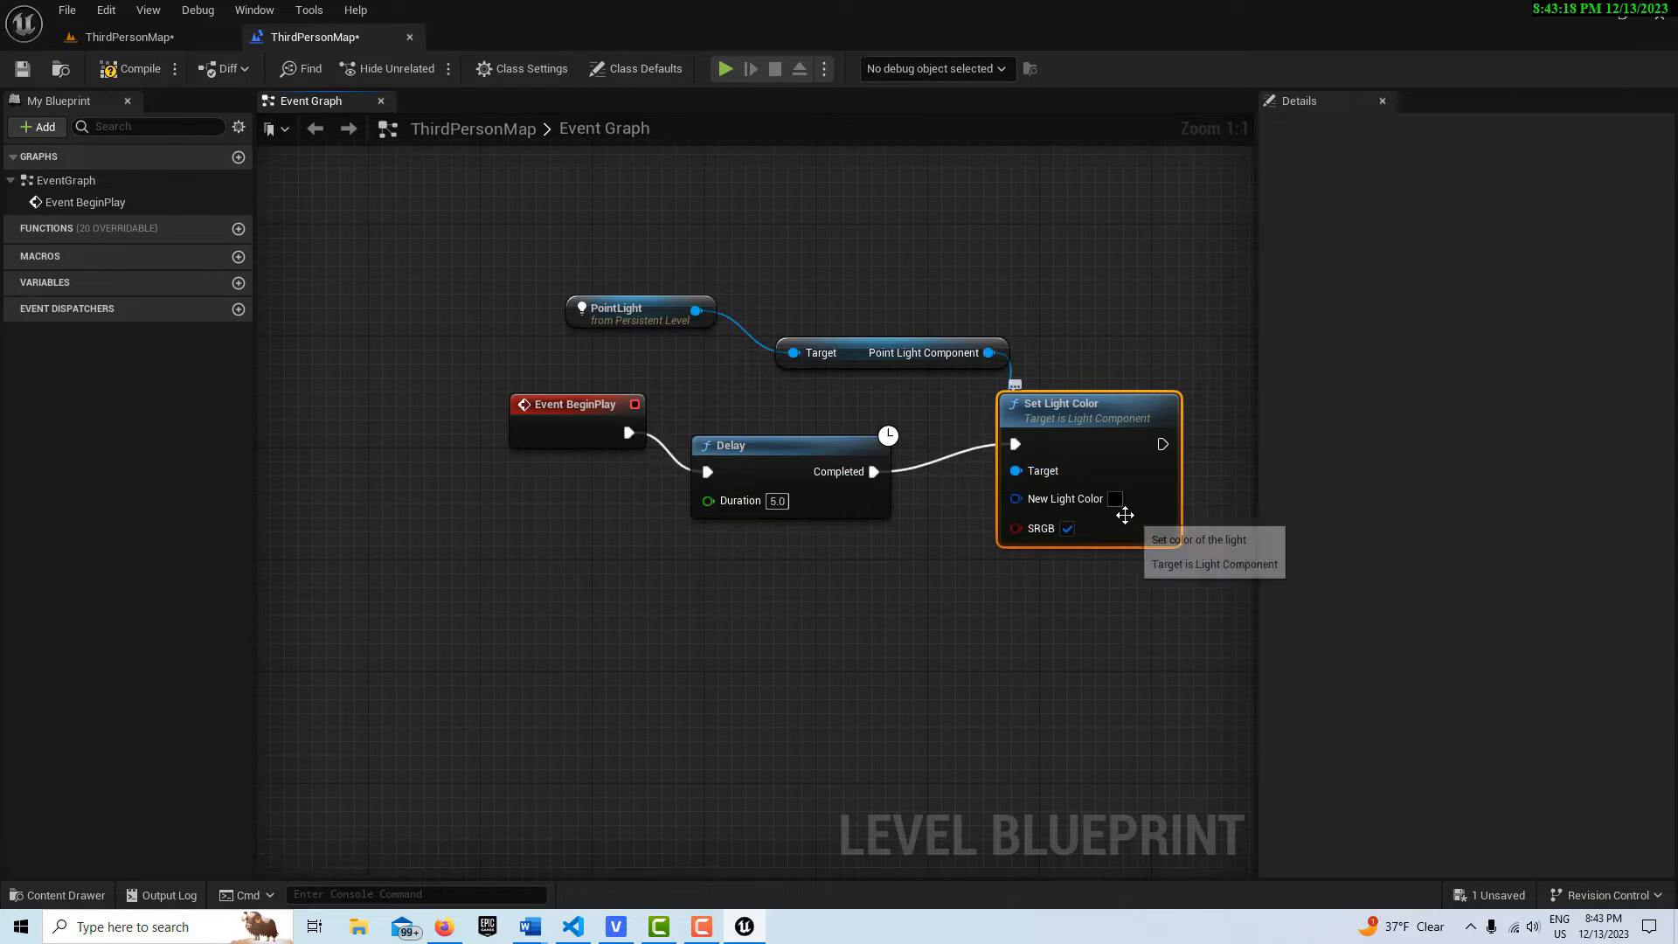
Set the new light colour to orange in the Color Picker.
left_click(1115, 499)
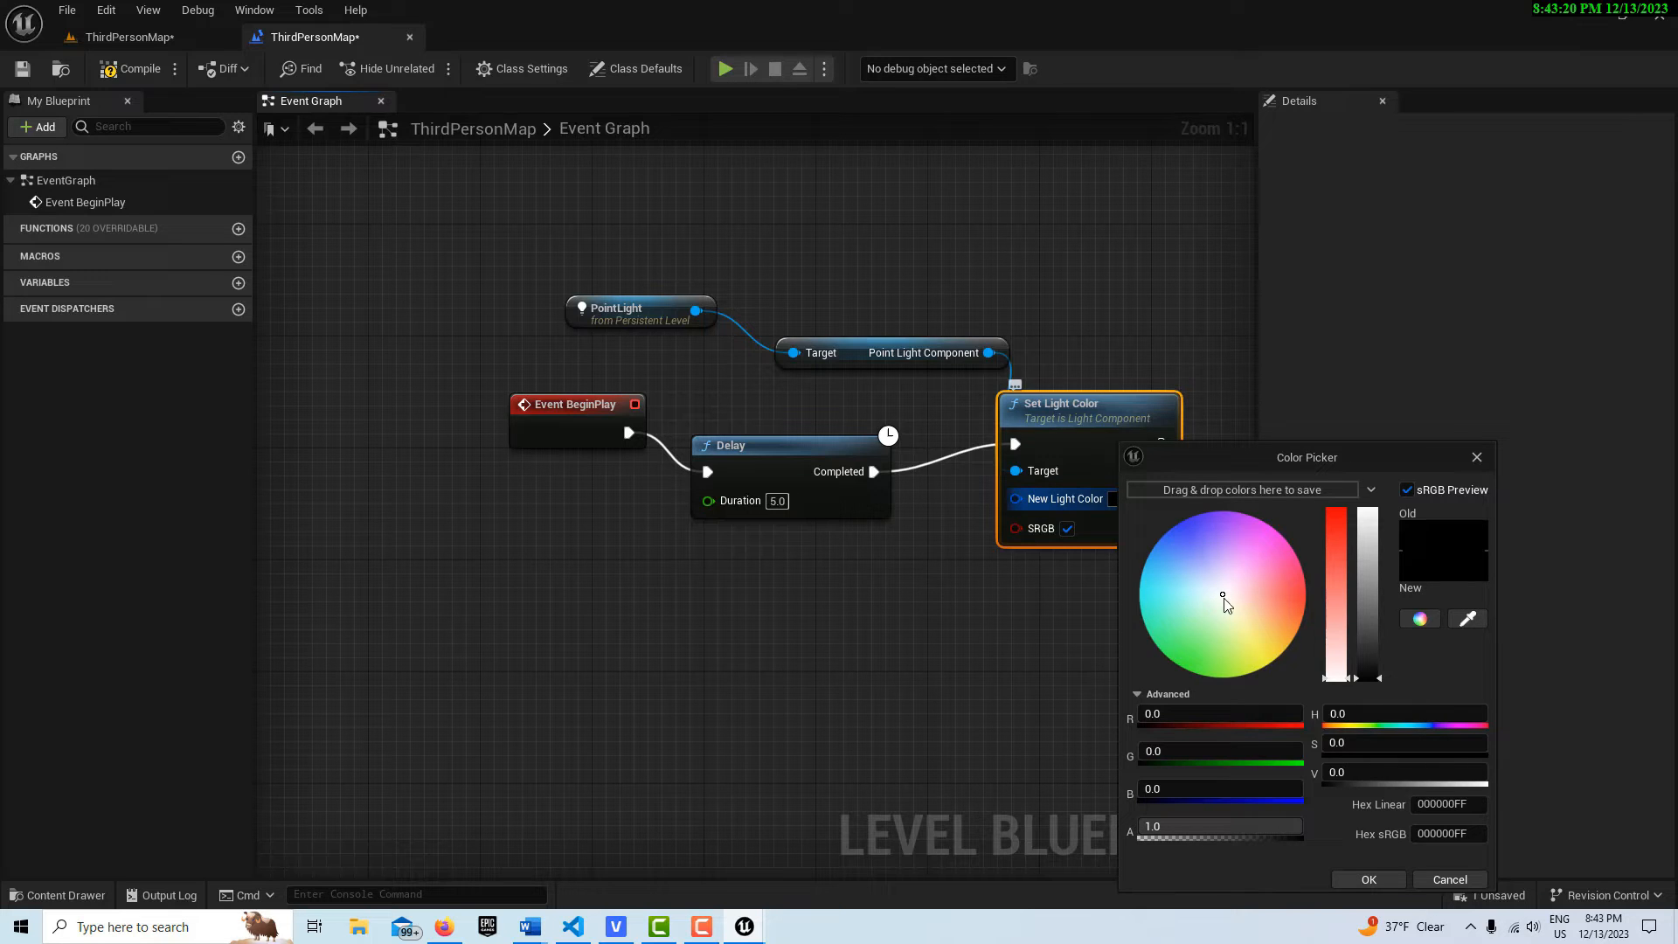
left_click(1332, 595)
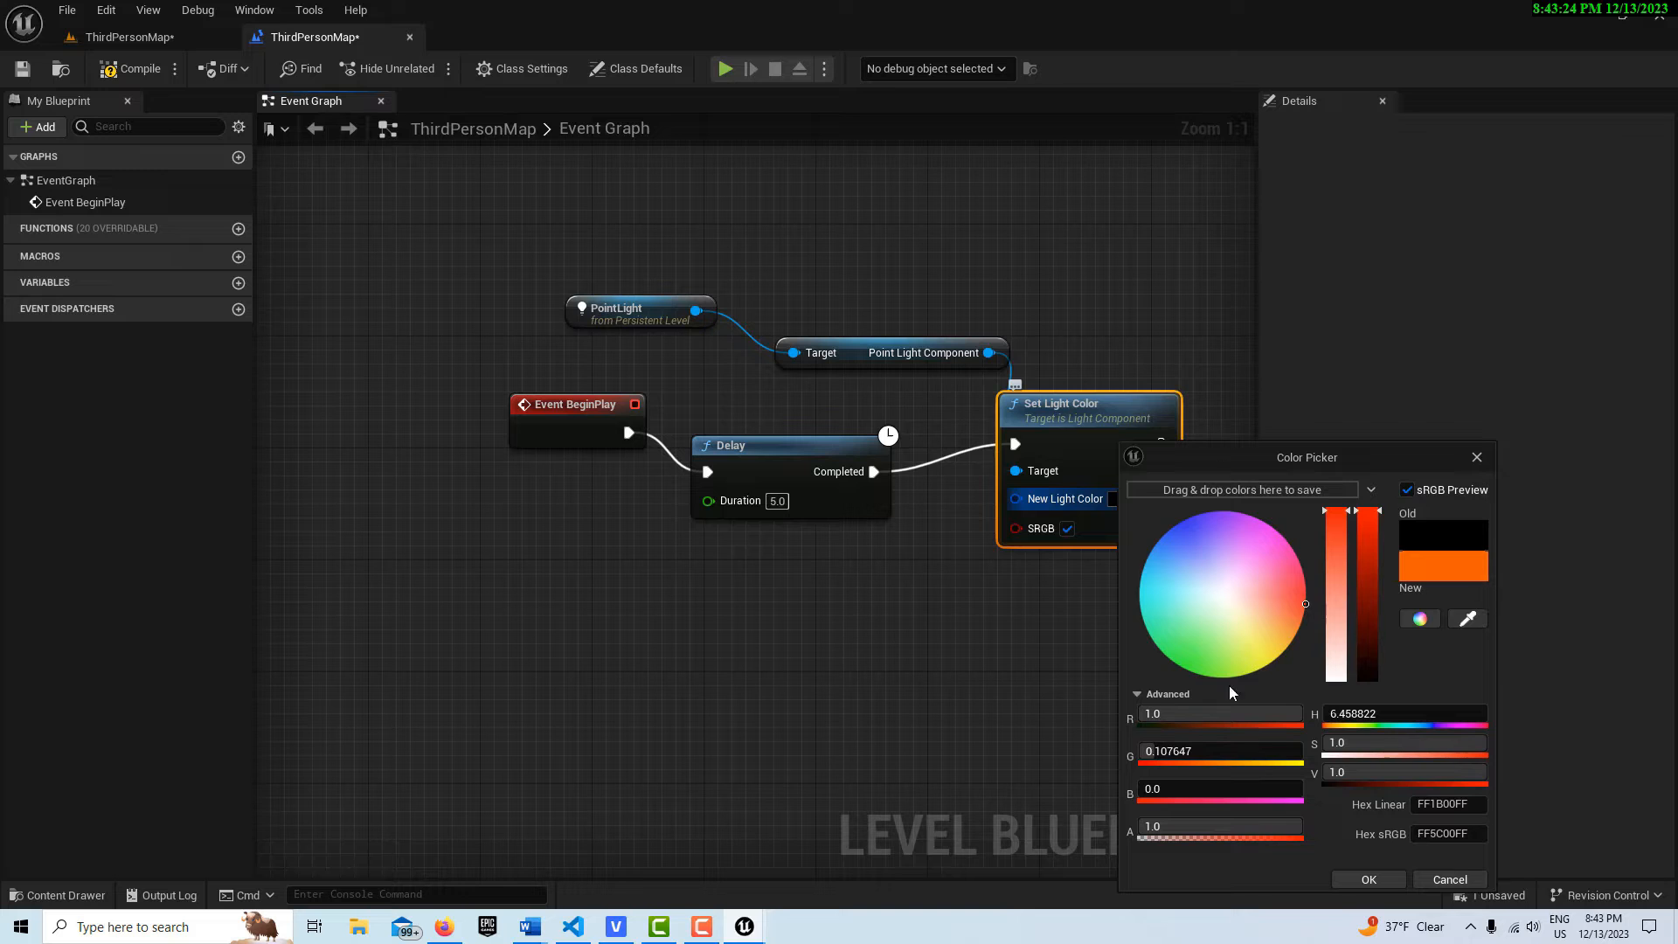
left_click(1367, 879)
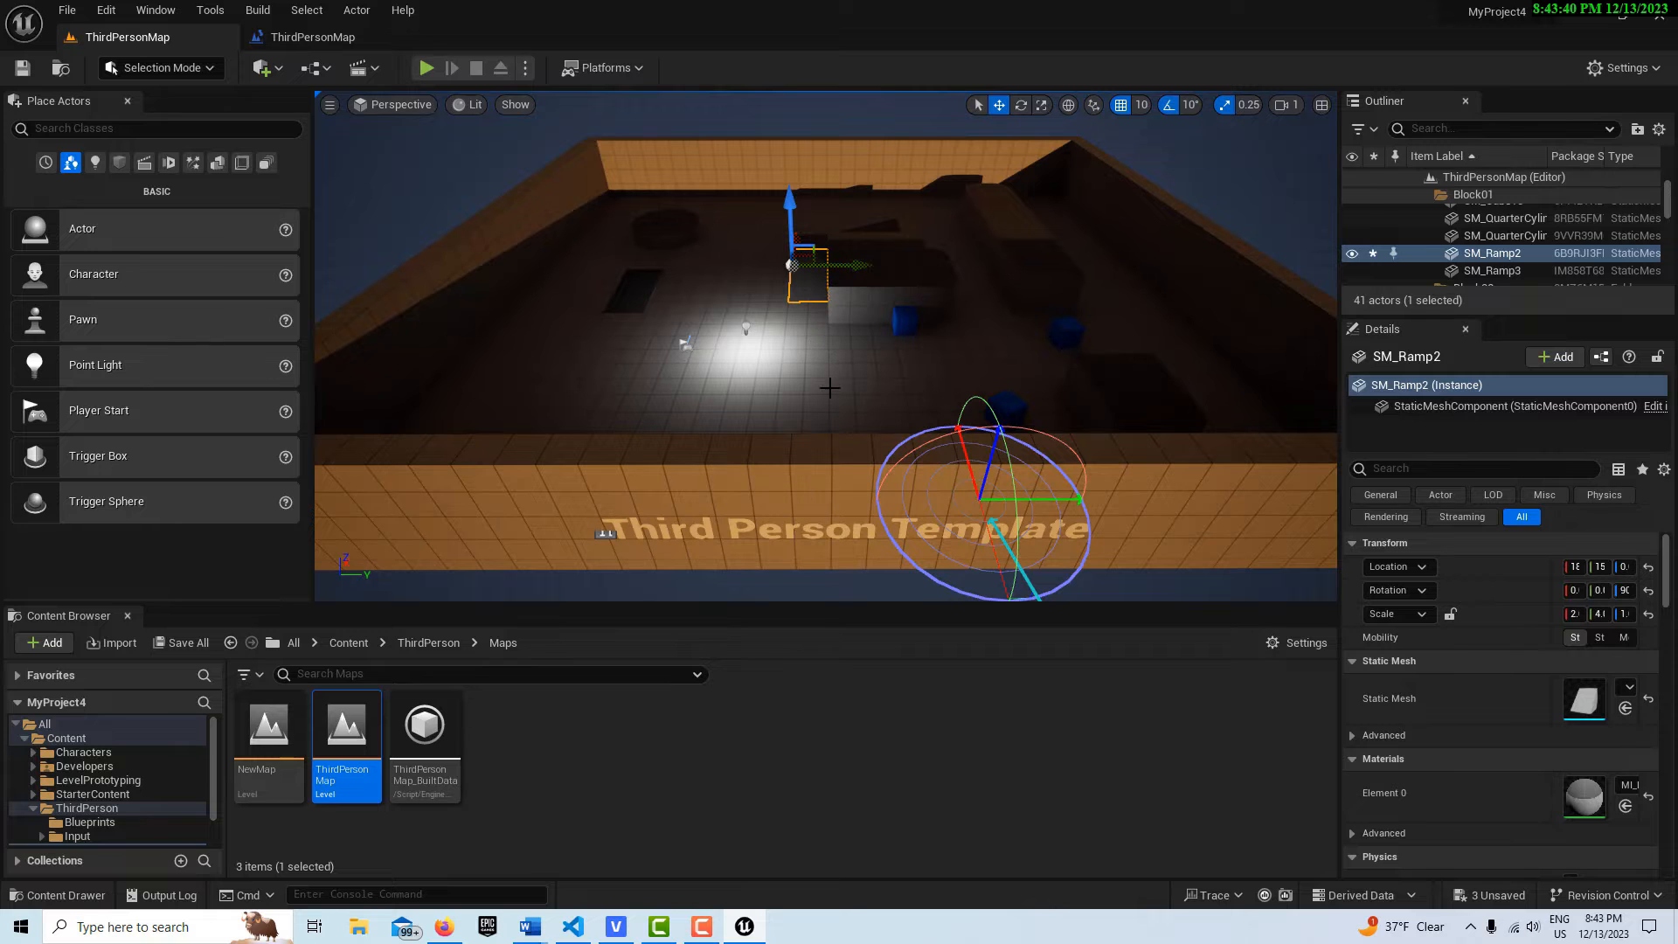
mouse_move(426, 68)
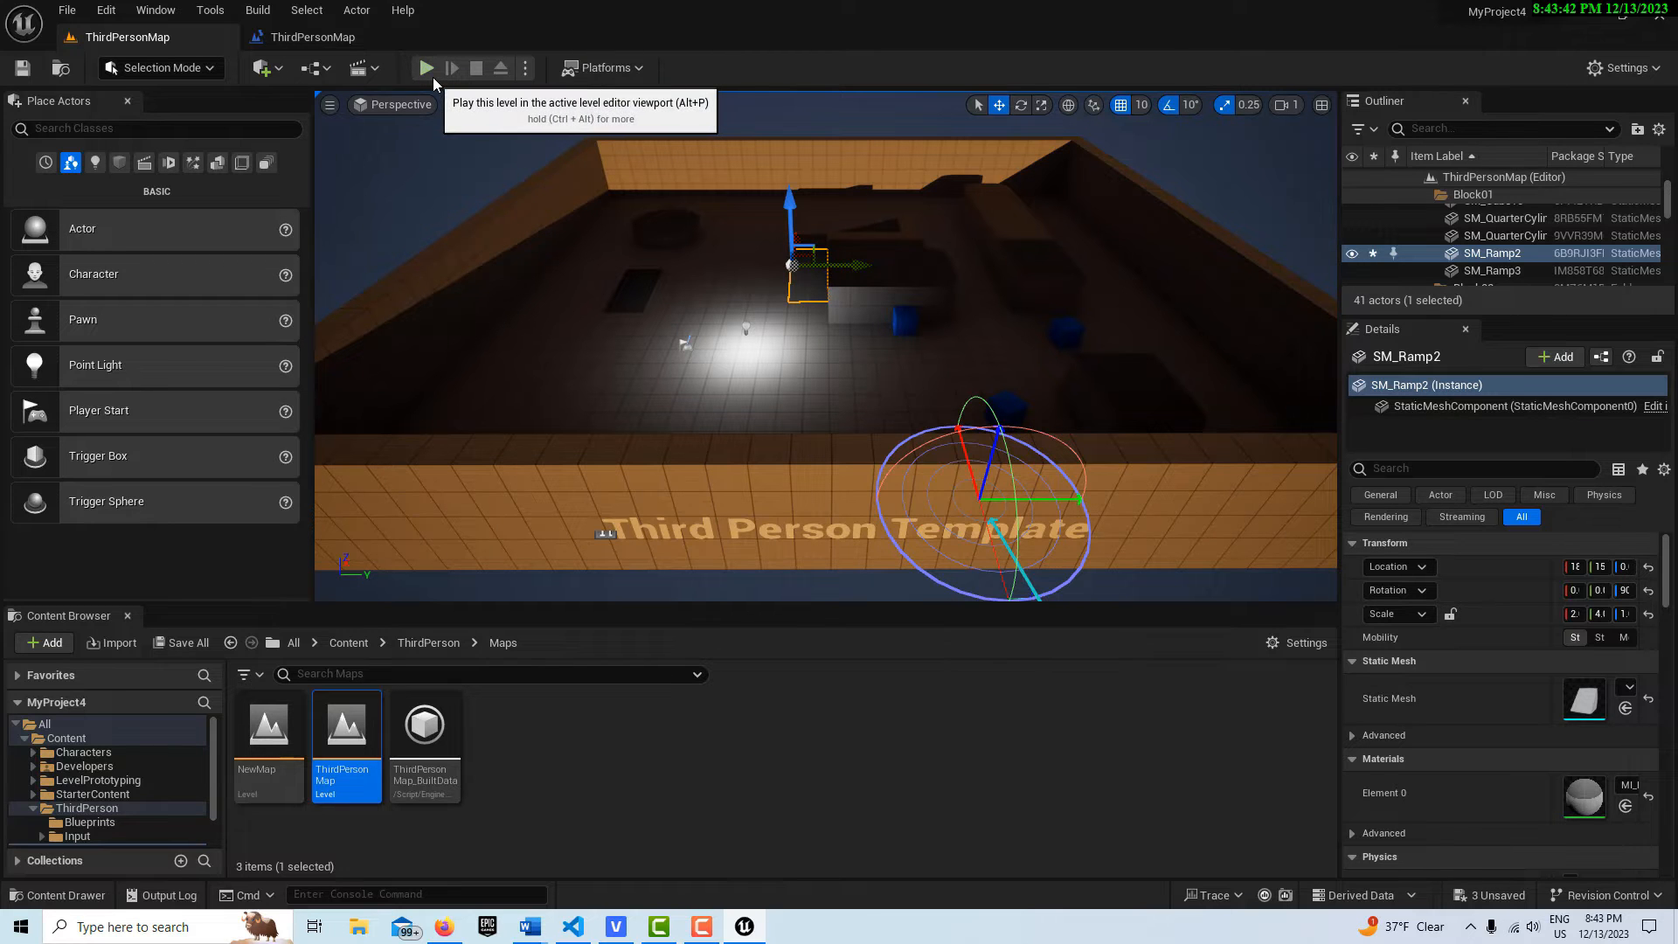
left_click(425, 67)
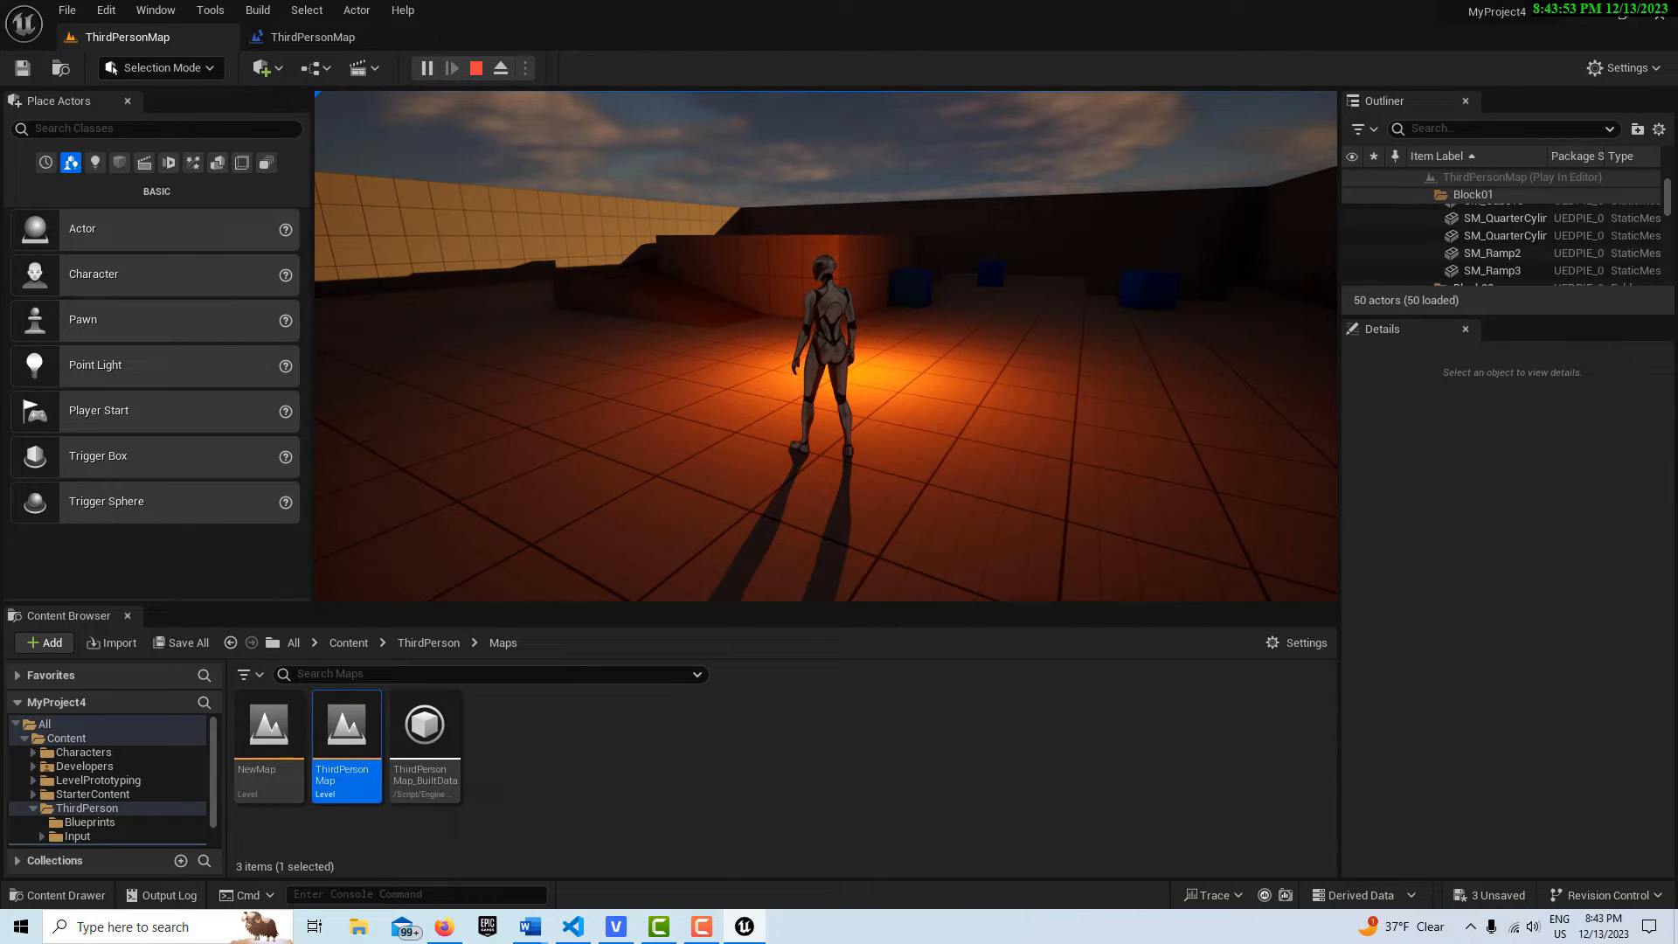
left_click(475, 67)
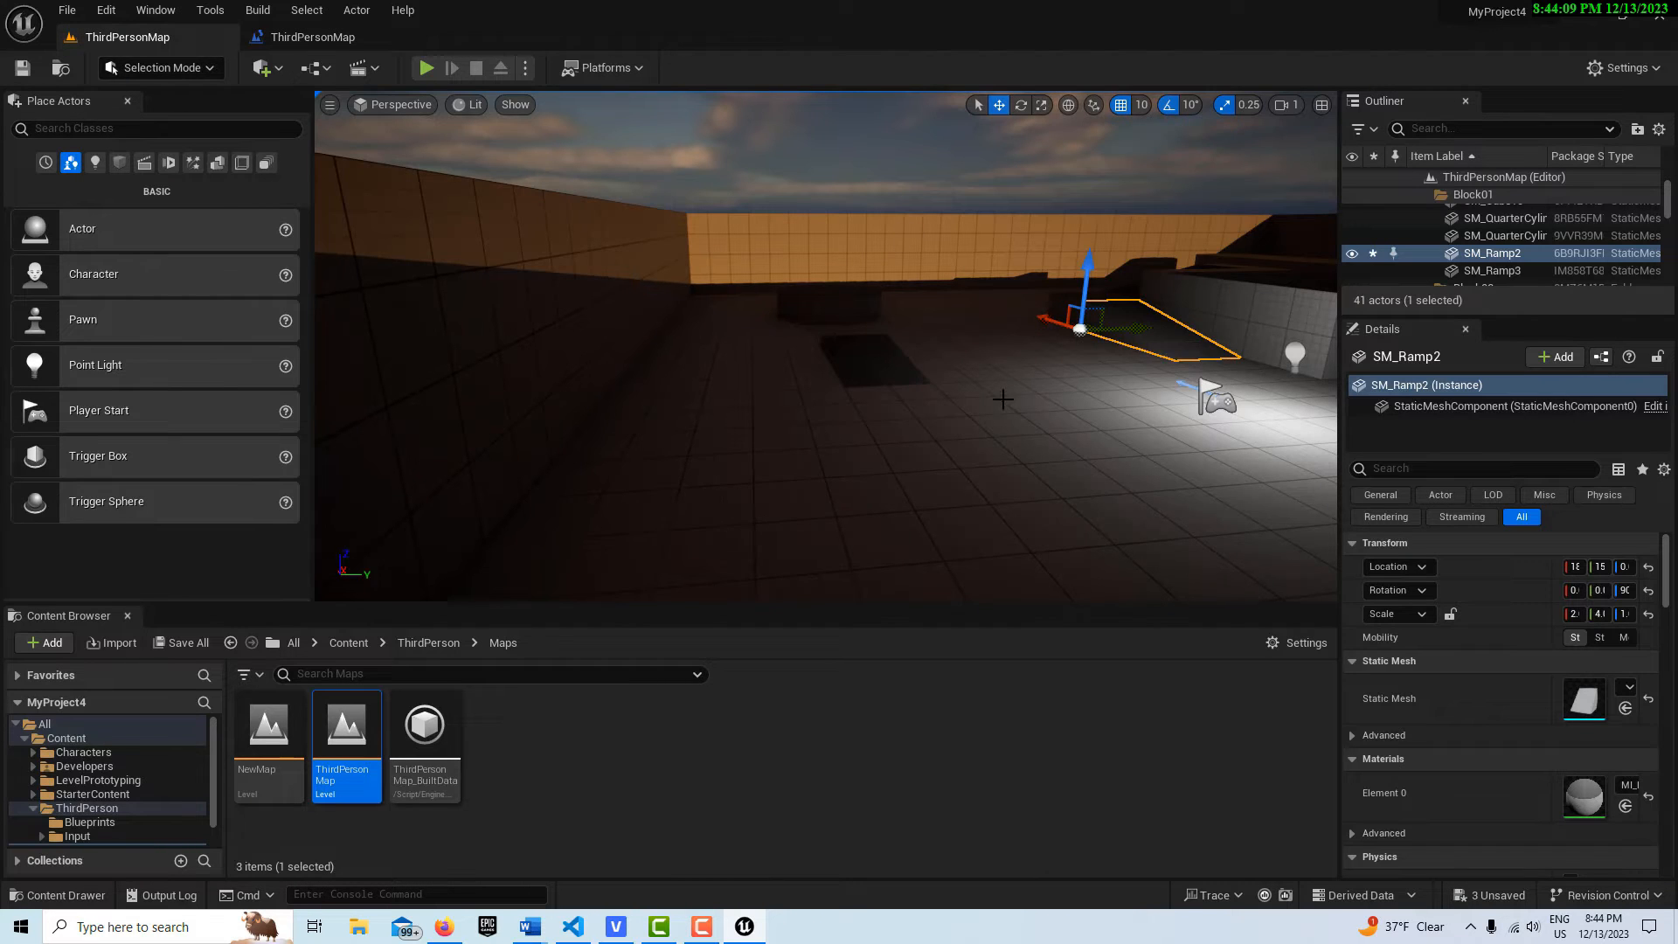
mouse_move(267, 726)
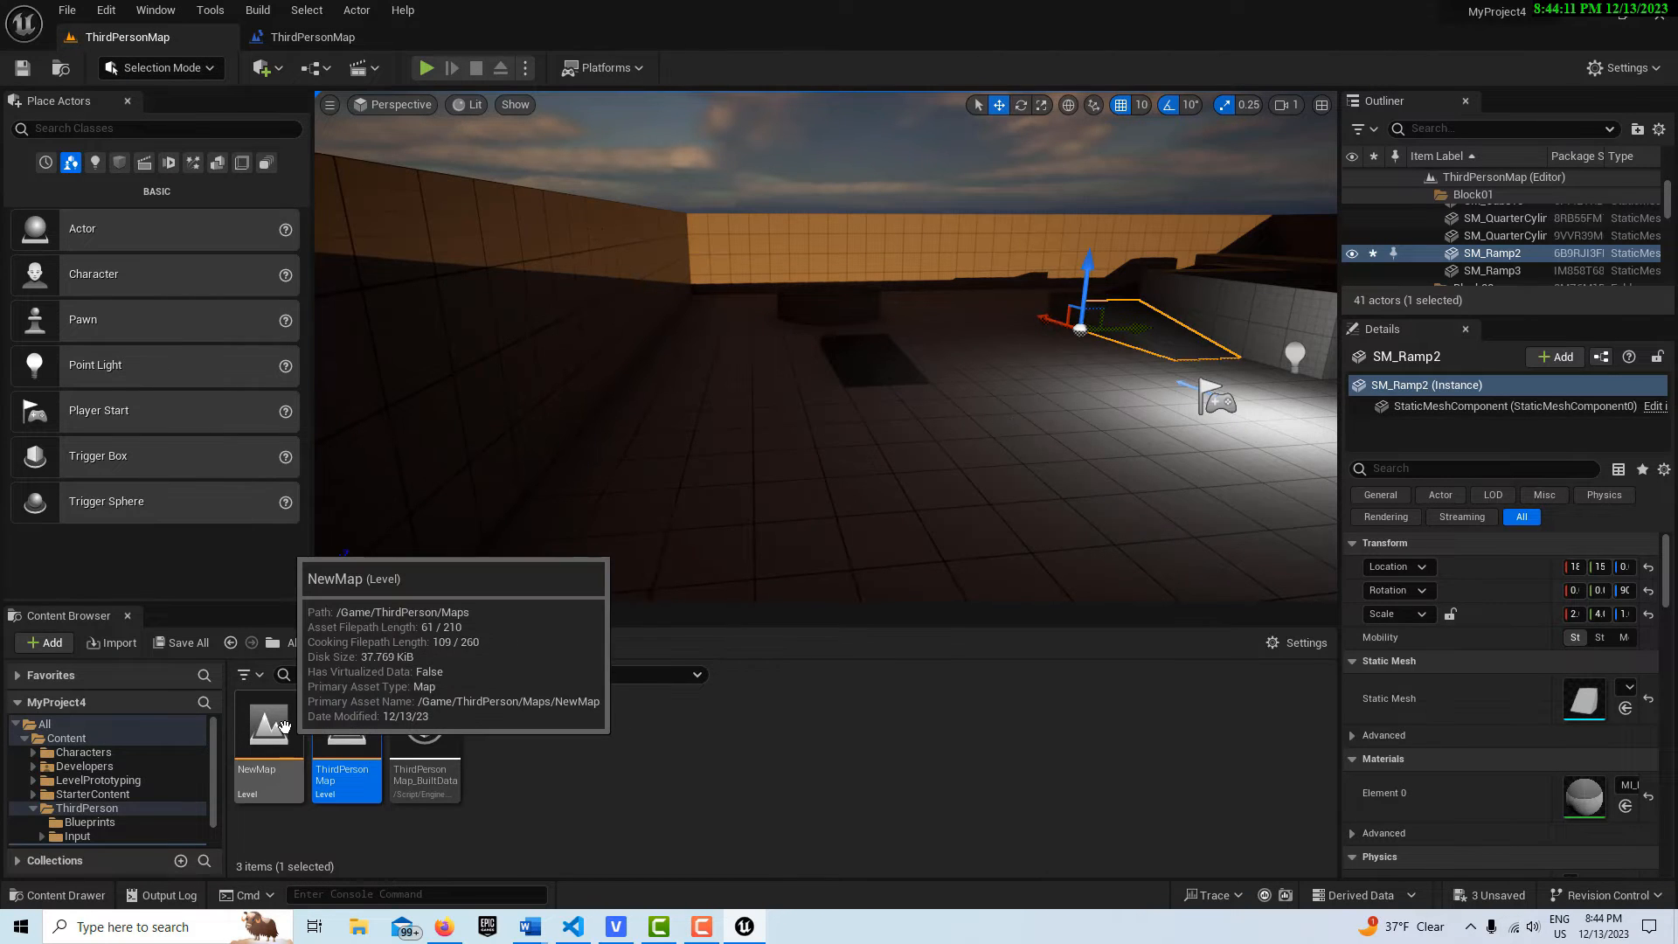
Load NewMap and open its Level Blueprint.
double_click(267, 722)
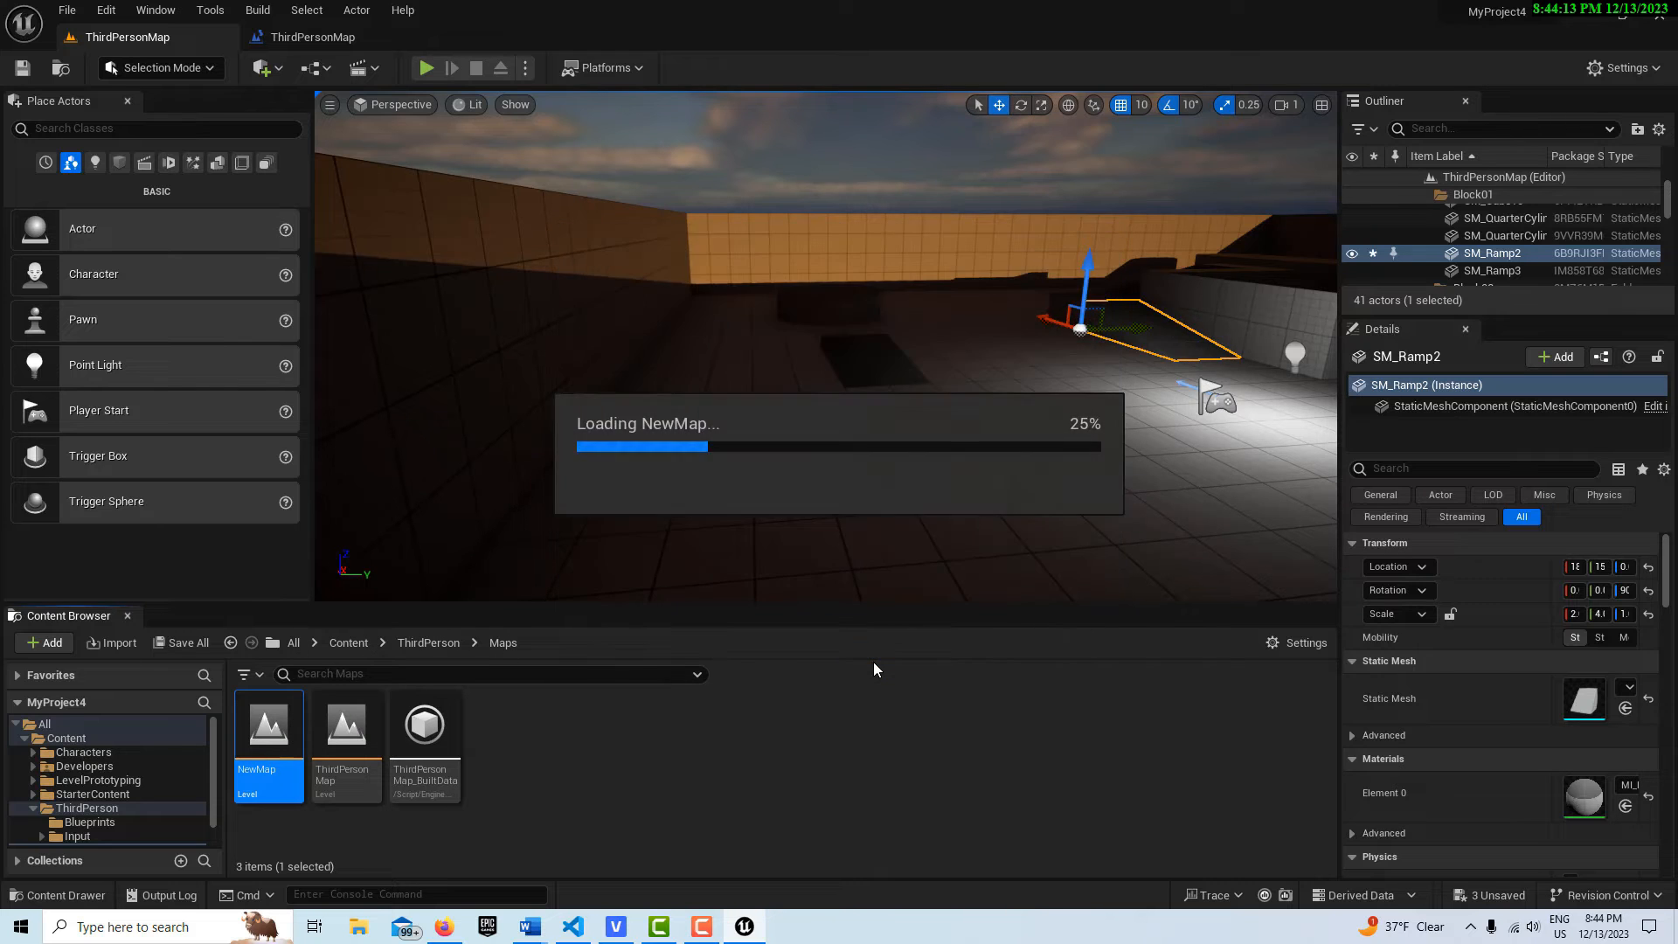
left_click(316, 67)
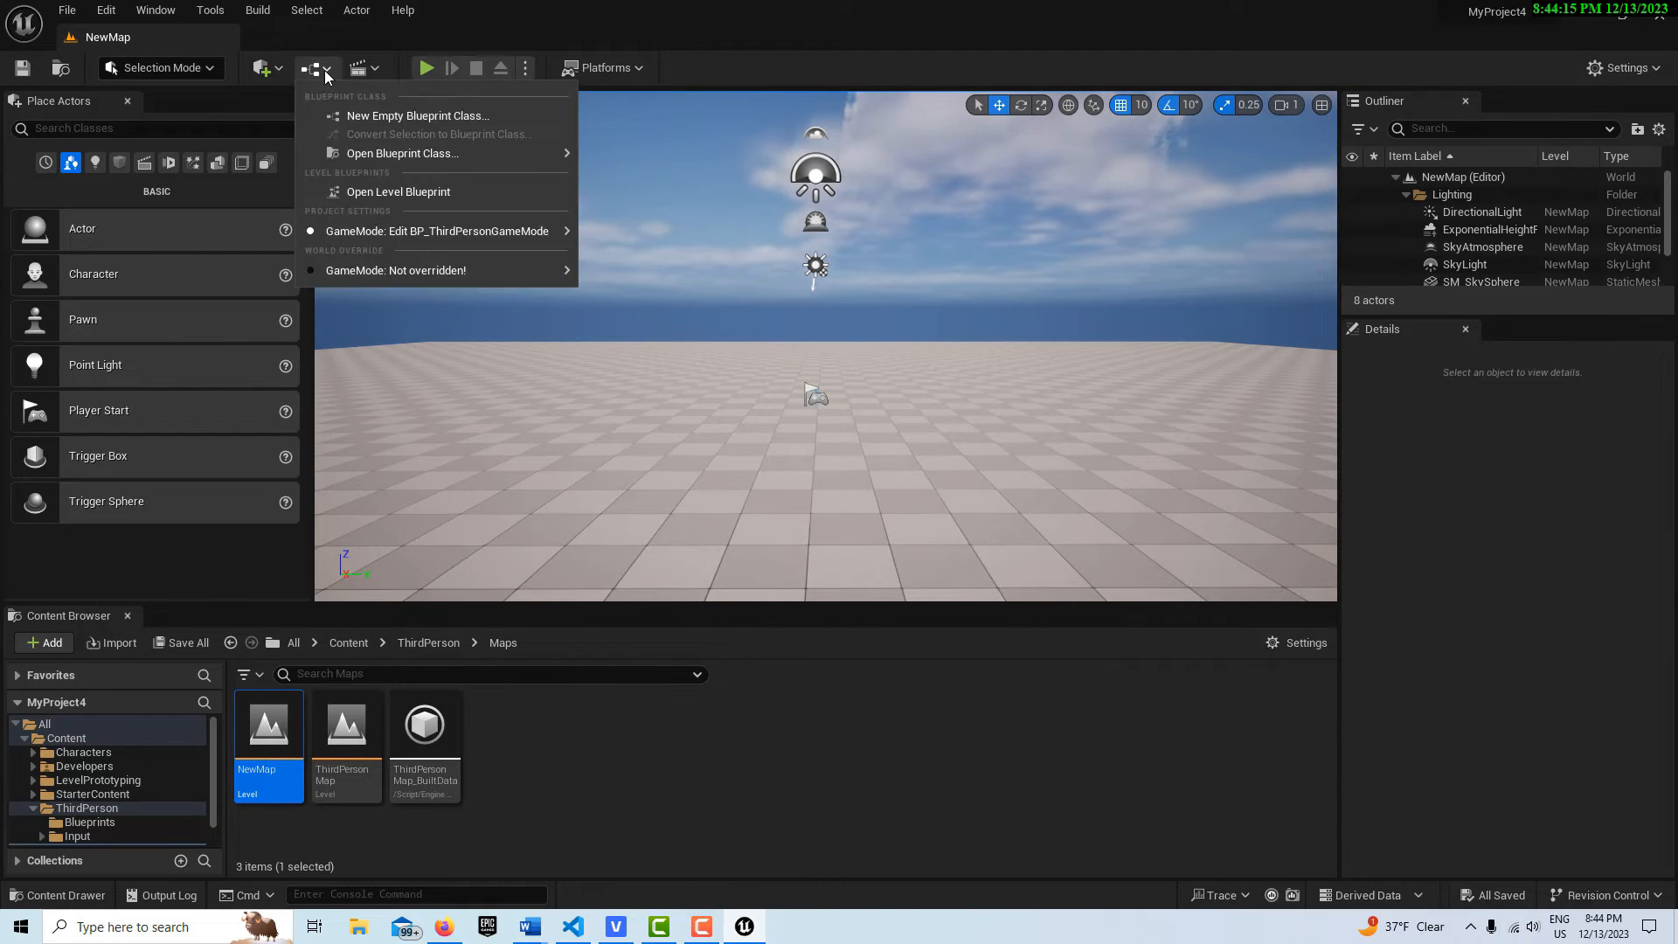
left_click(399, 191)
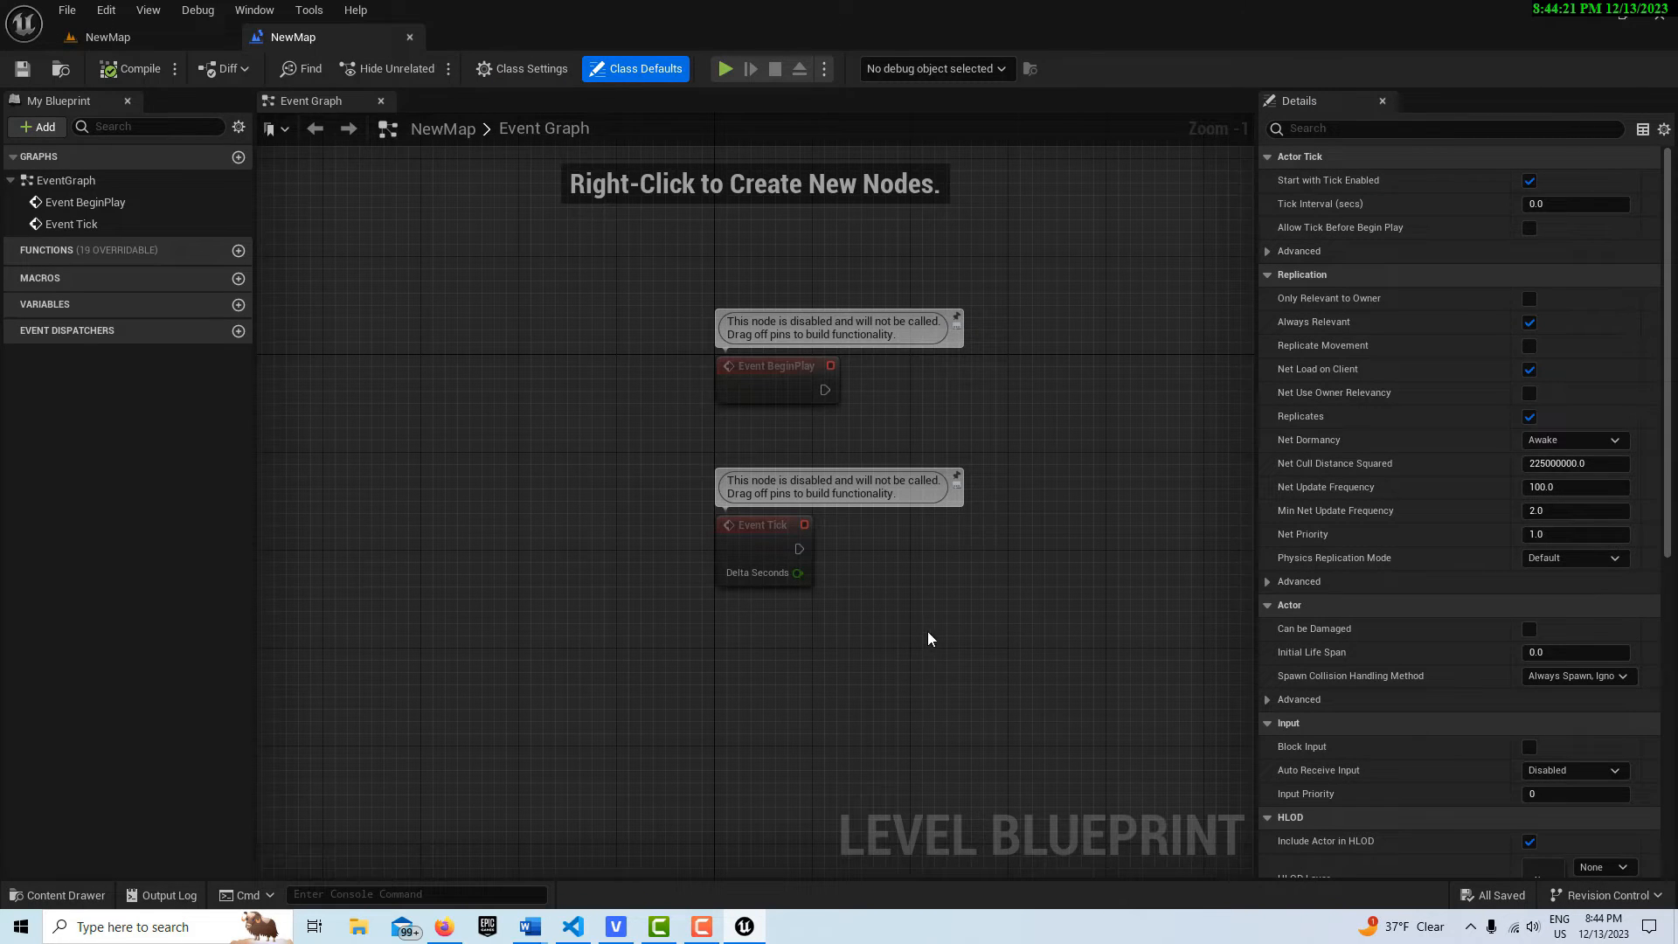
left_click_drag(928, 639, 773, 466)
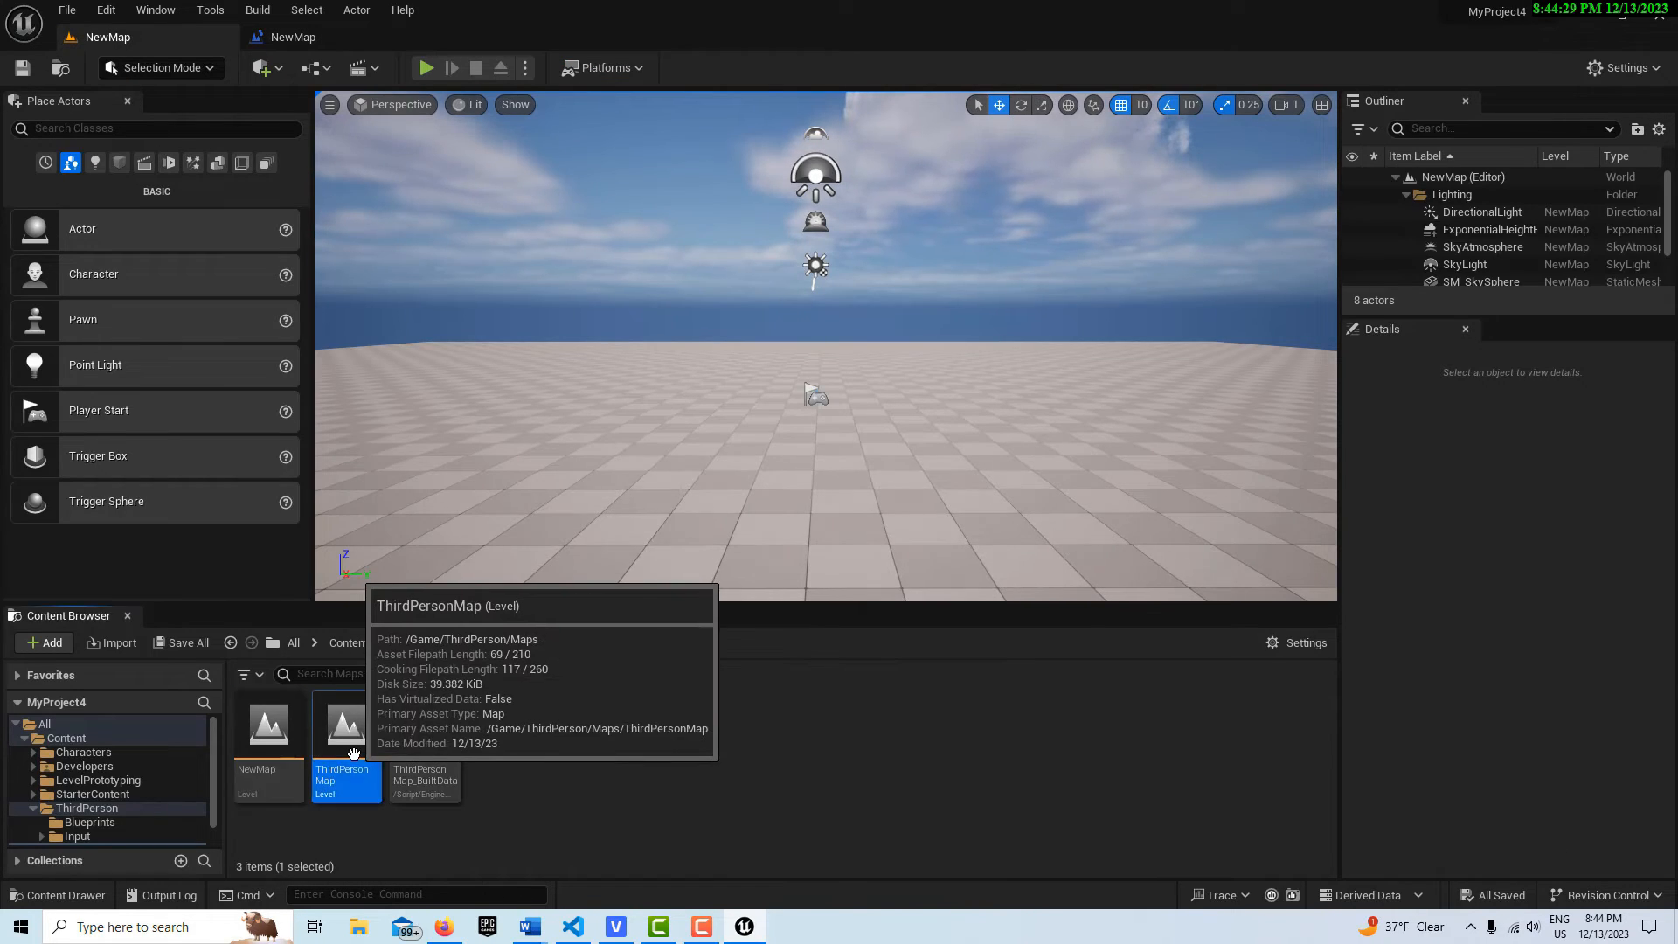
Reload ThirdPersonMap and create an Actor-based blueprint class named BP_Light in Maps.
double_click(346, 725)
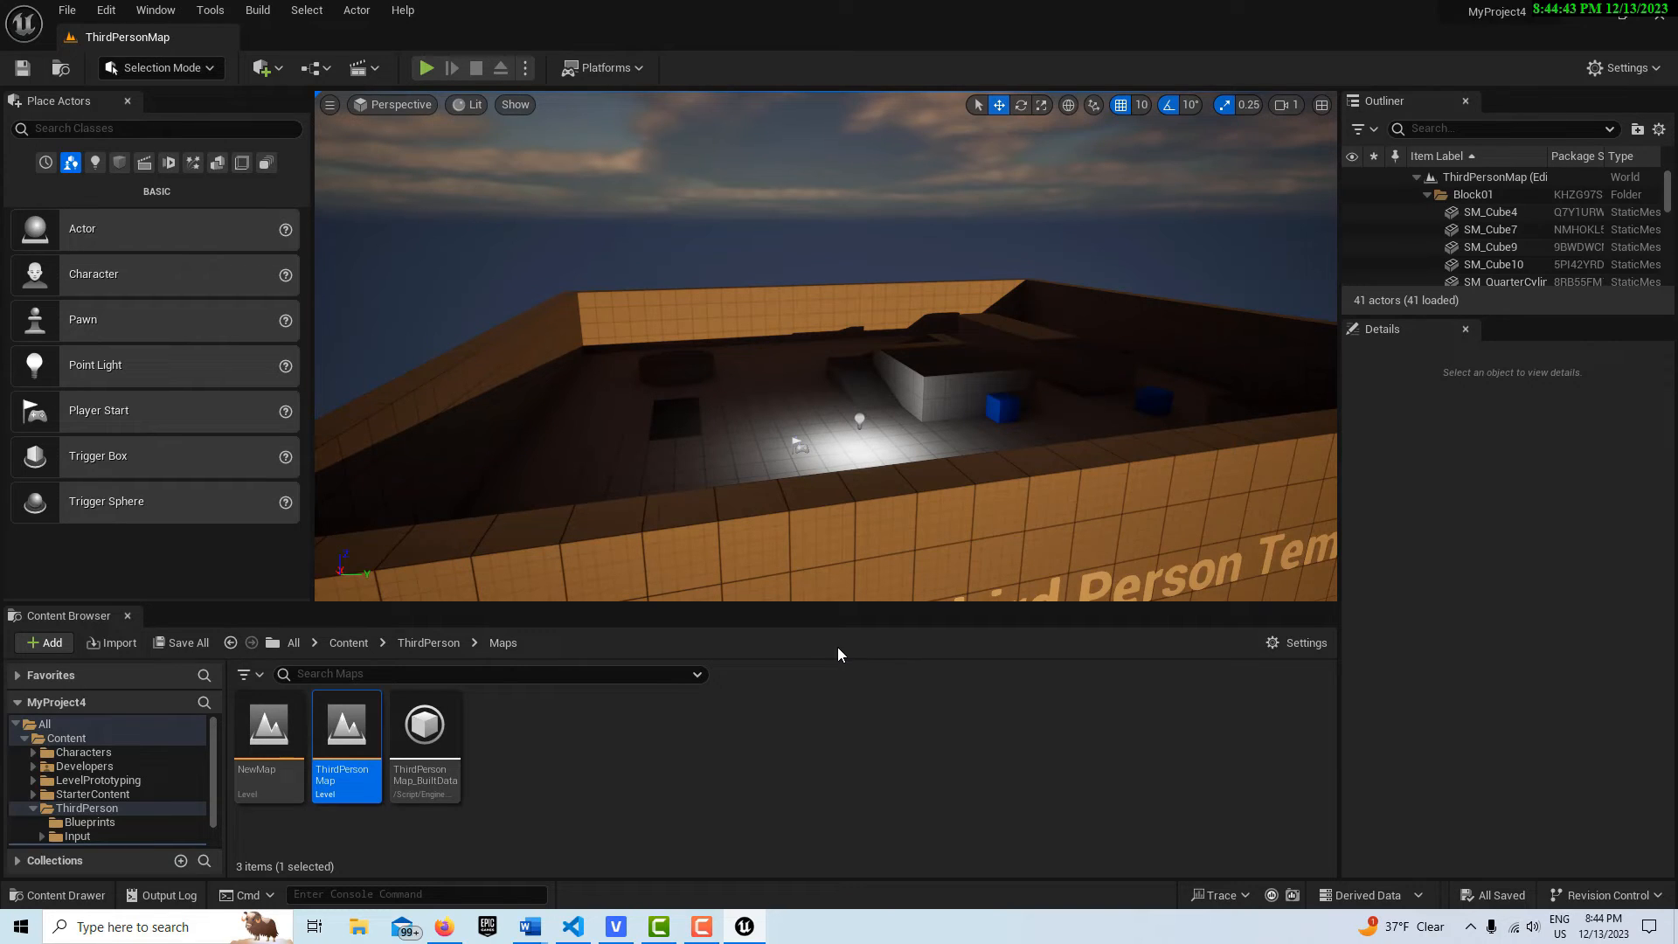
mouse_move(649, 743)
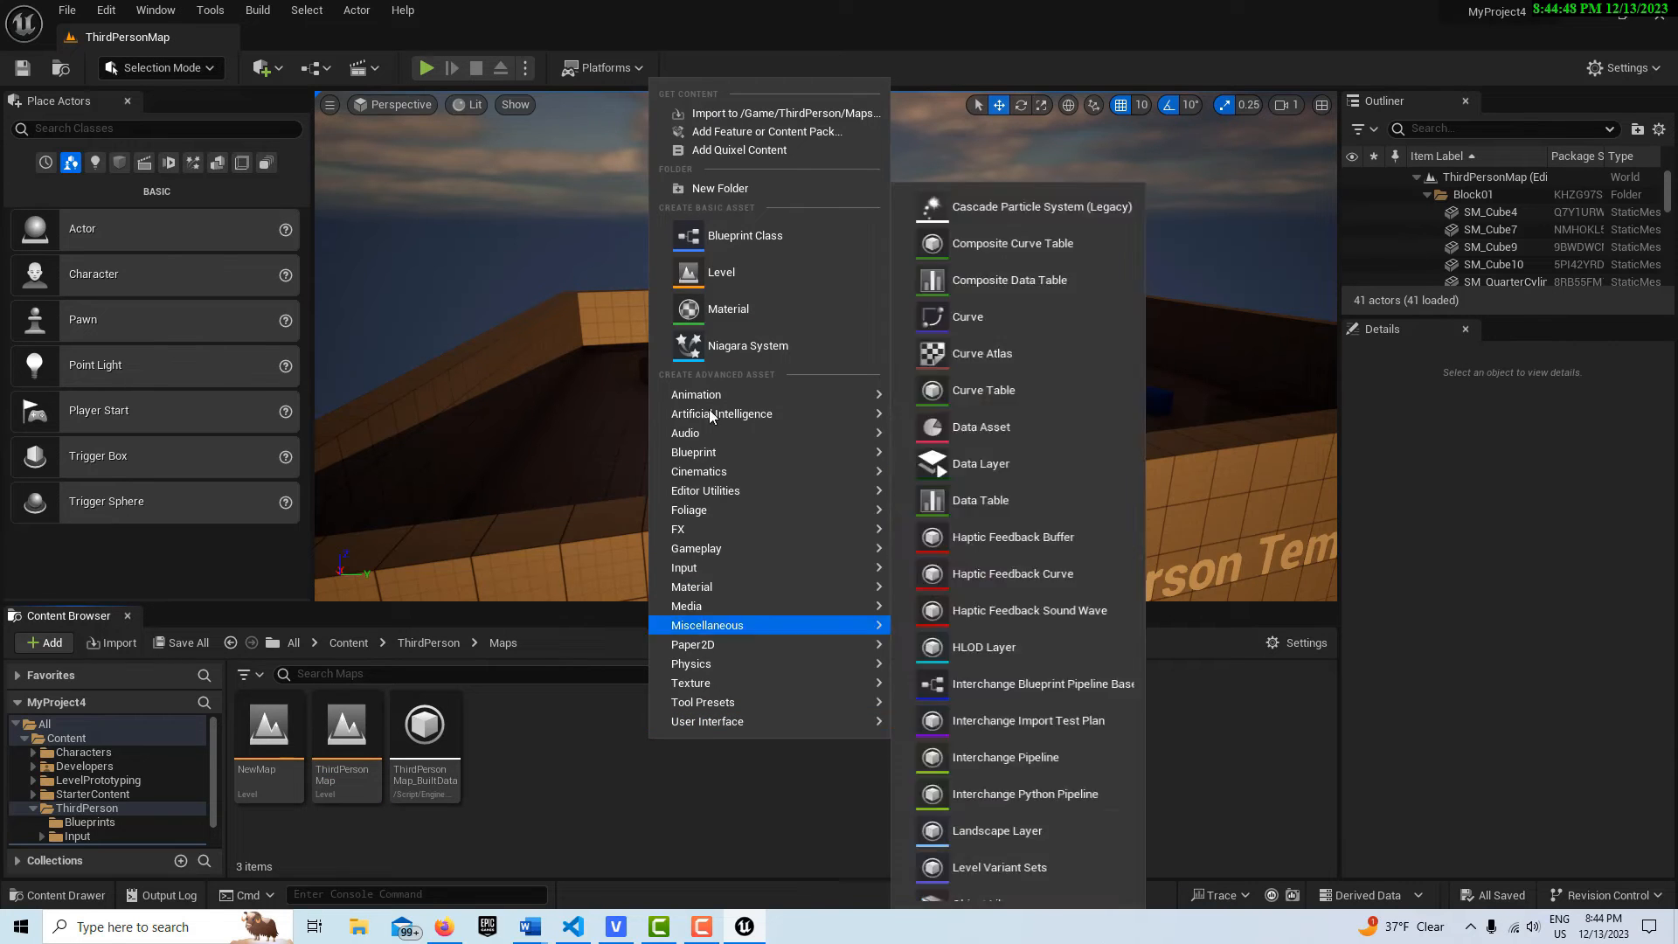
left_click(745, 234)
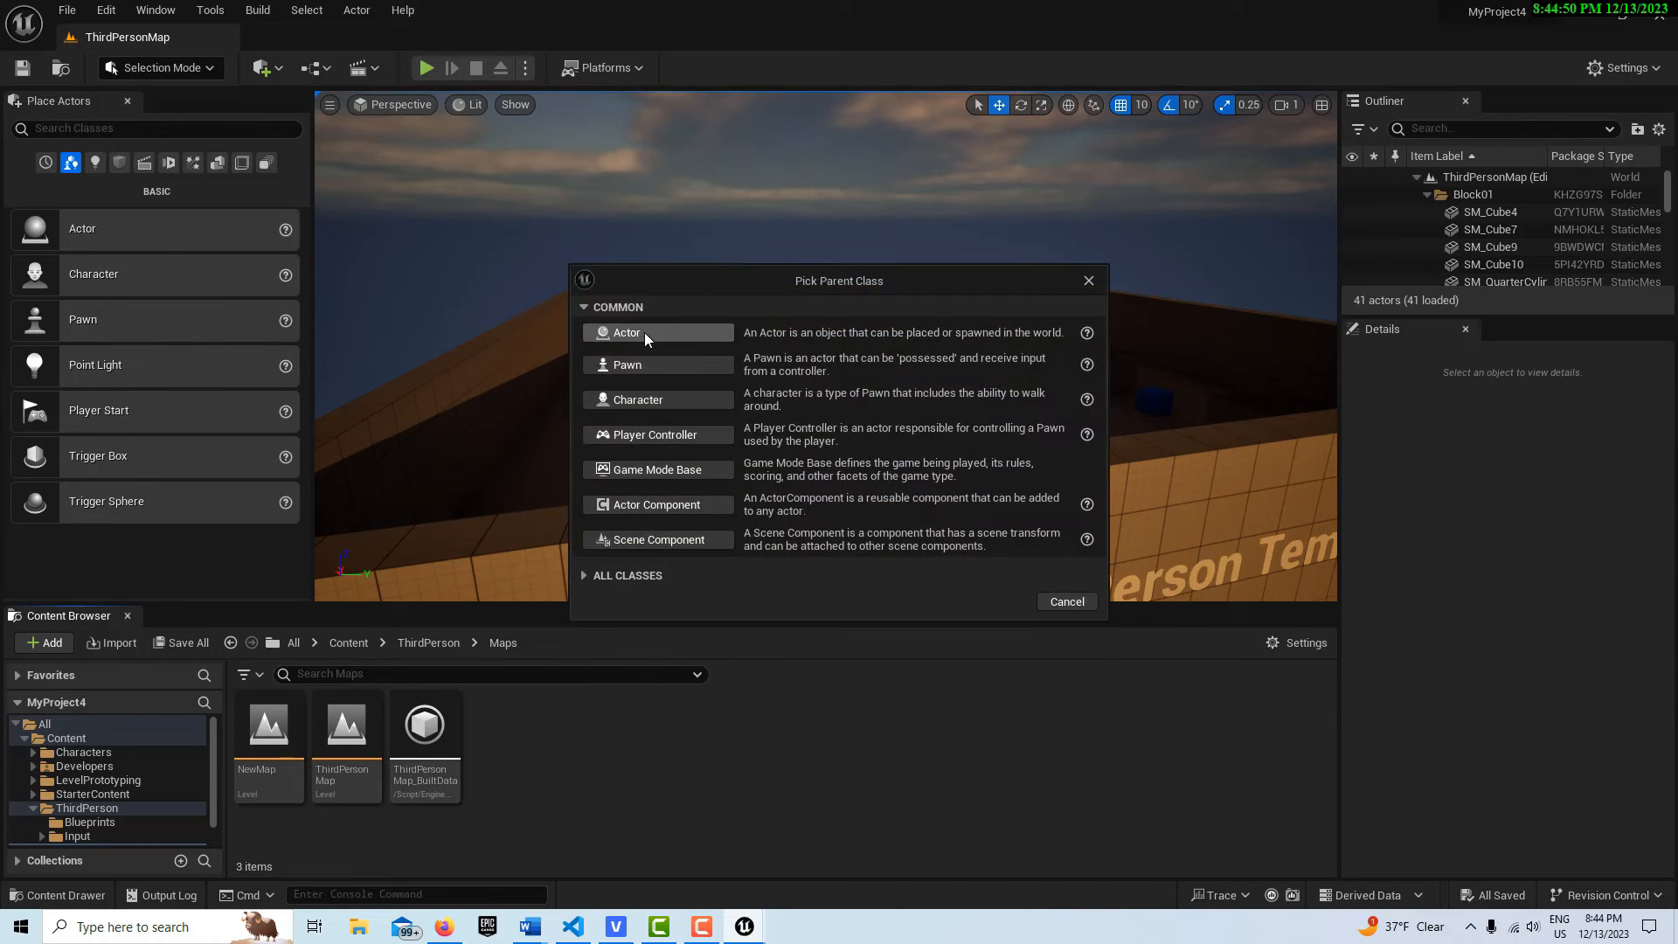
left_click(625, 332)
type("BP_Light")
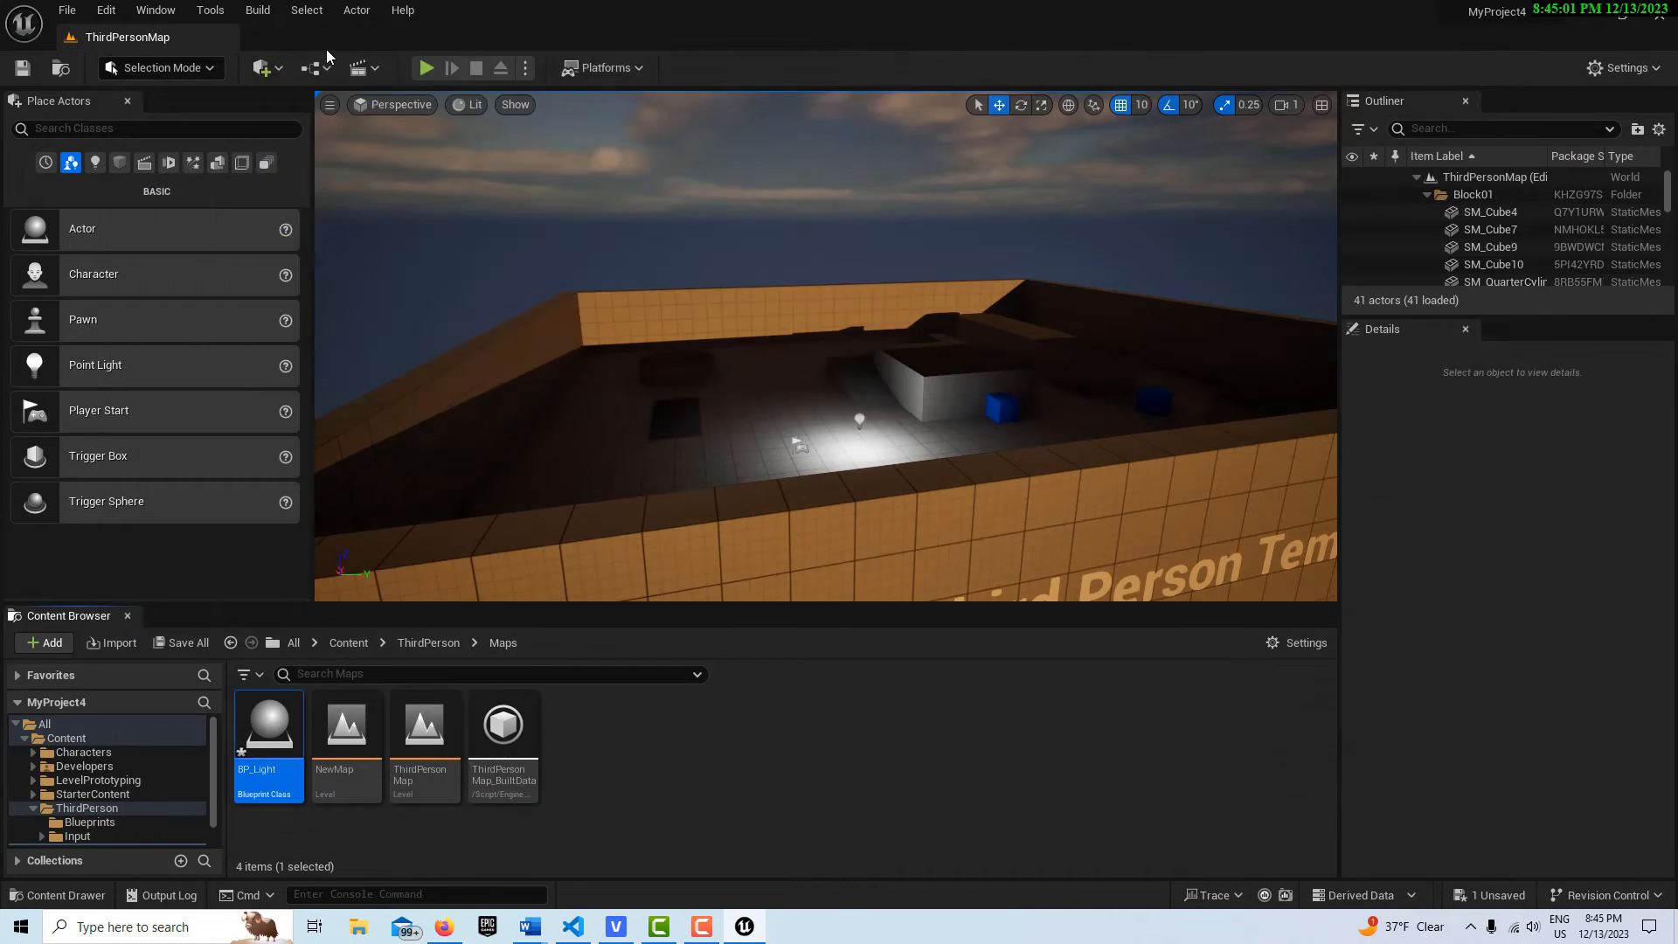
Open BP_Light, add a Point Light component, and show its Event Graph.
double_click(268, 724)
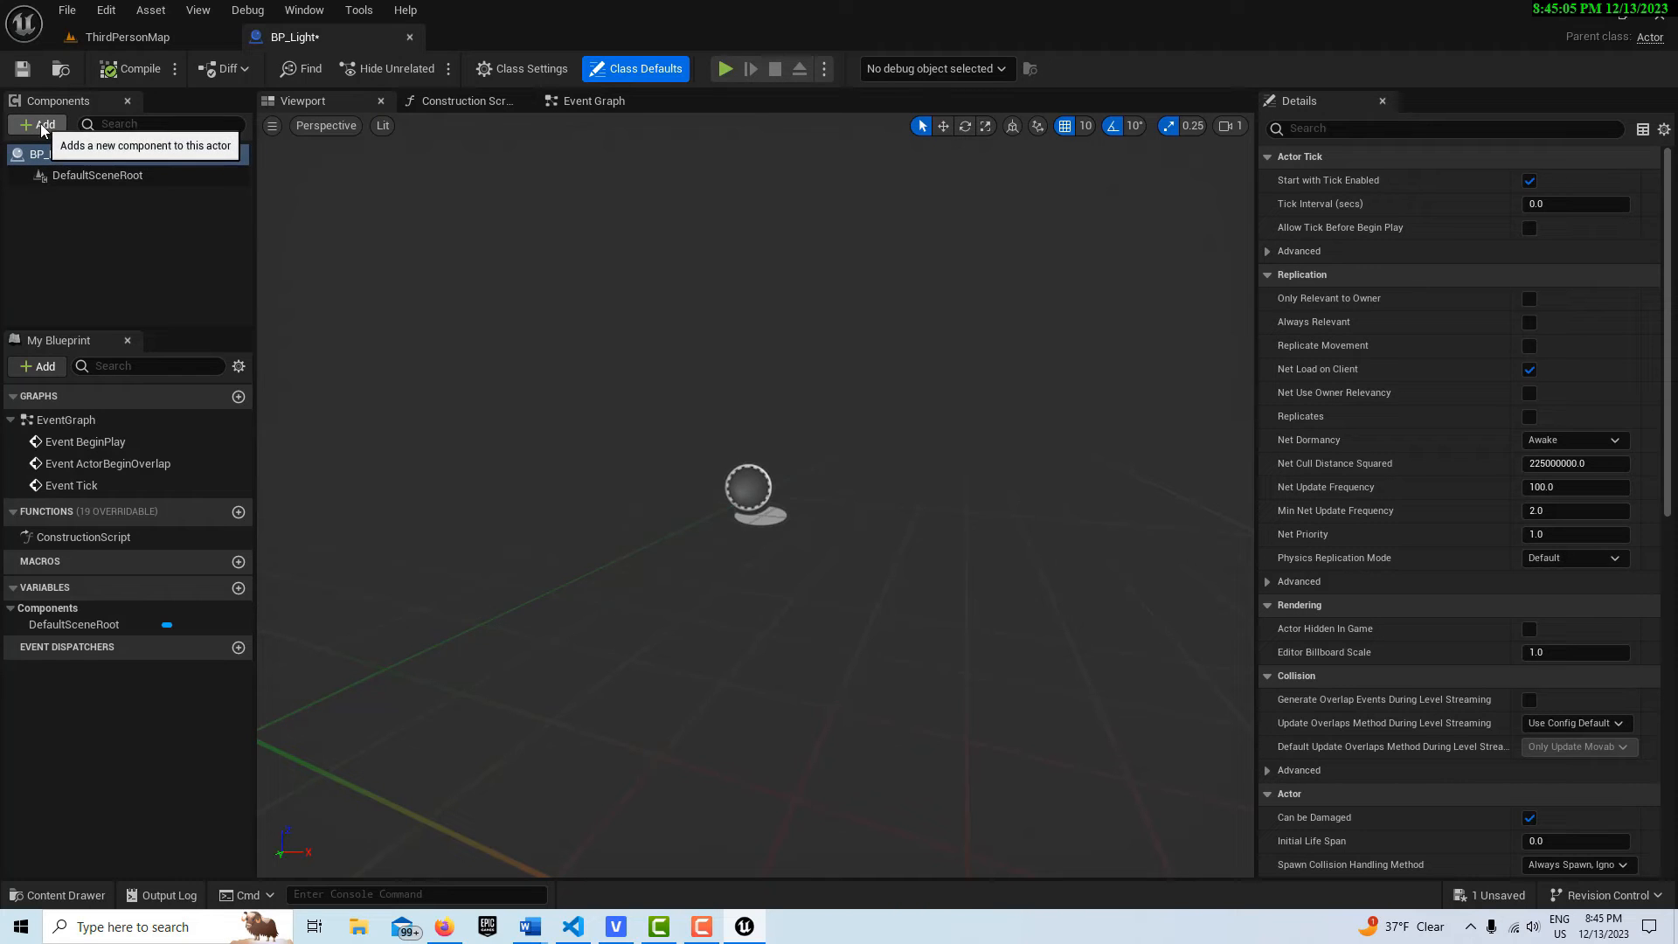
left_click(37, 124)
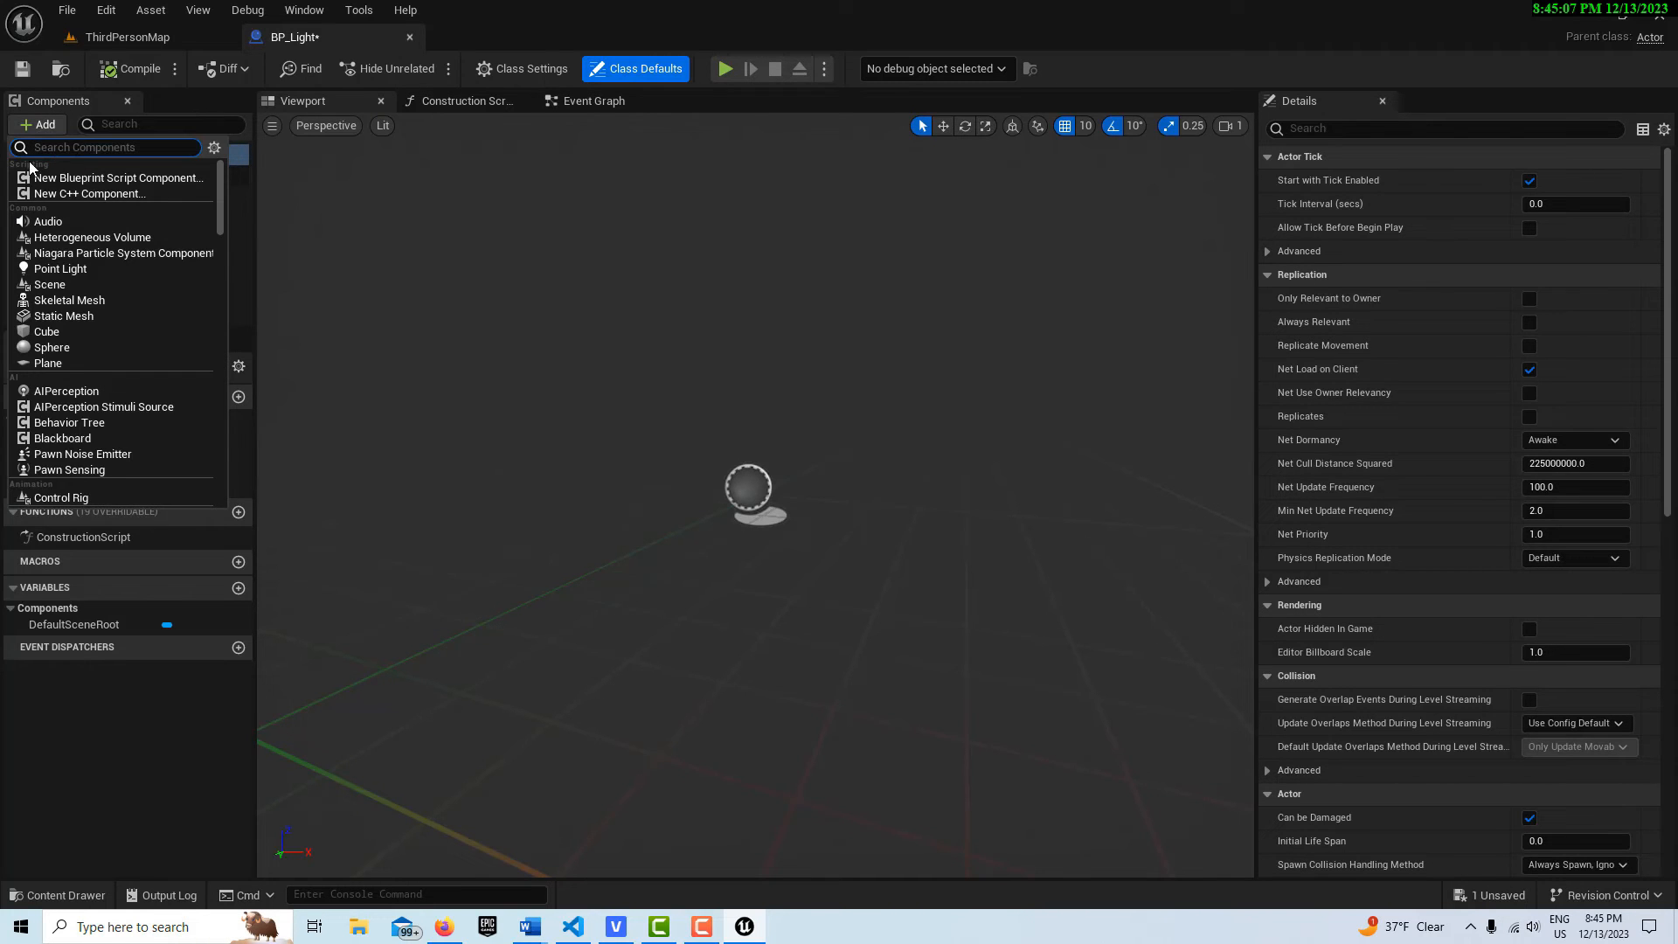
type("point")
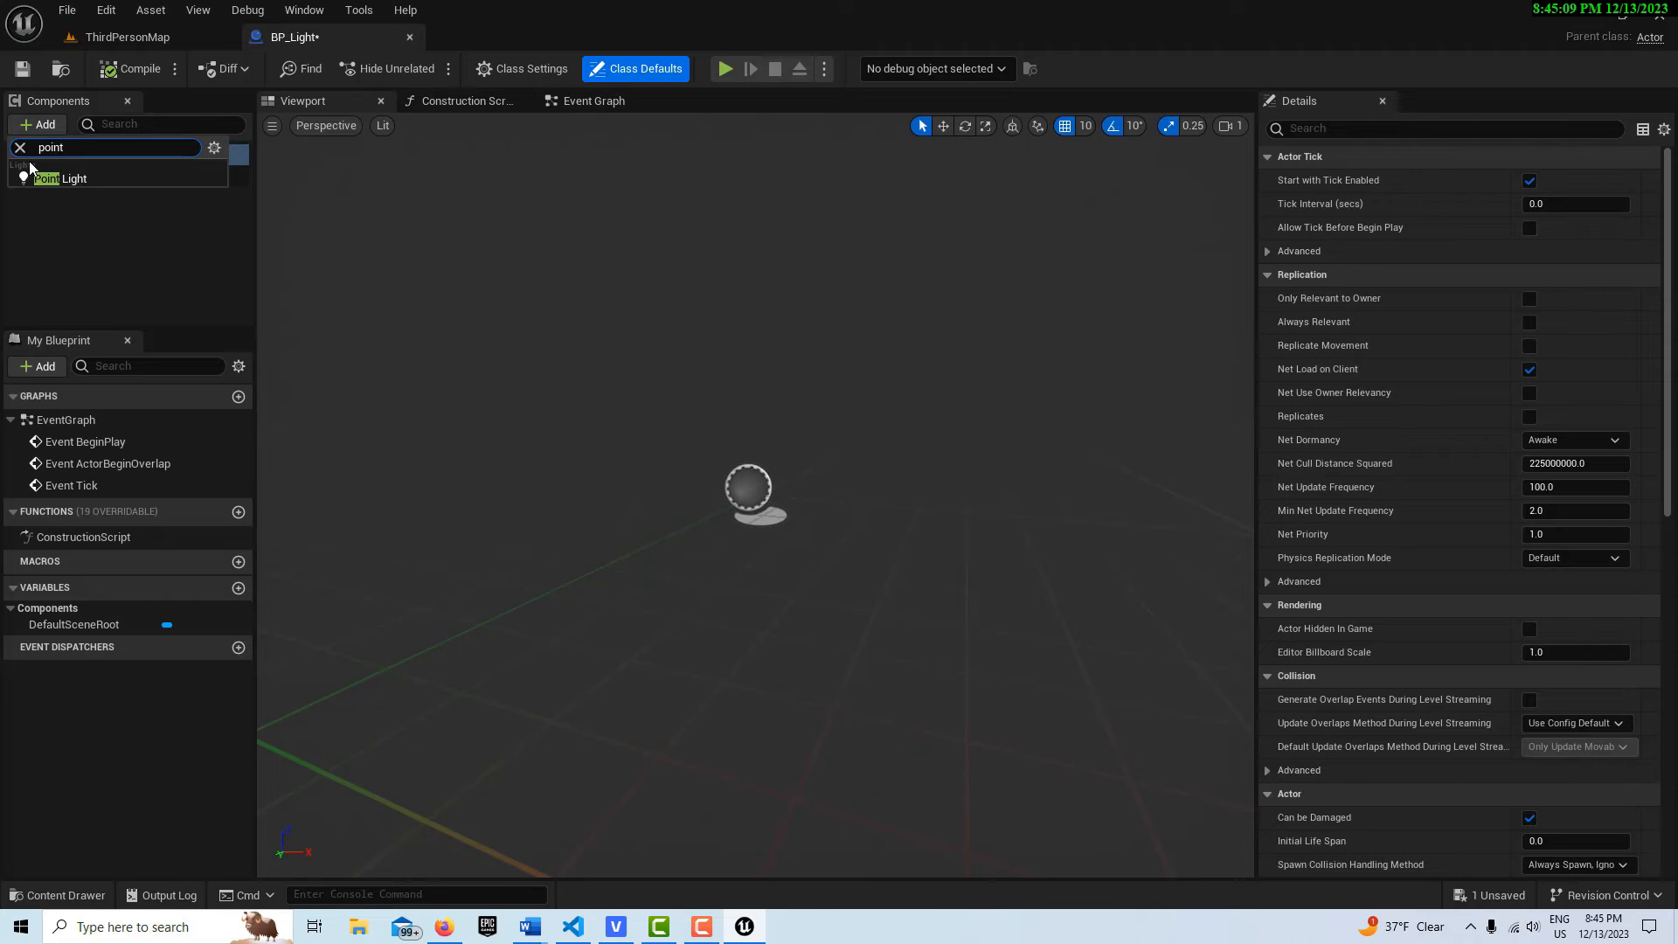
left_click(61, 178)
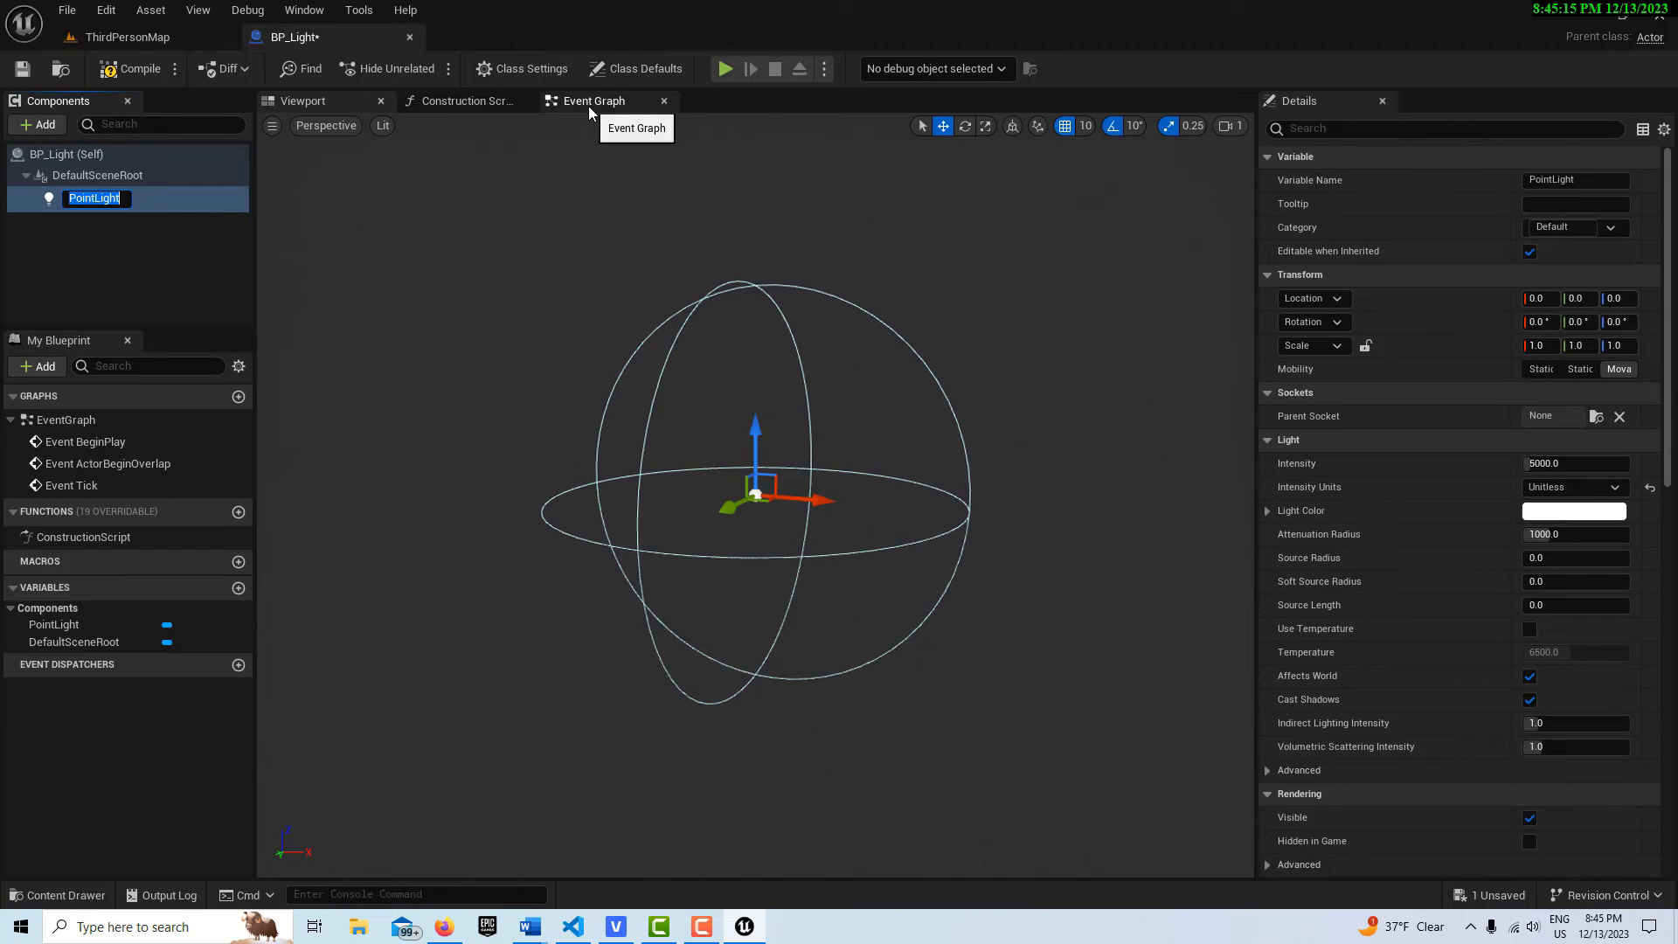
left_click(591, 100)
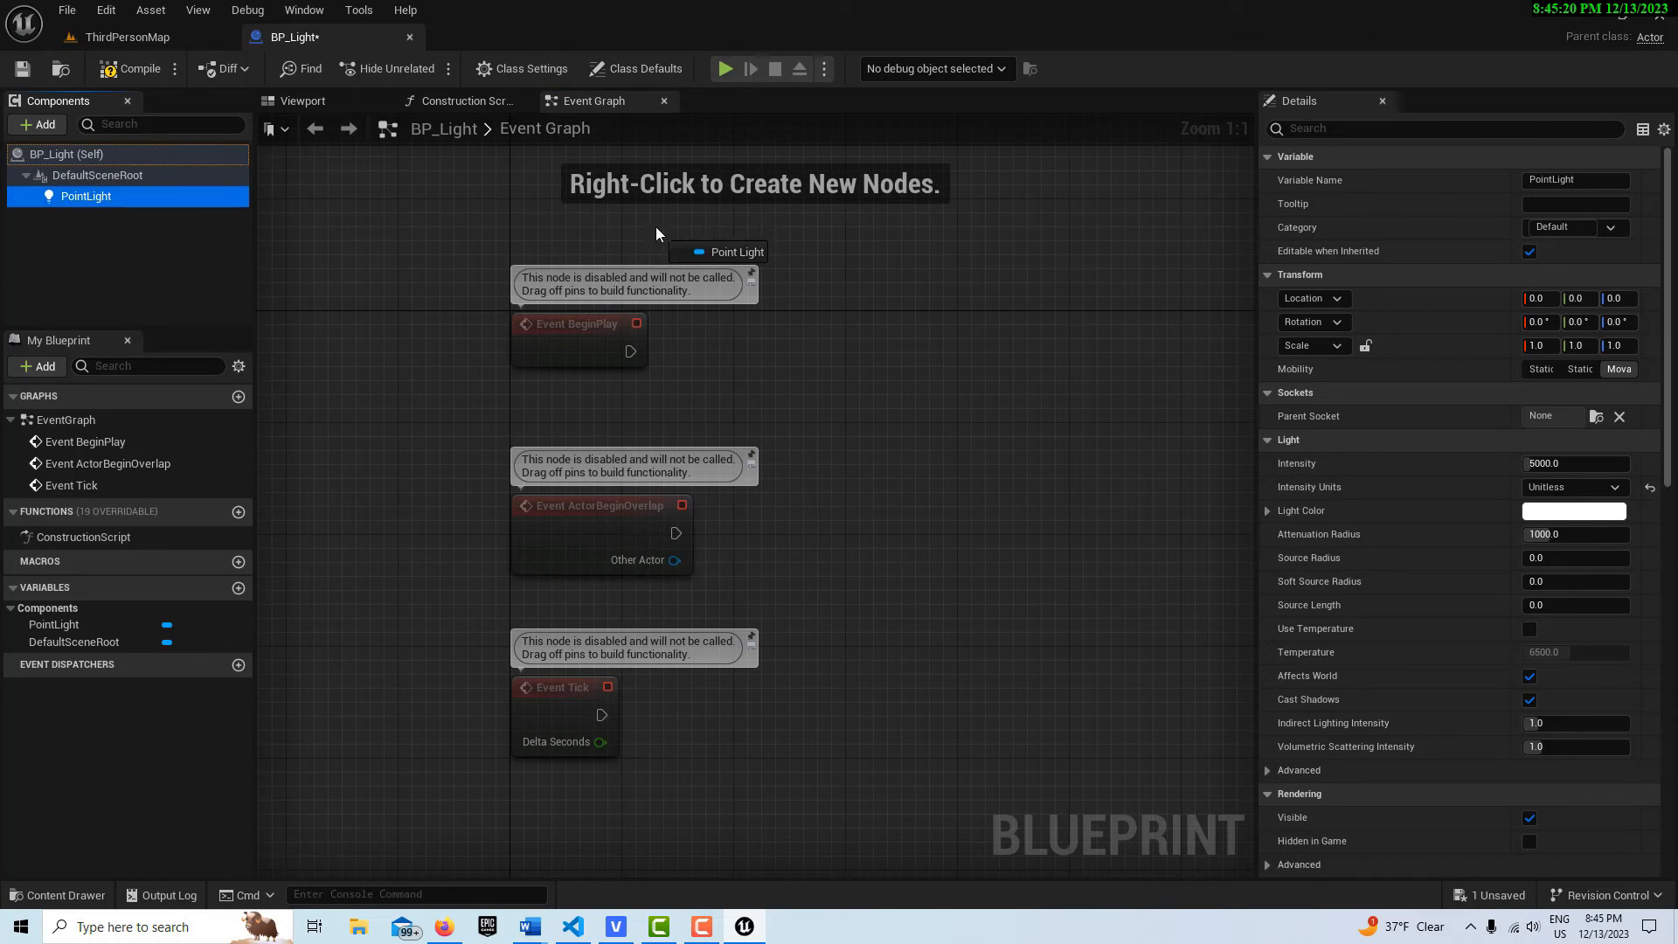
Add a PointLight reference and a 5.0-second Delay after BeginPlay, then chain Set Light Color.
left_click(720, 229)
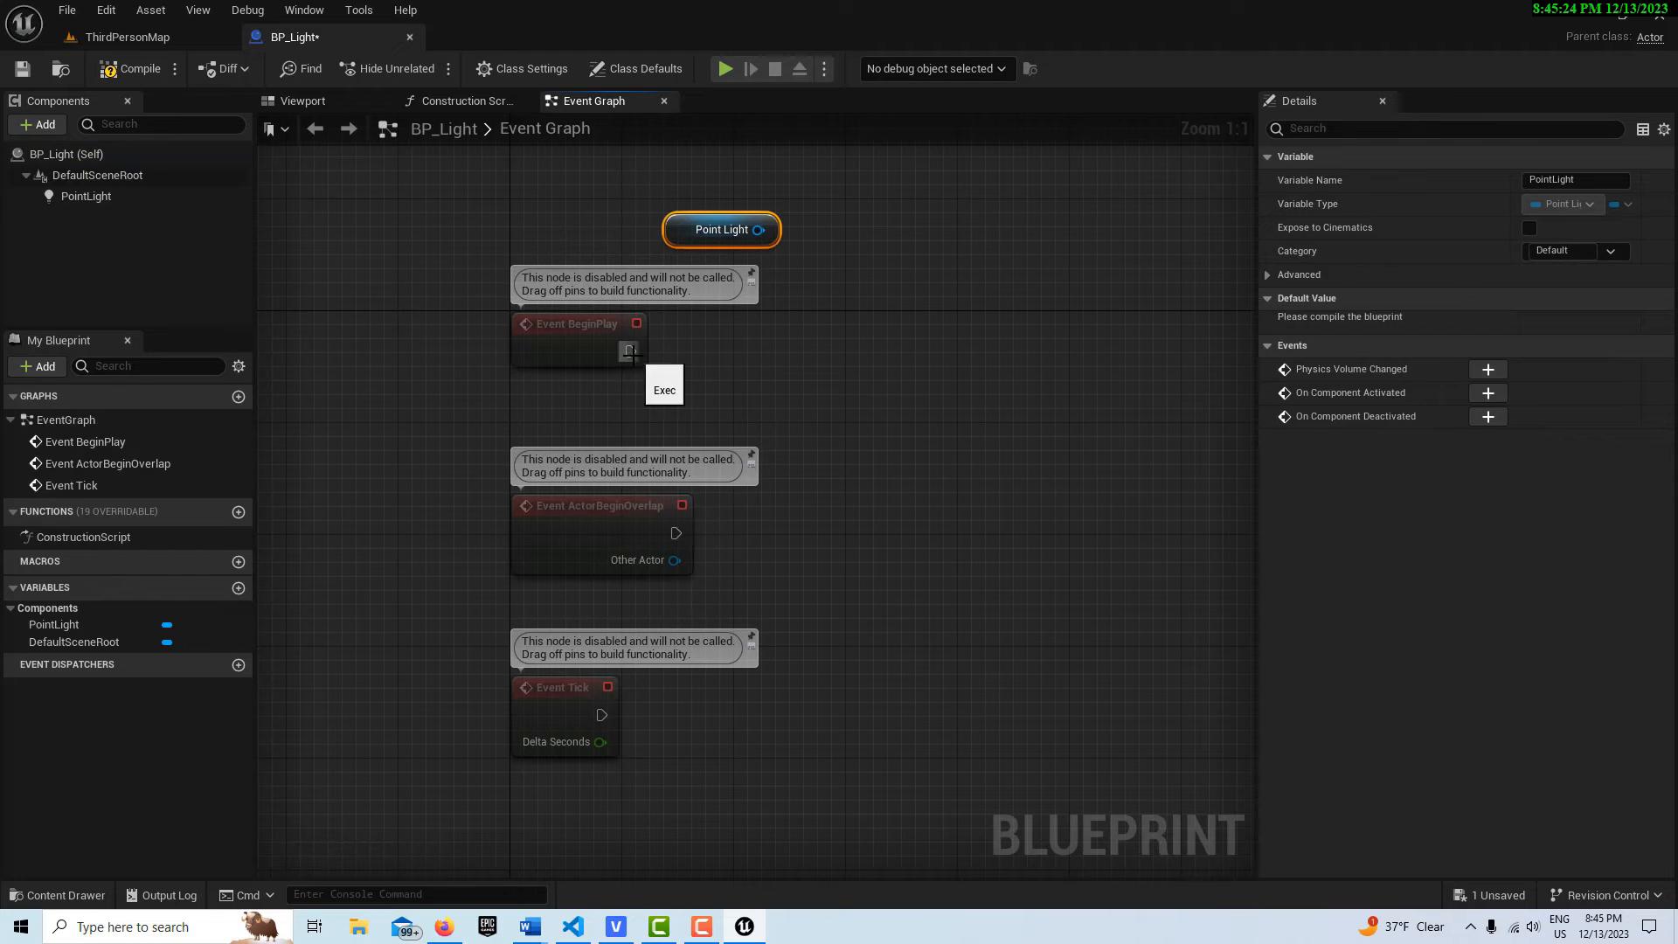
type("delay")
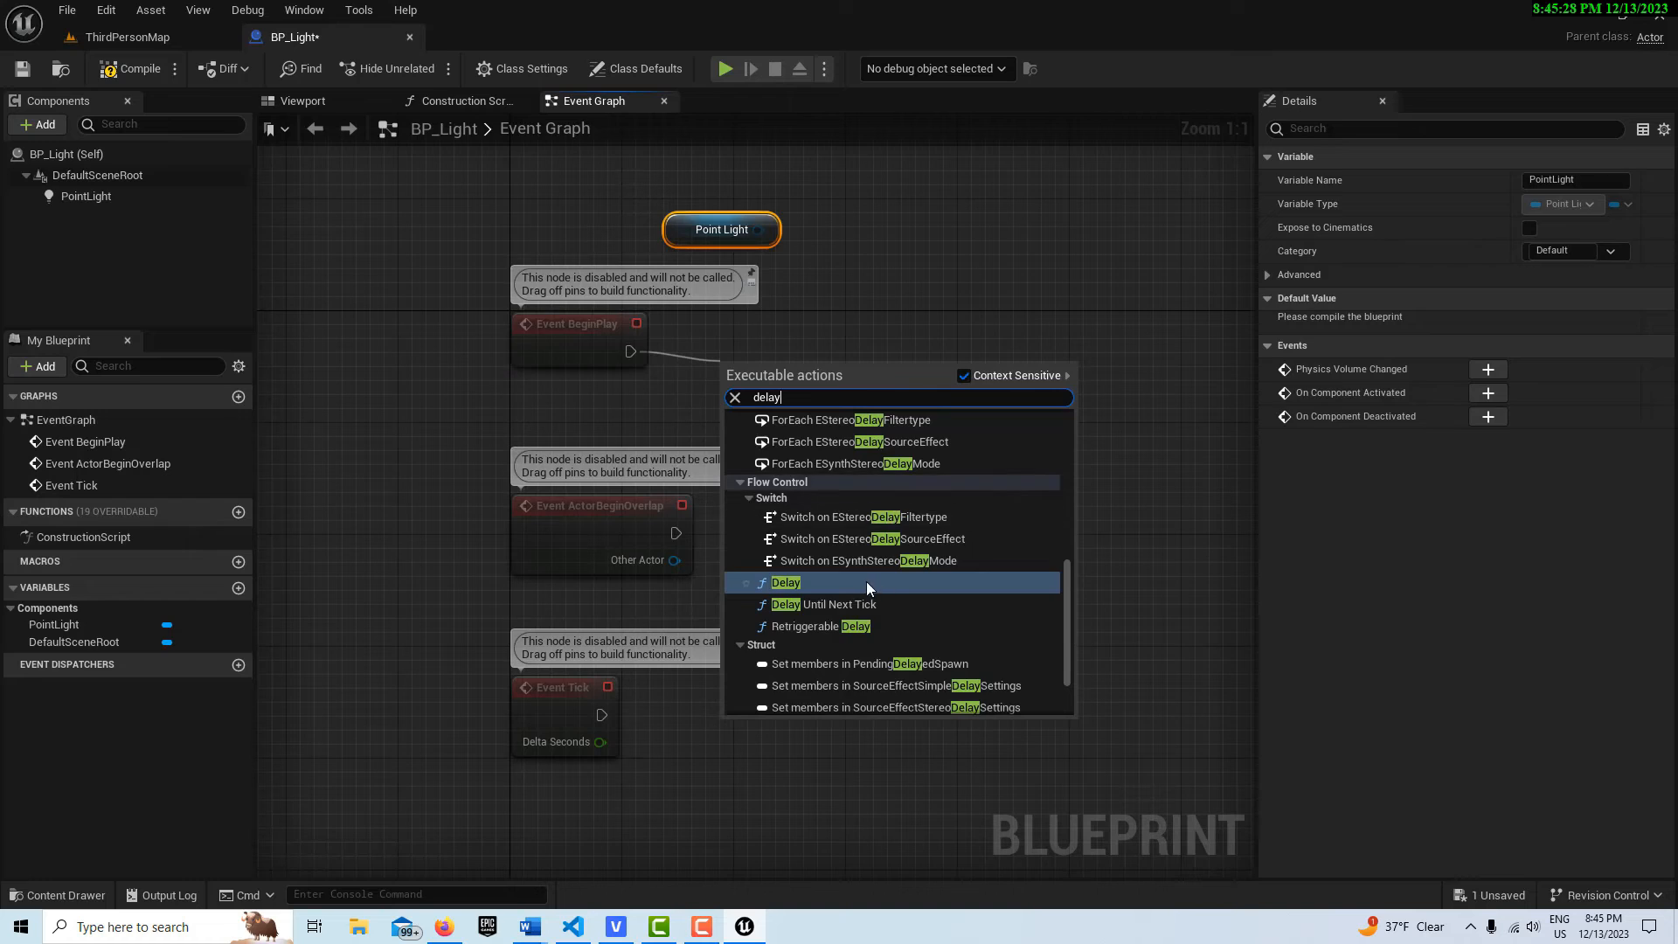
left_click(785, 581)
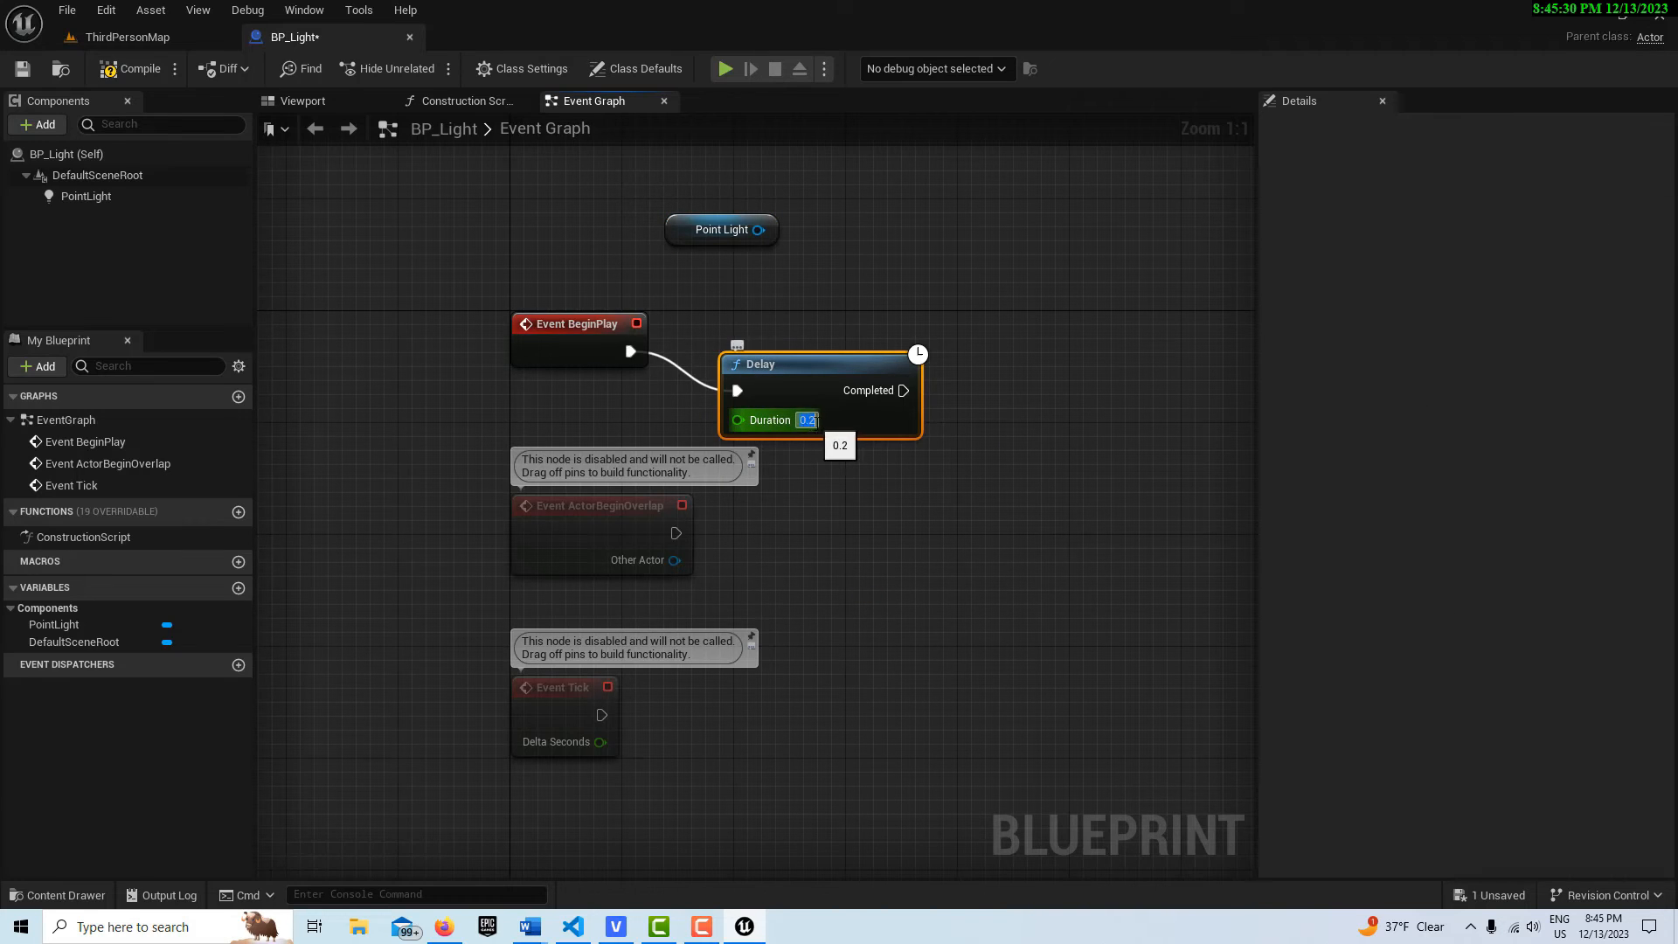
type("5.0")
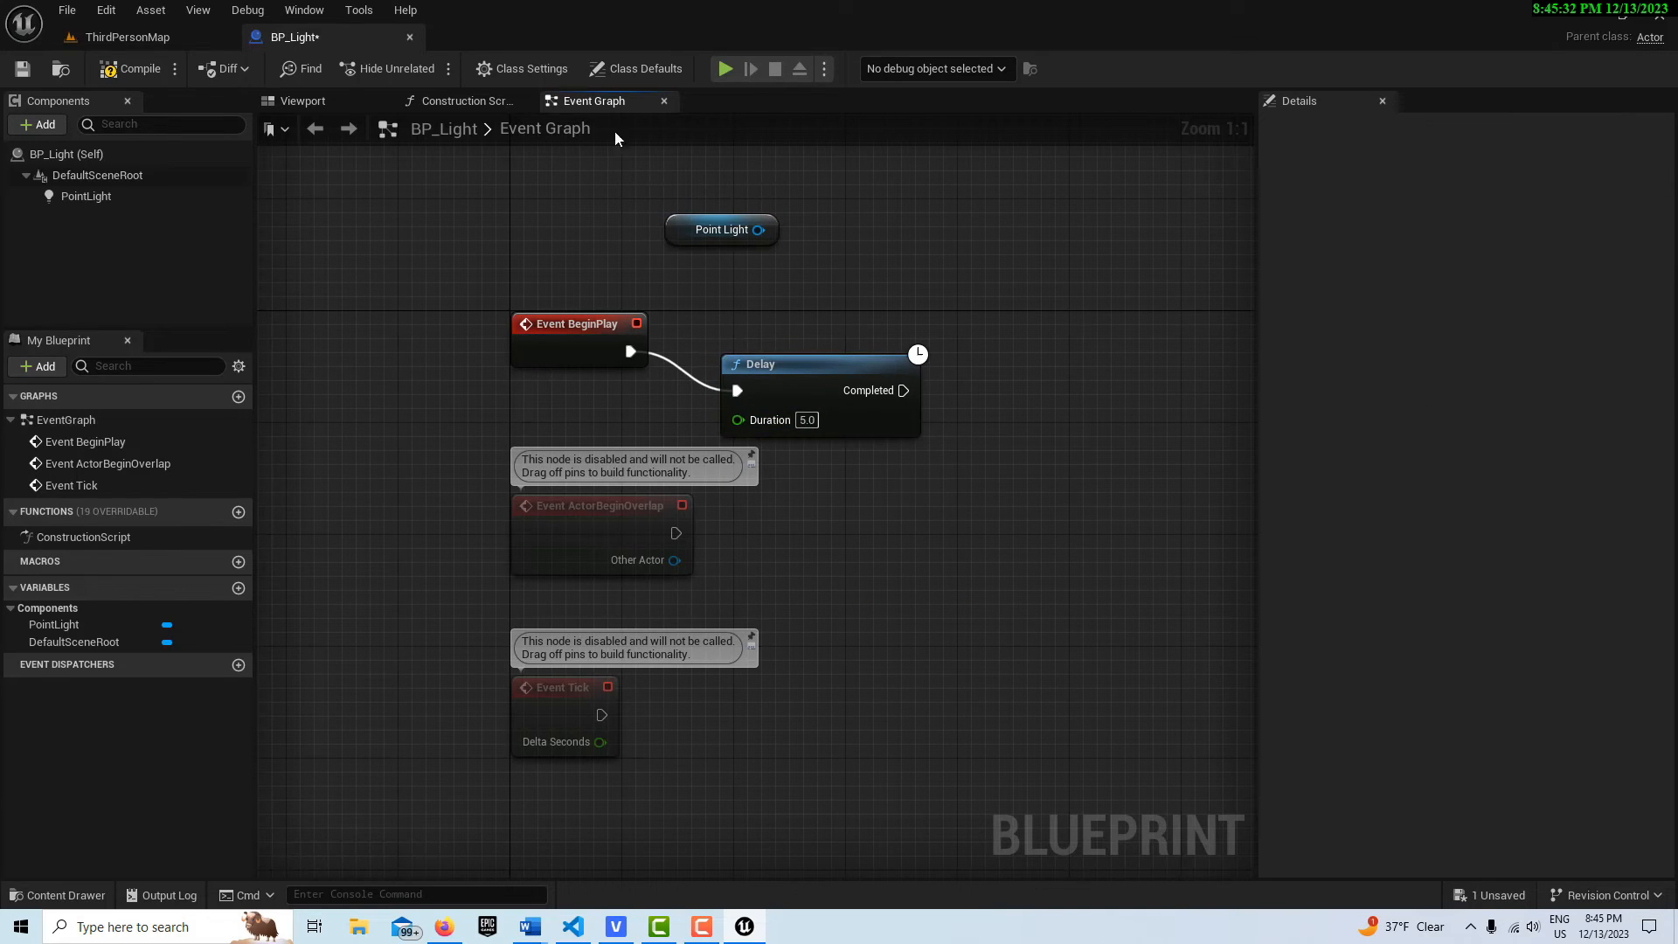
mouse_move(721, 229)
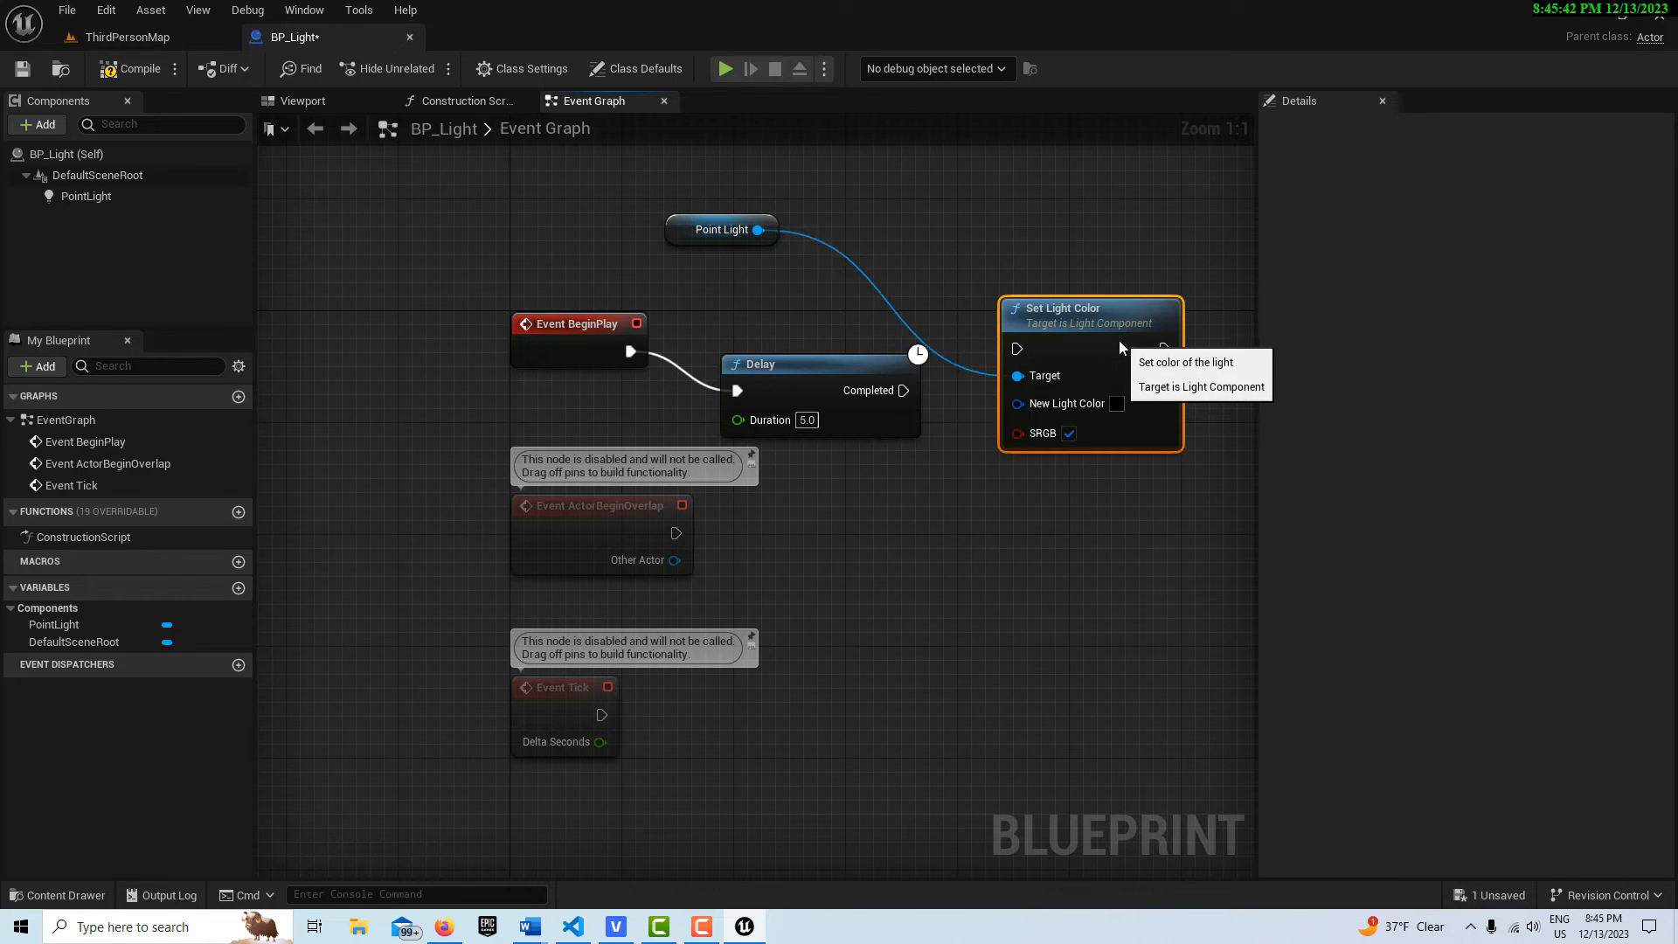
left_click(1116, 404)
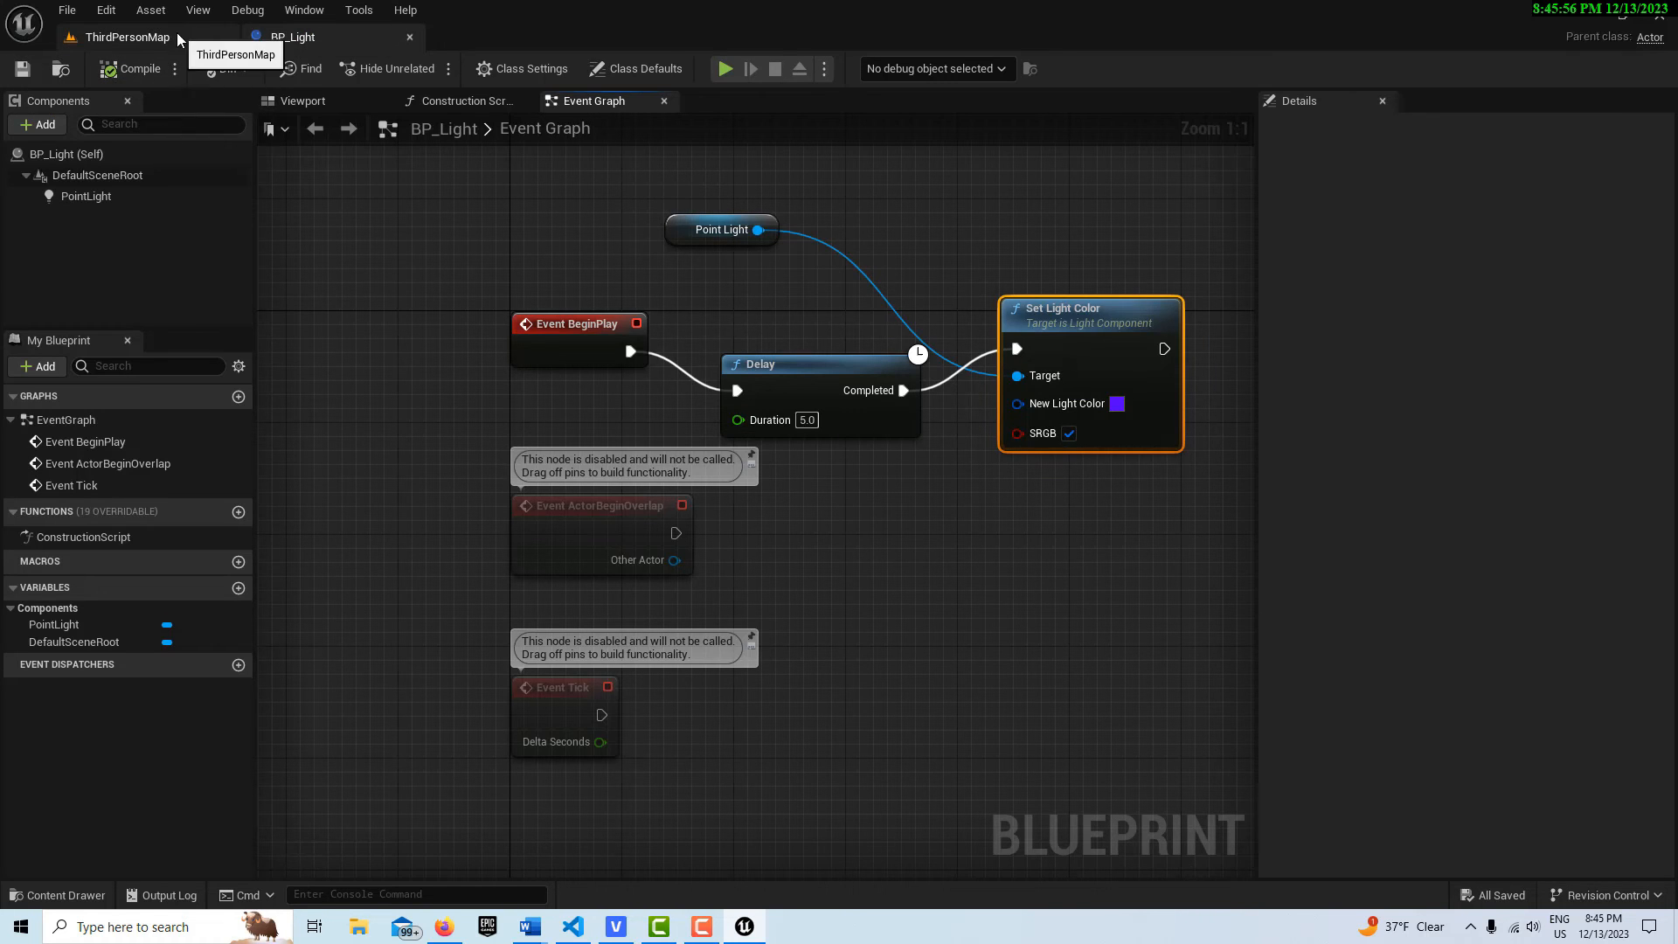
Return to ThirdPersonMap, run a Play test to see the violet light, then stop it.
left_click(126, 37)
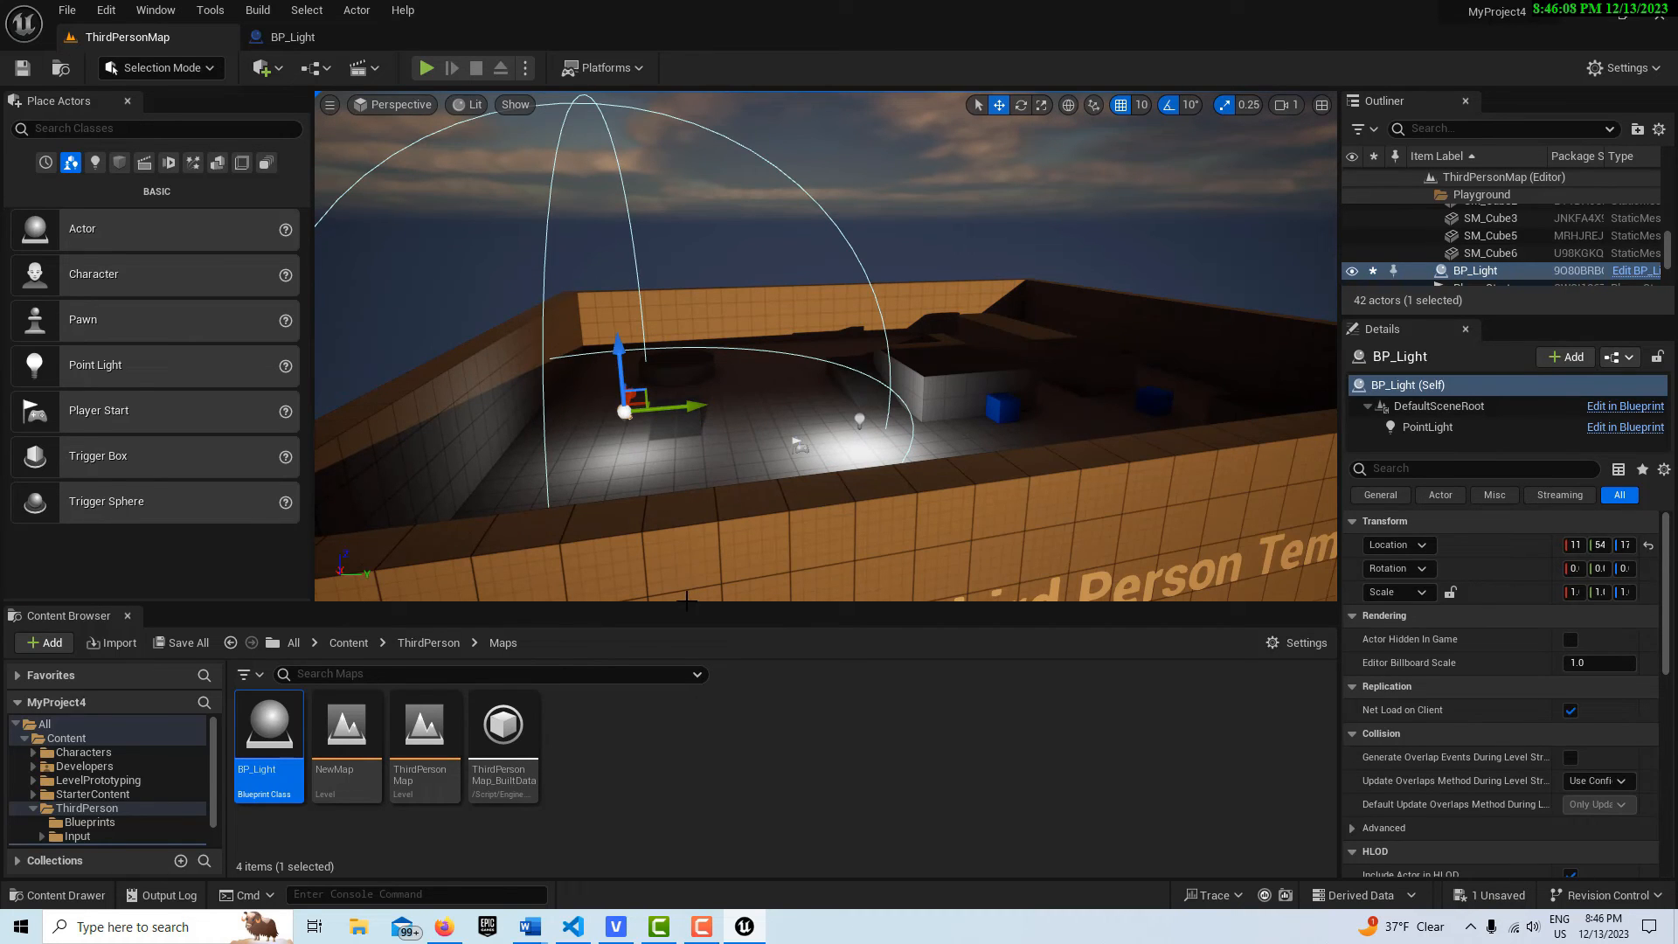
mouse_move(424, 67)
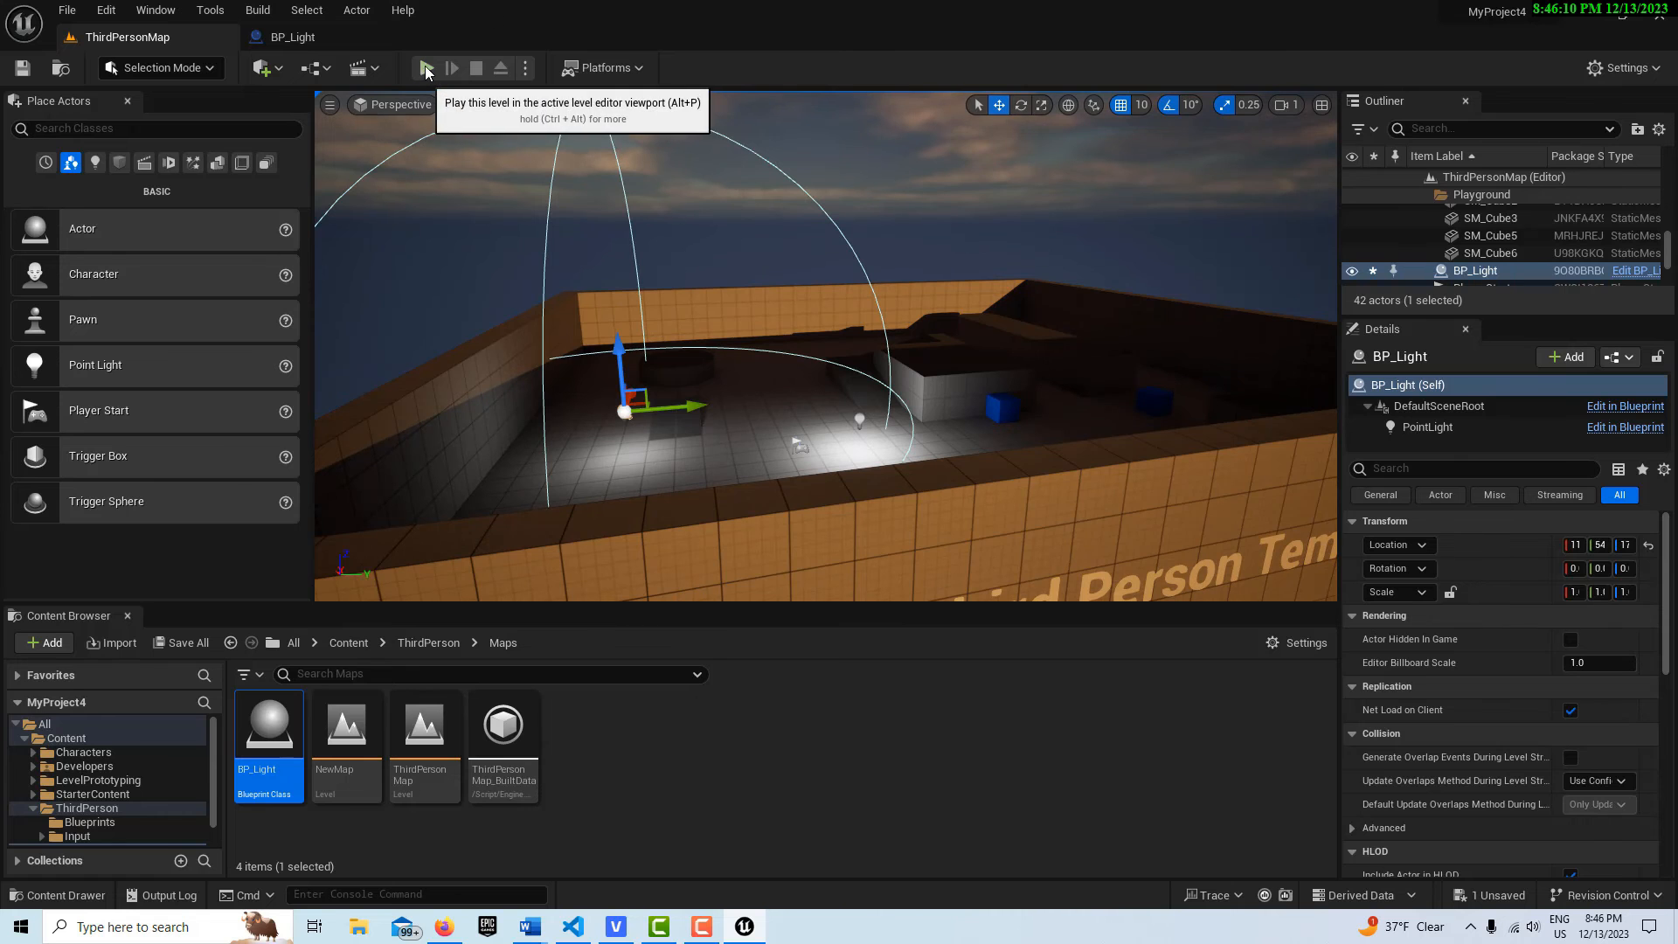
left_click(425, 68)
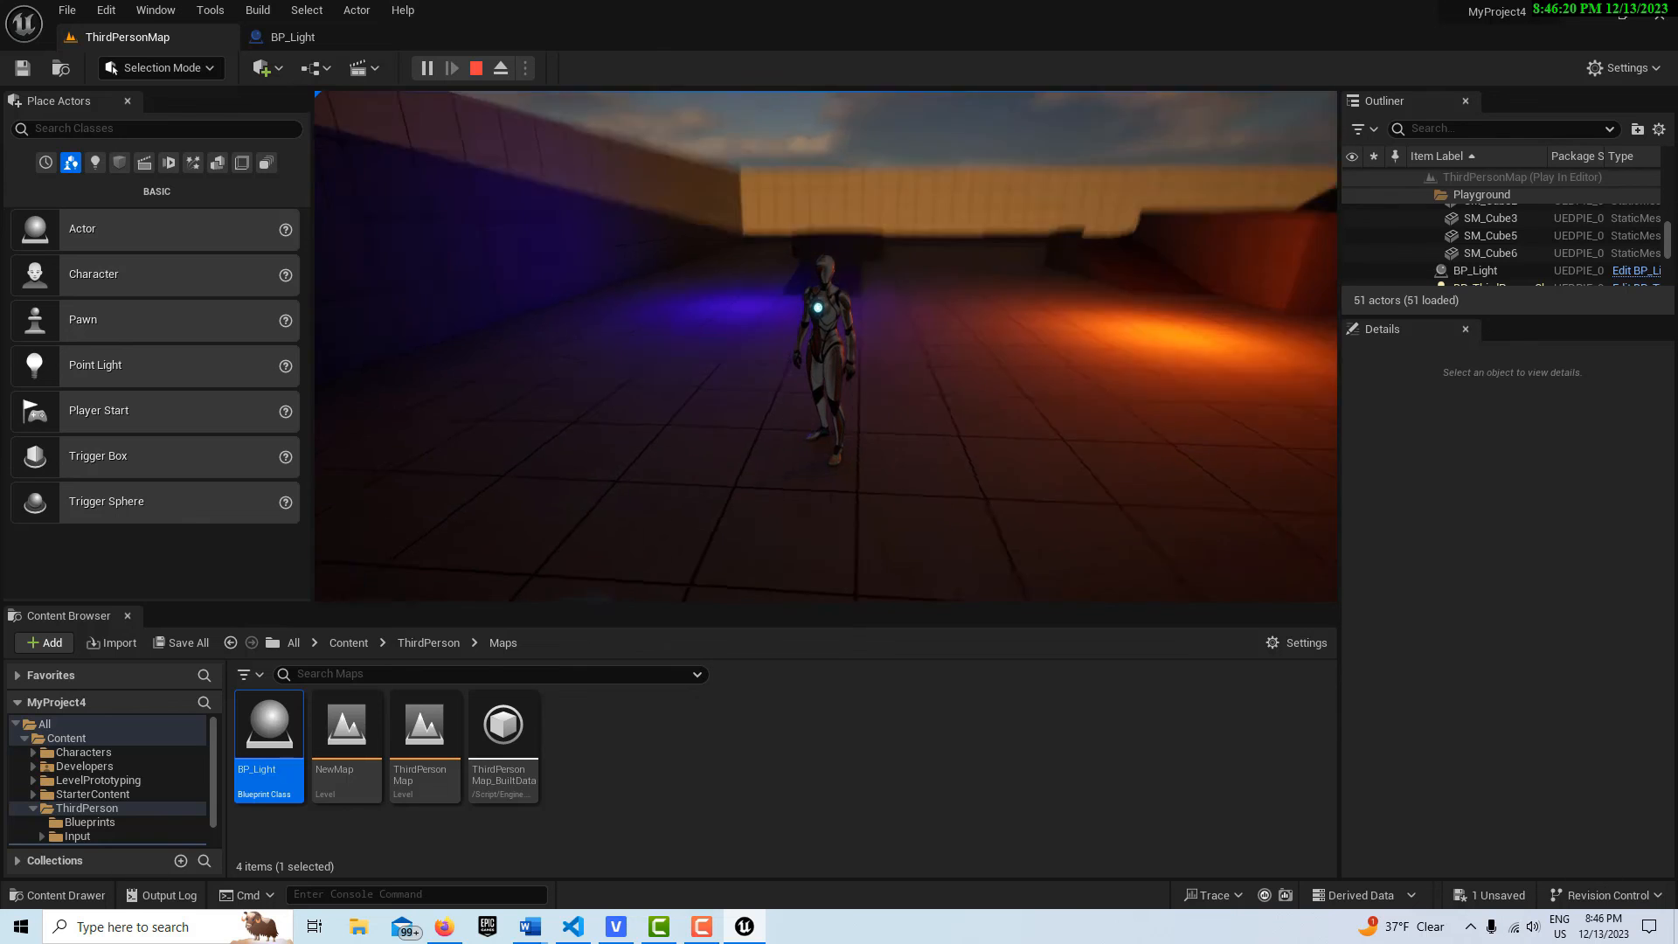
left_click(476, 67)
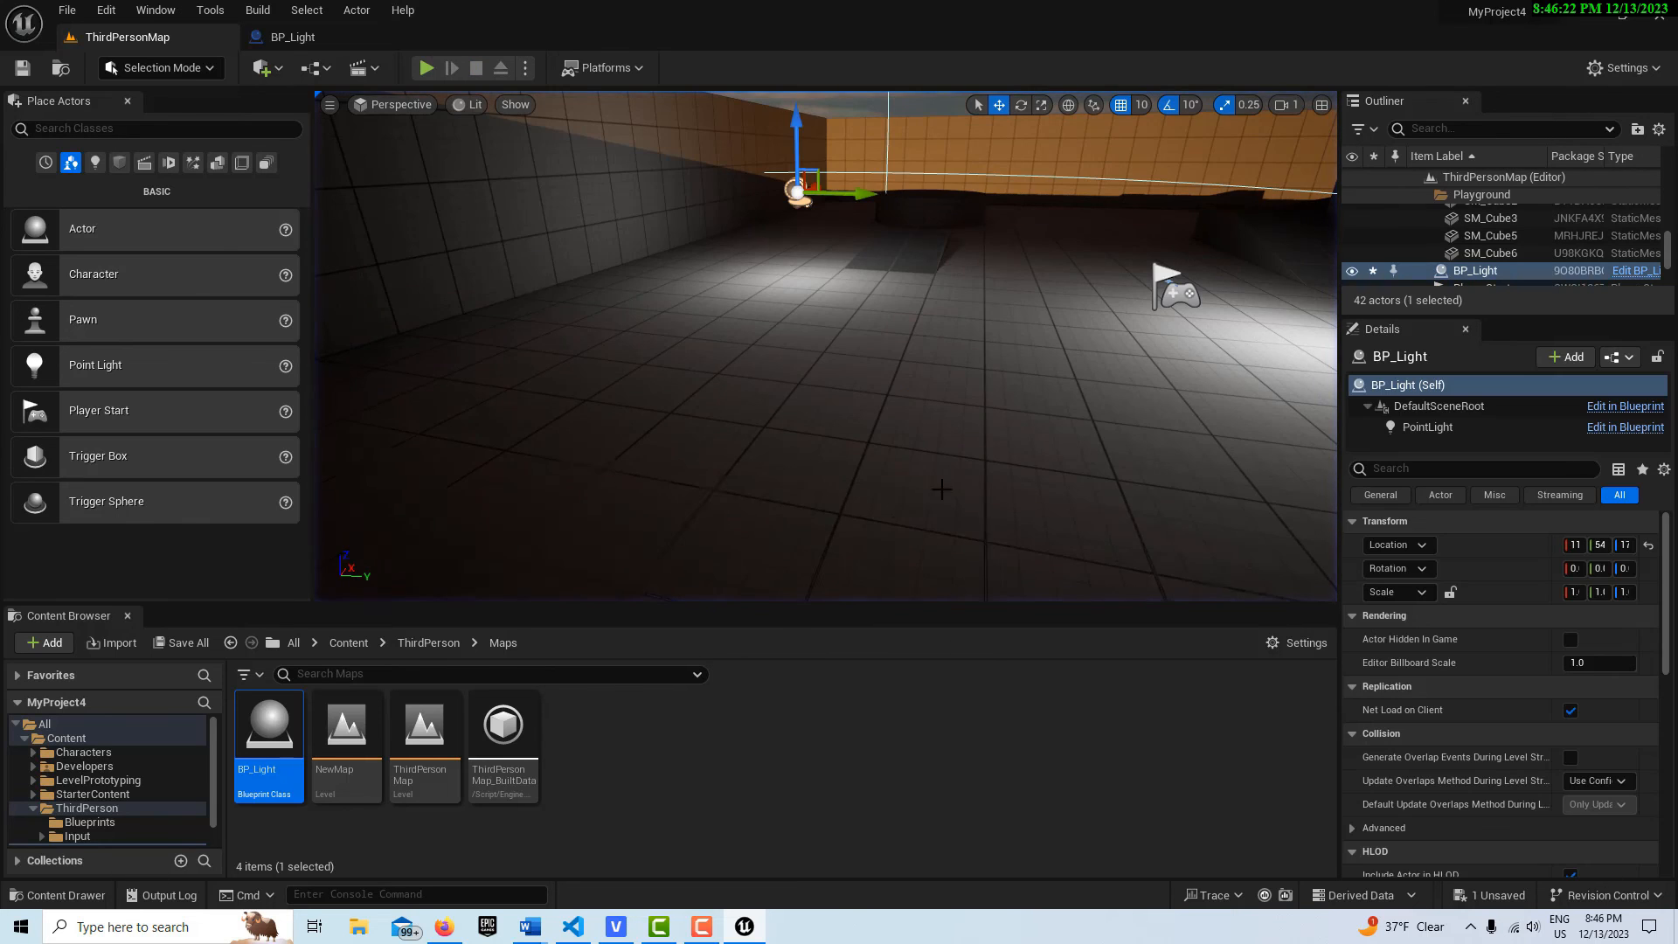
mouse_move(344, 723)
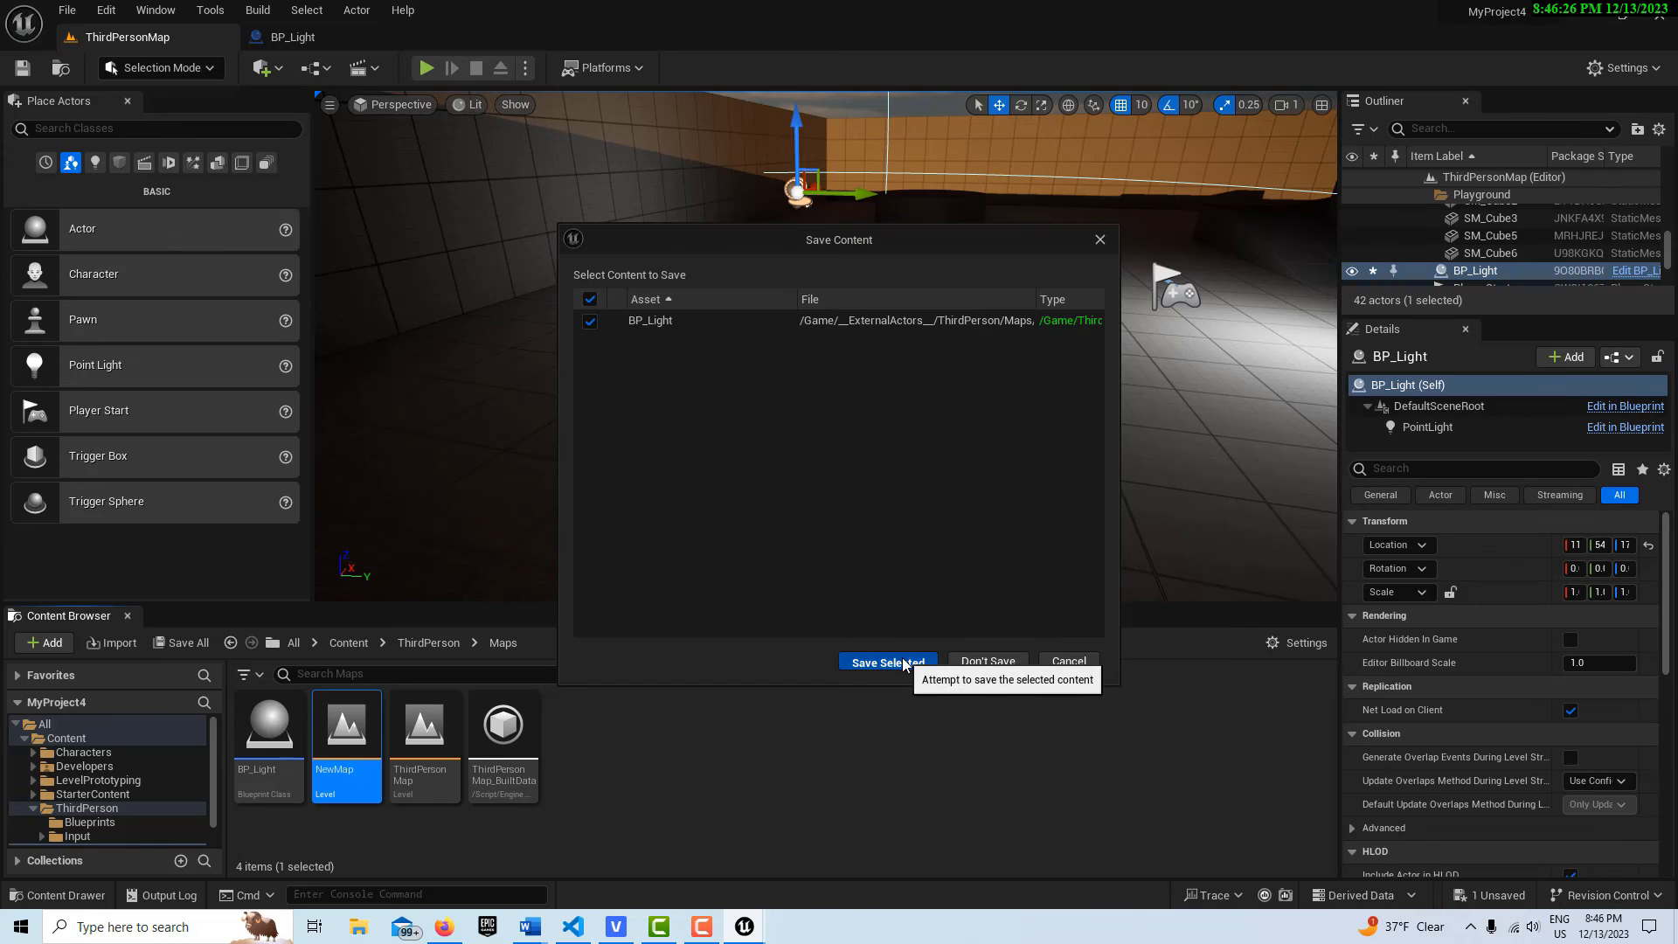
Save the ThirdPersonMap changes with Save Selected and drag a BP_Light into NewMap's viewport.
left_click(885, 661)
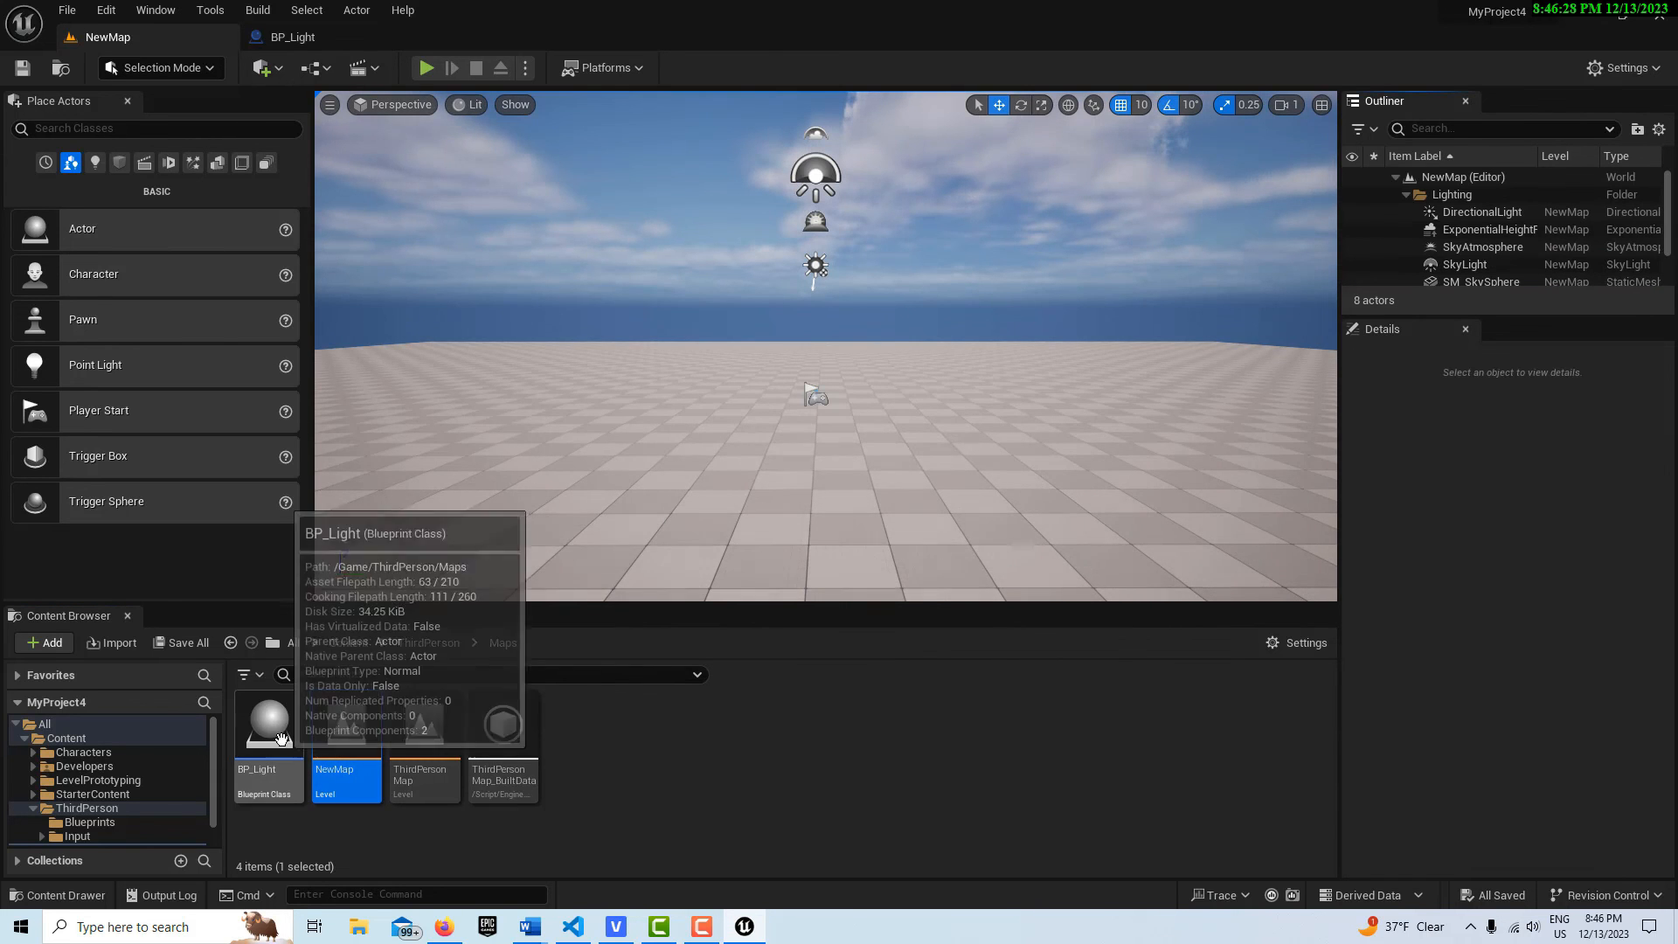
left_click_drag(267, 723, 653, 428)
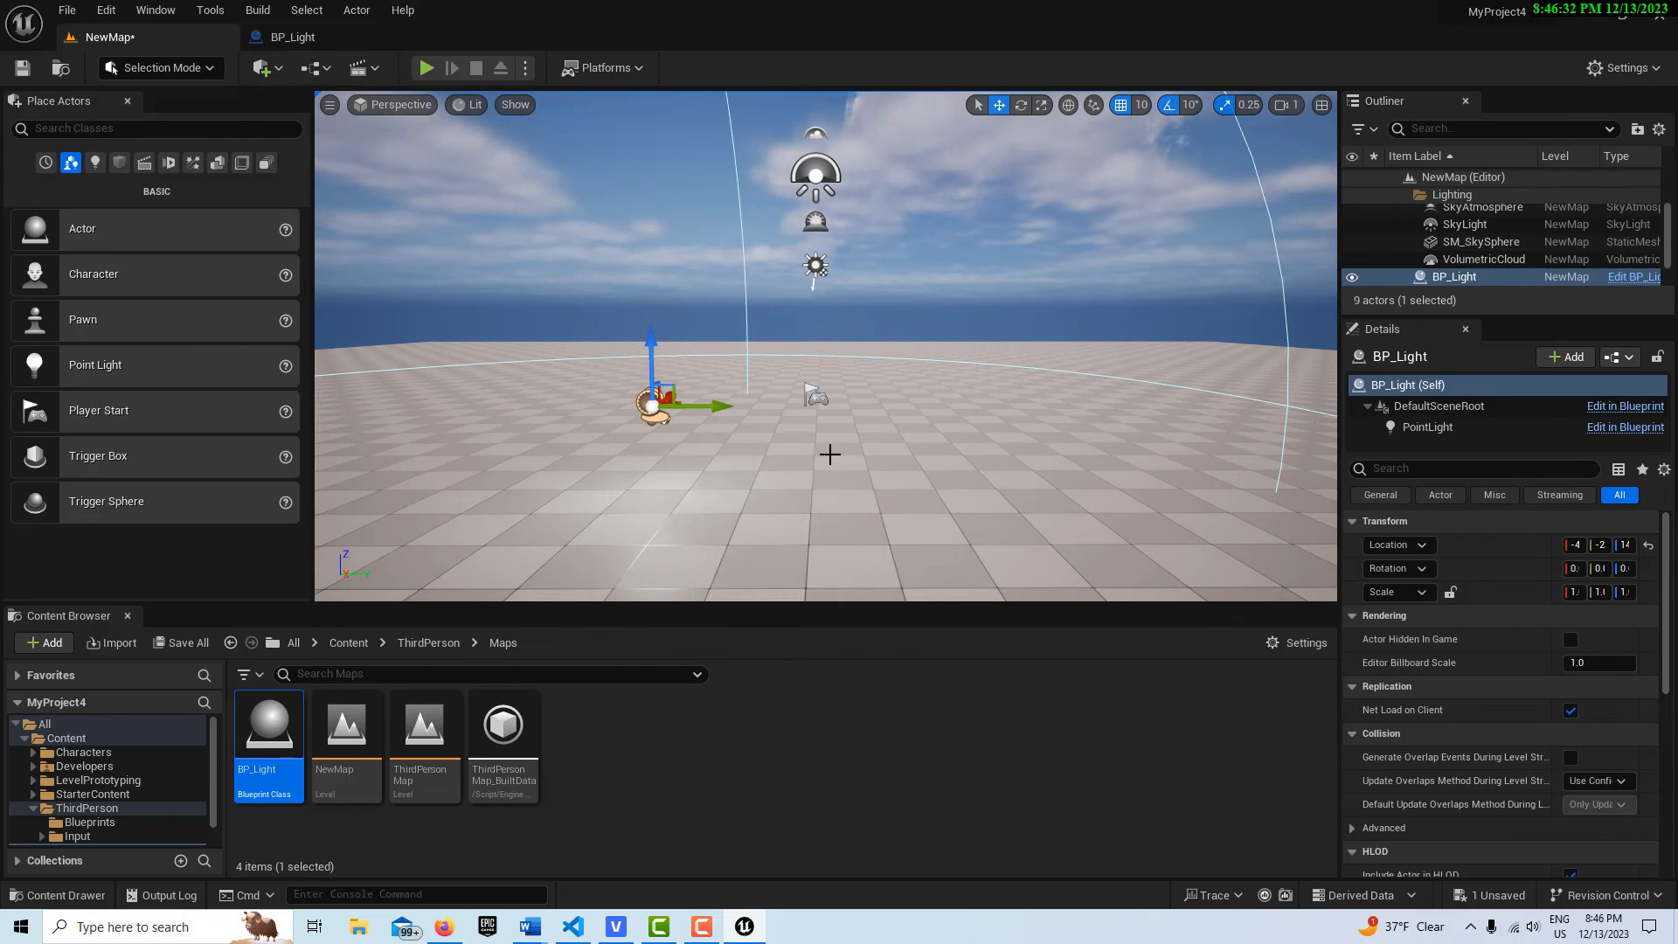
mouse_move(267, 723)
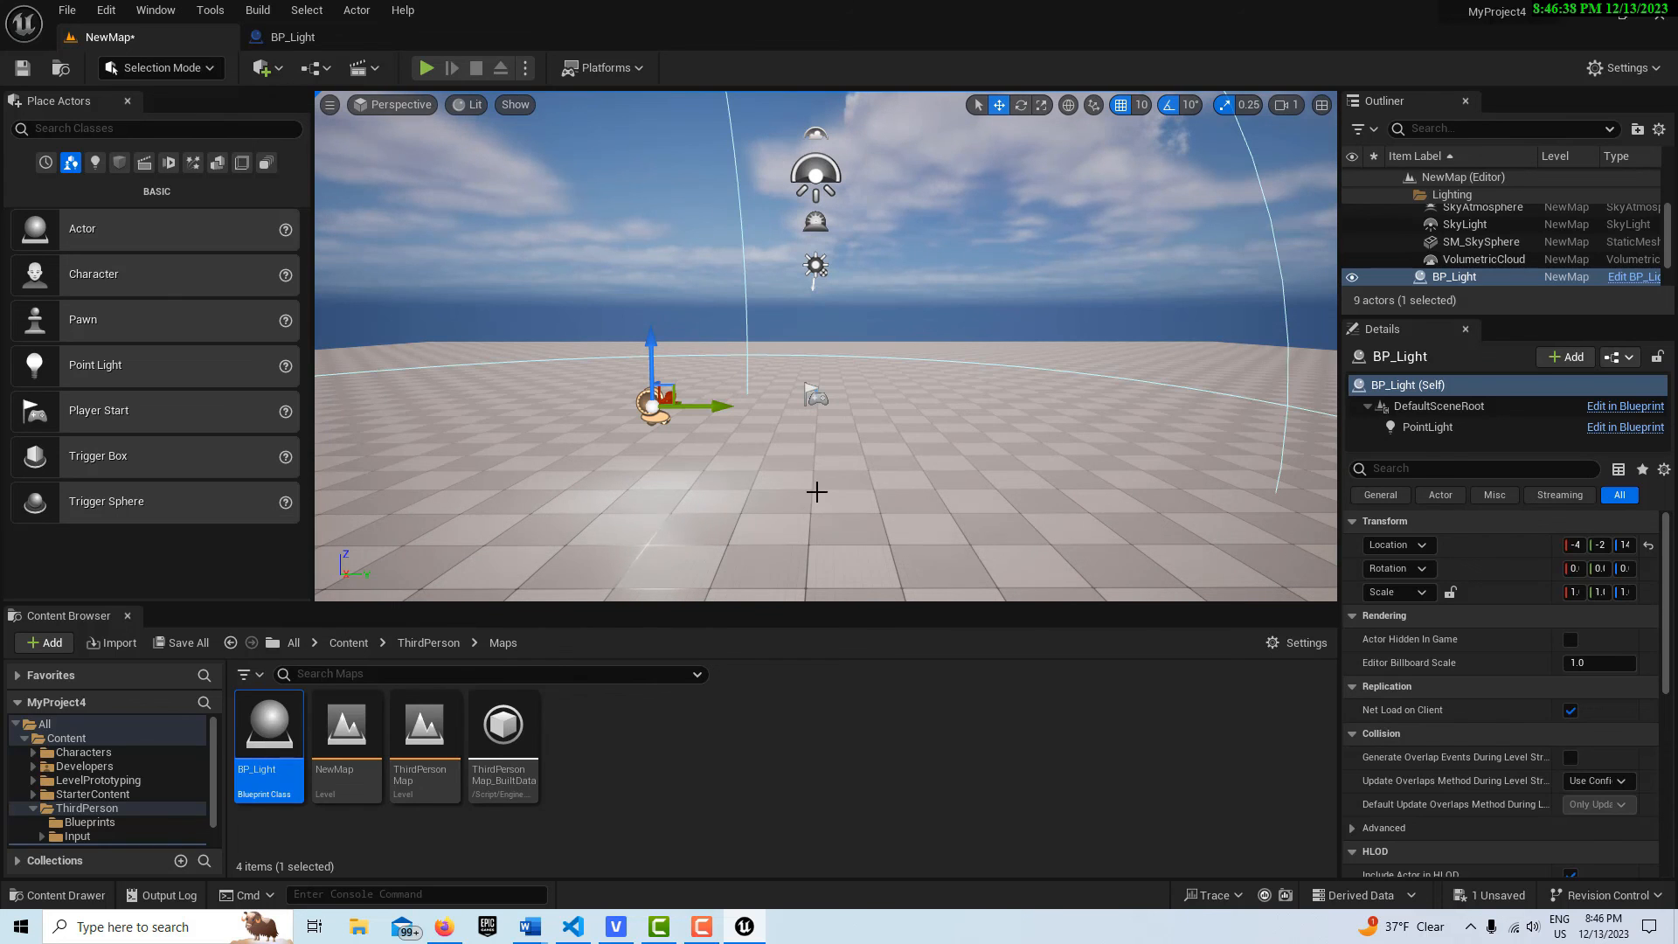
mouse_move(865, 525)
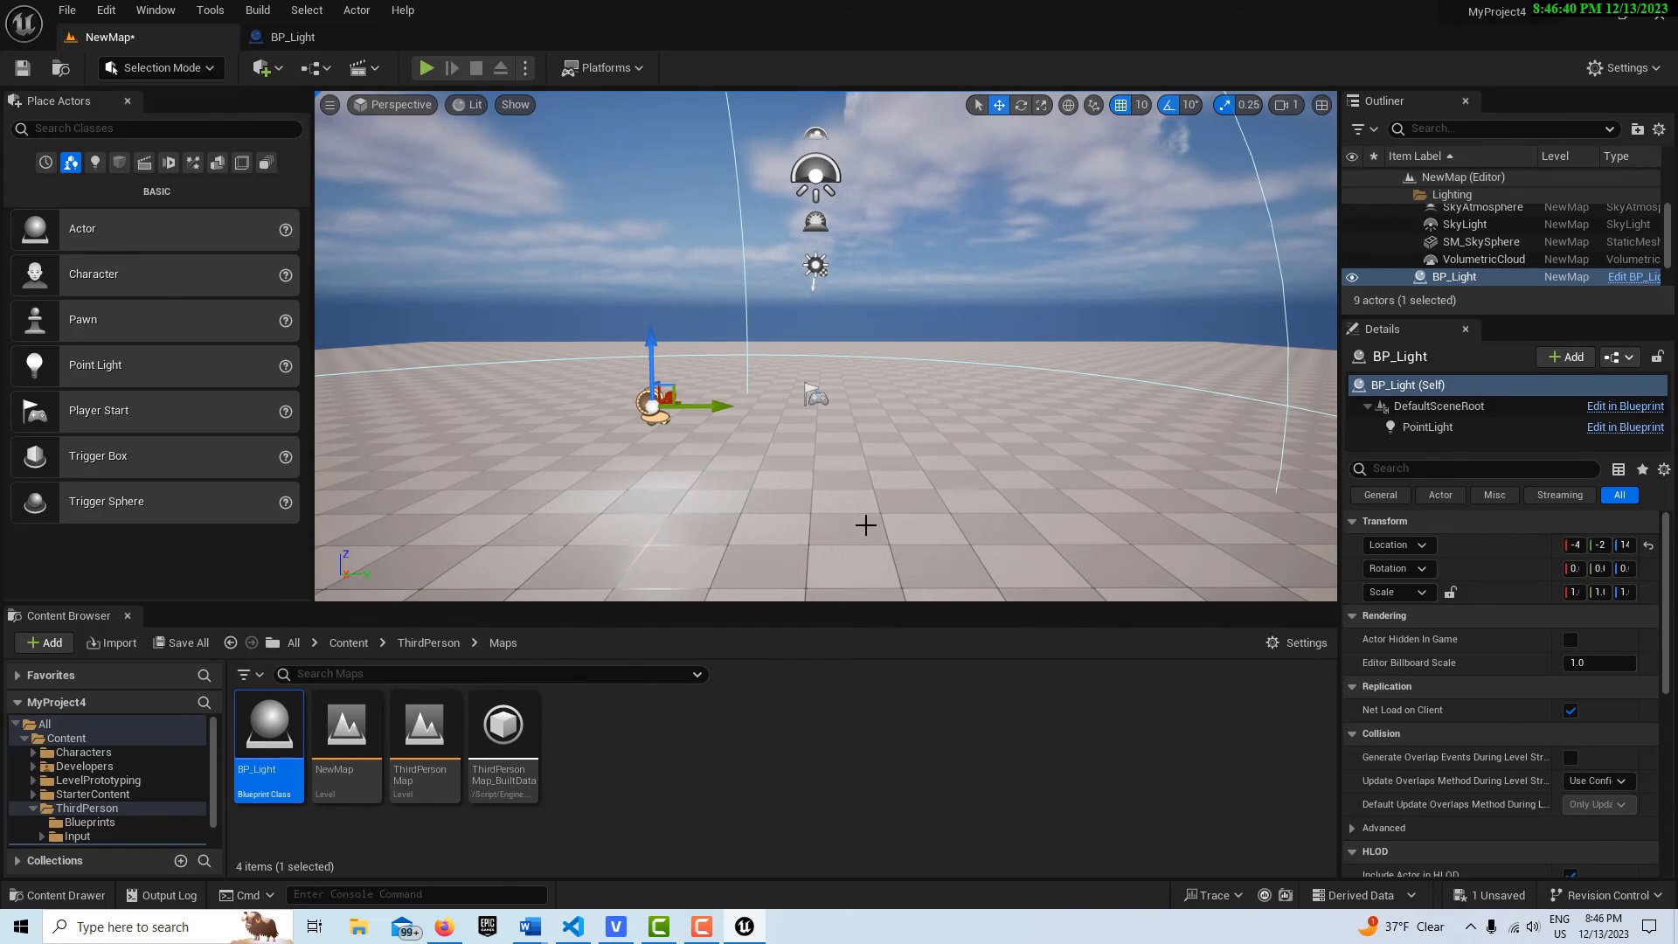